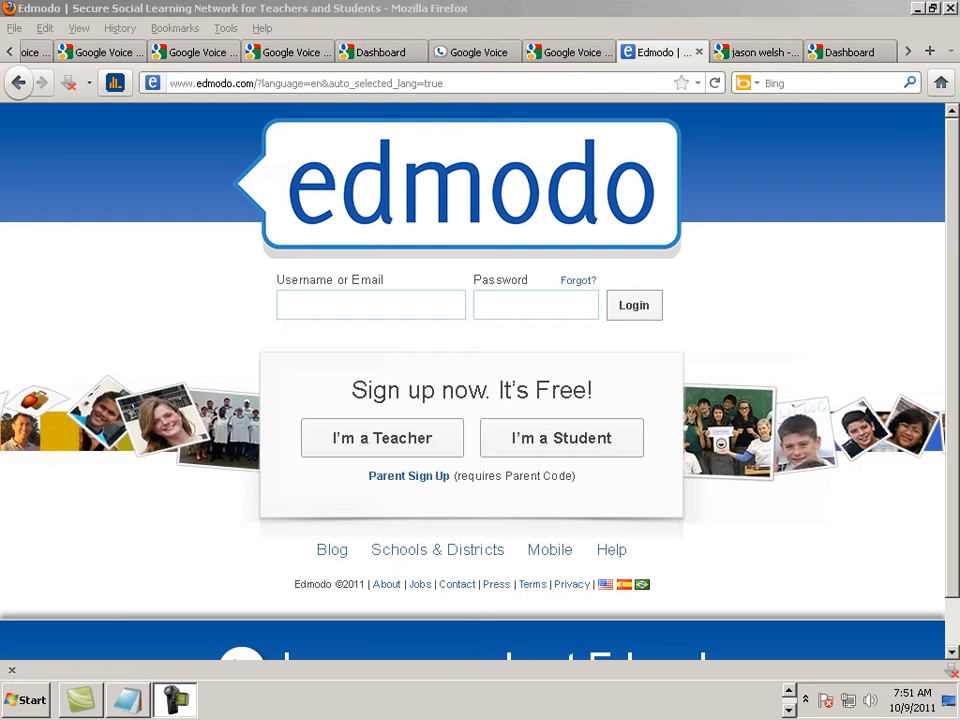
# - Enter the teacher account username and password on the Edmodo login form and submit them
pyautogui.click(370, 304)
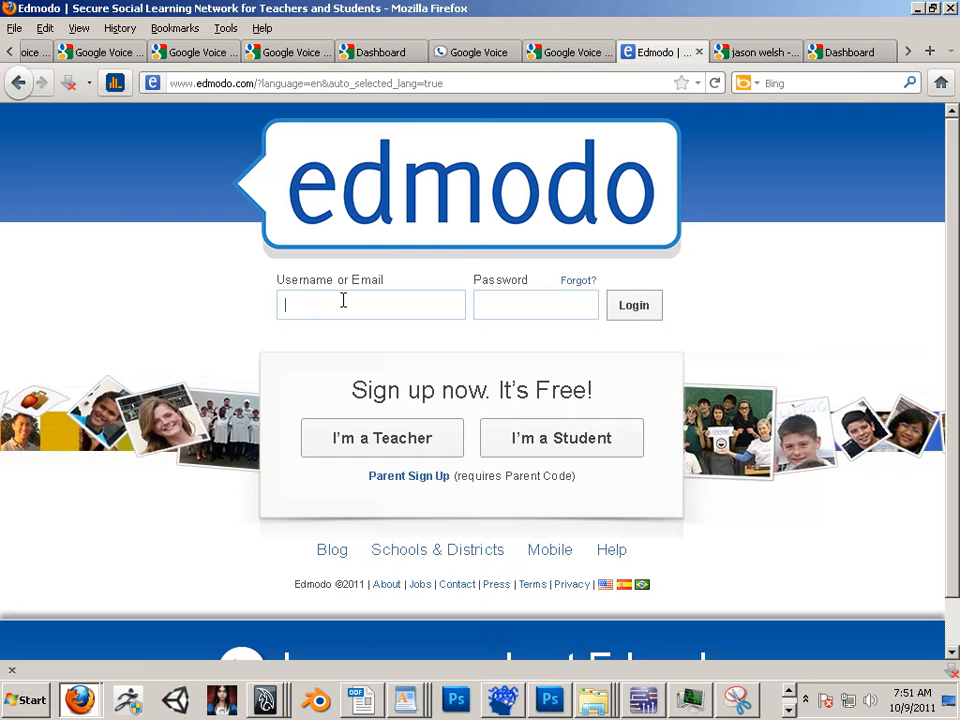
pyautogui.write('jason.')
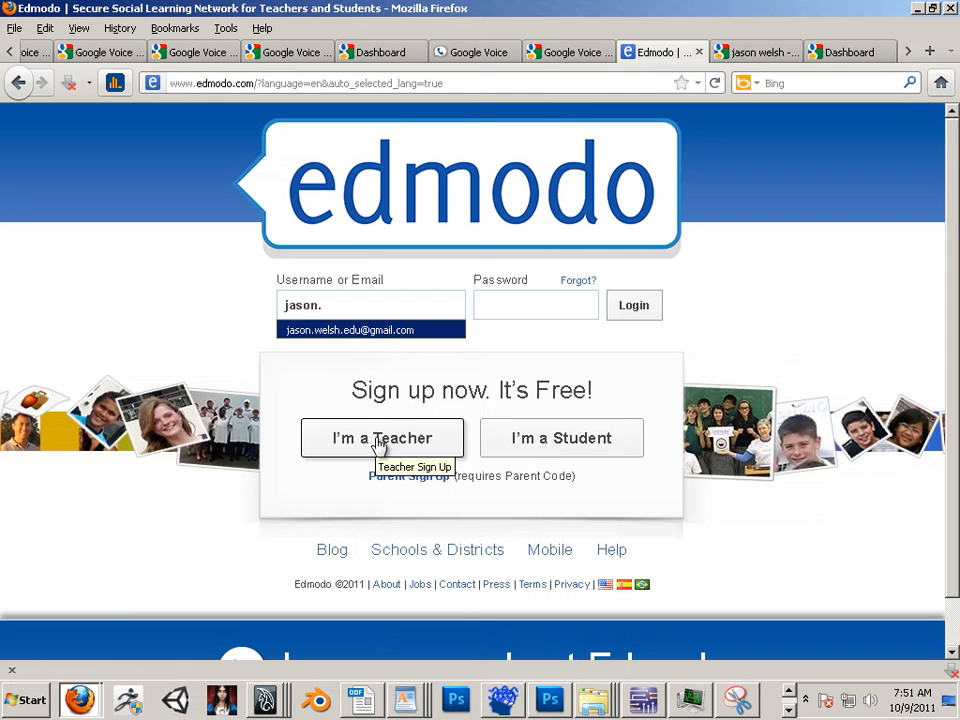
pyautogui.moveTo(368, 297)
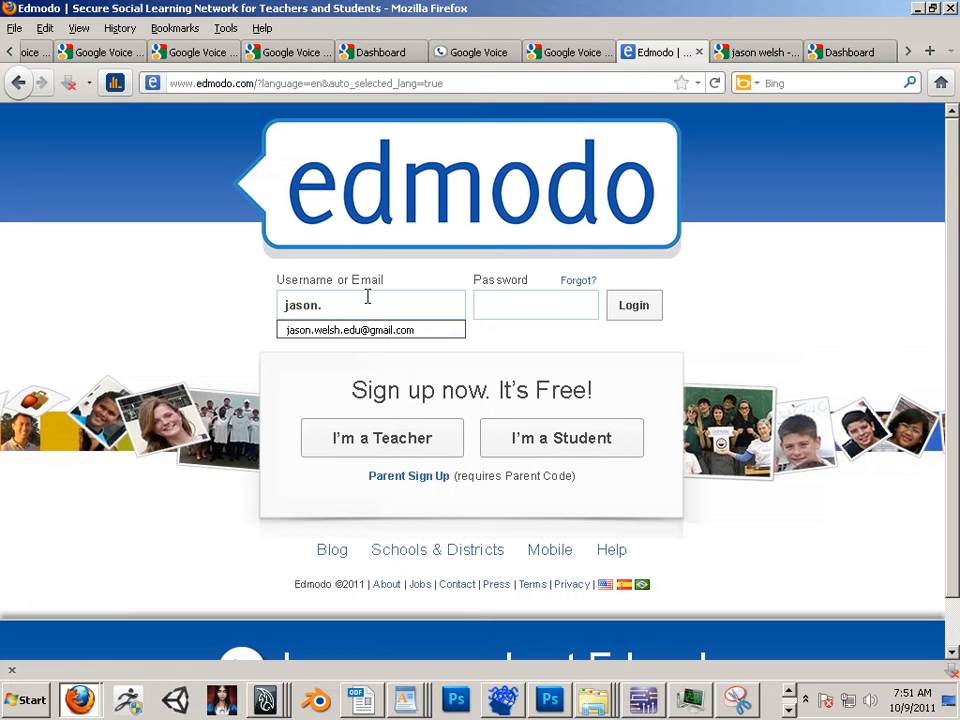
pyautogui.press('Backspace')
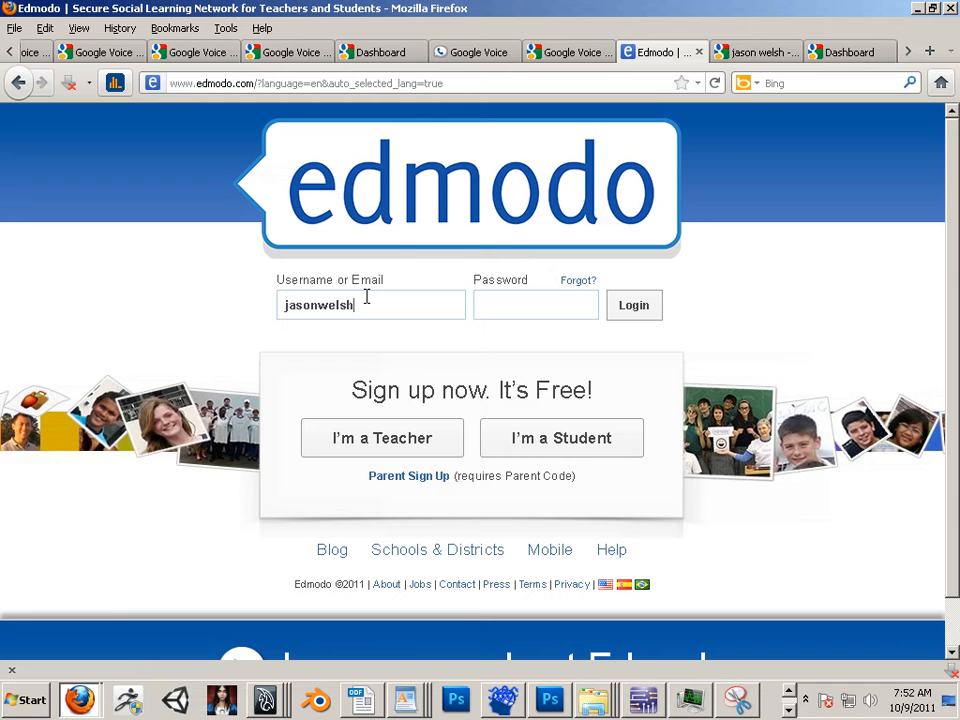
pyautogui.write('sampl')
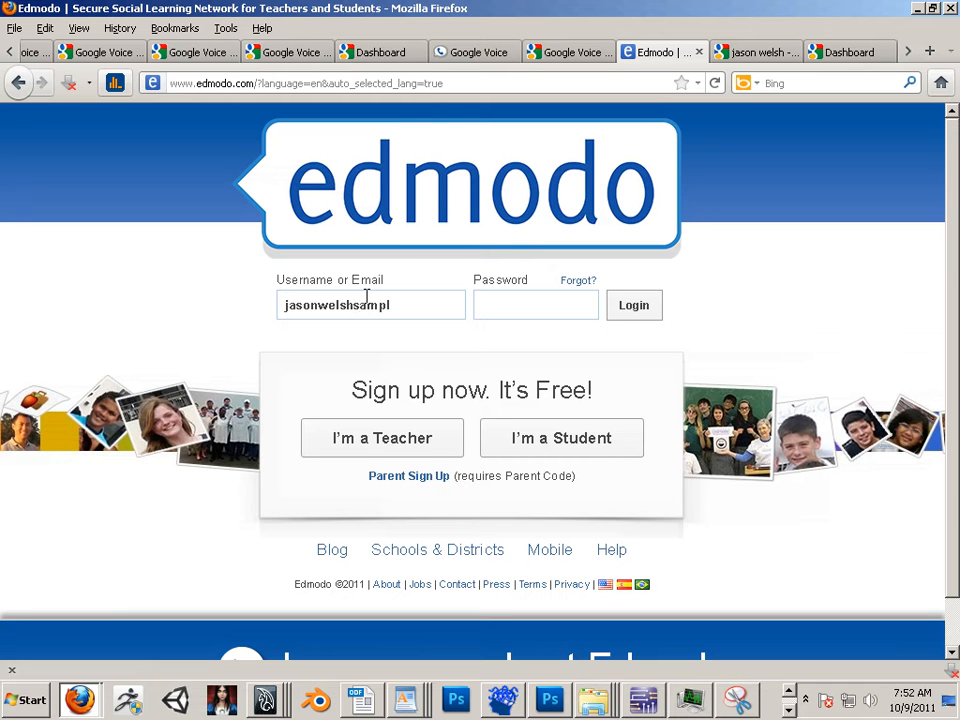
pyautogui.write('••')
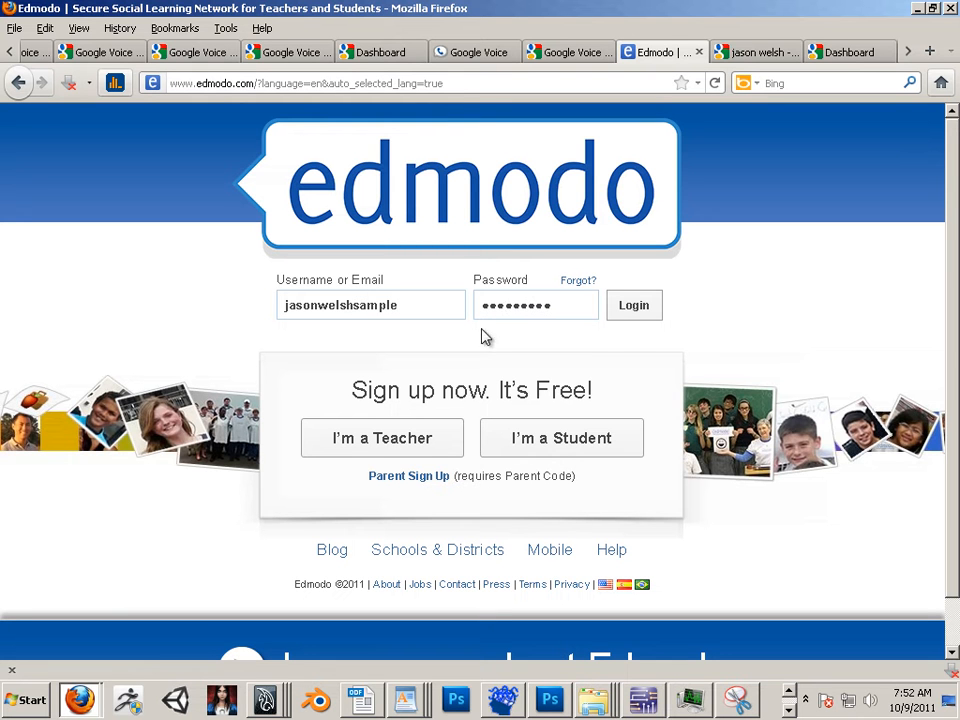
pyautogui.click(634, 305)
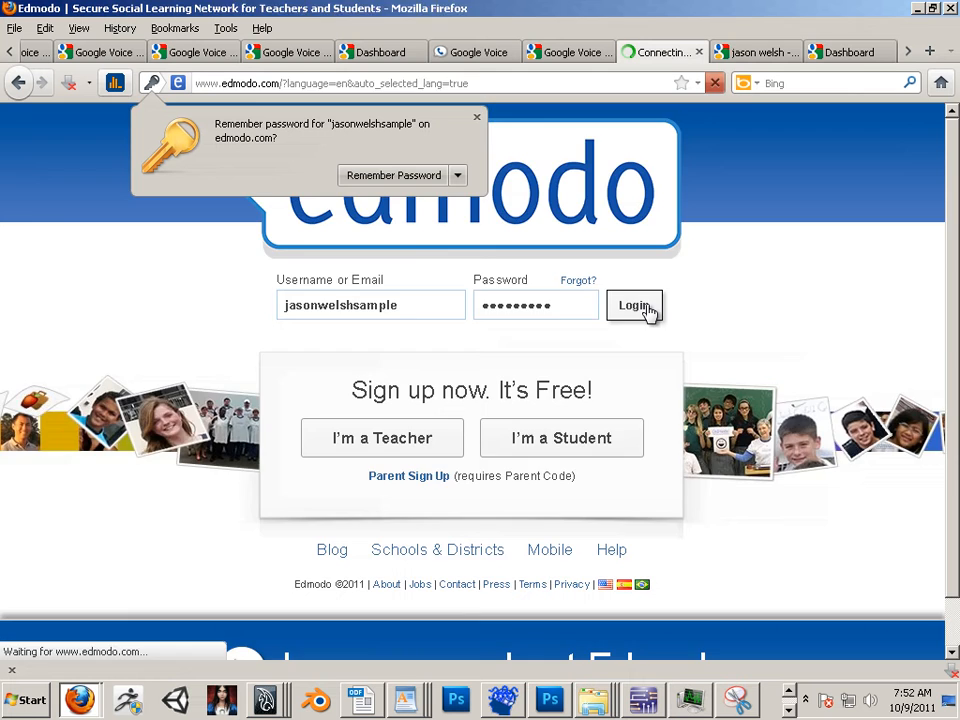
# - Let the teacher home page load and dismiss Firefox's Remember Password prompt
pyautogui.click(634, 305)
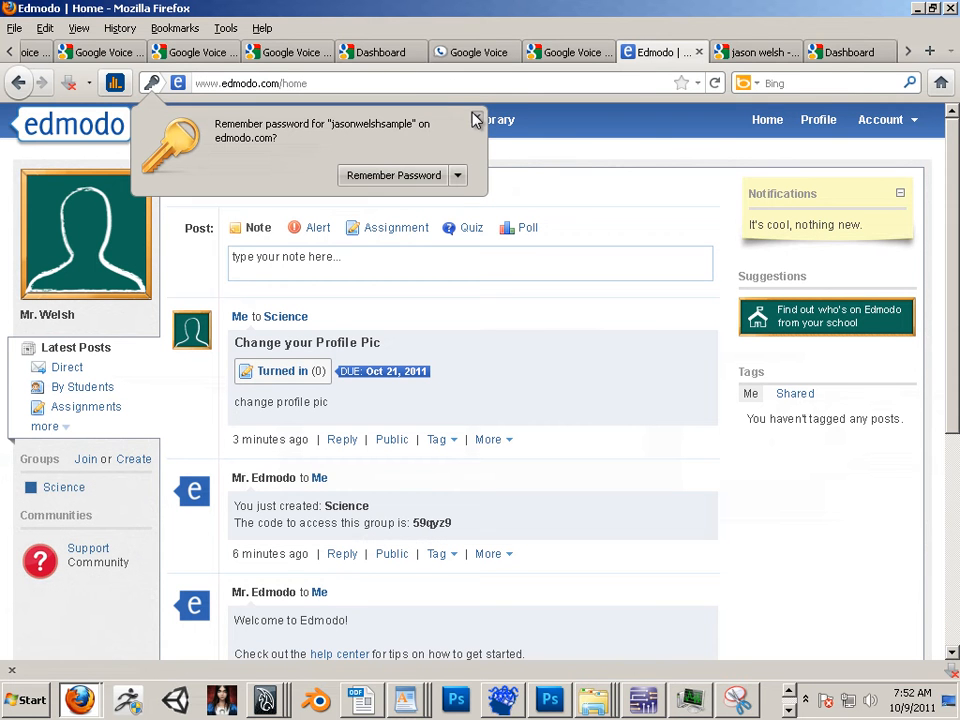
pyautogui.click(476, 119)
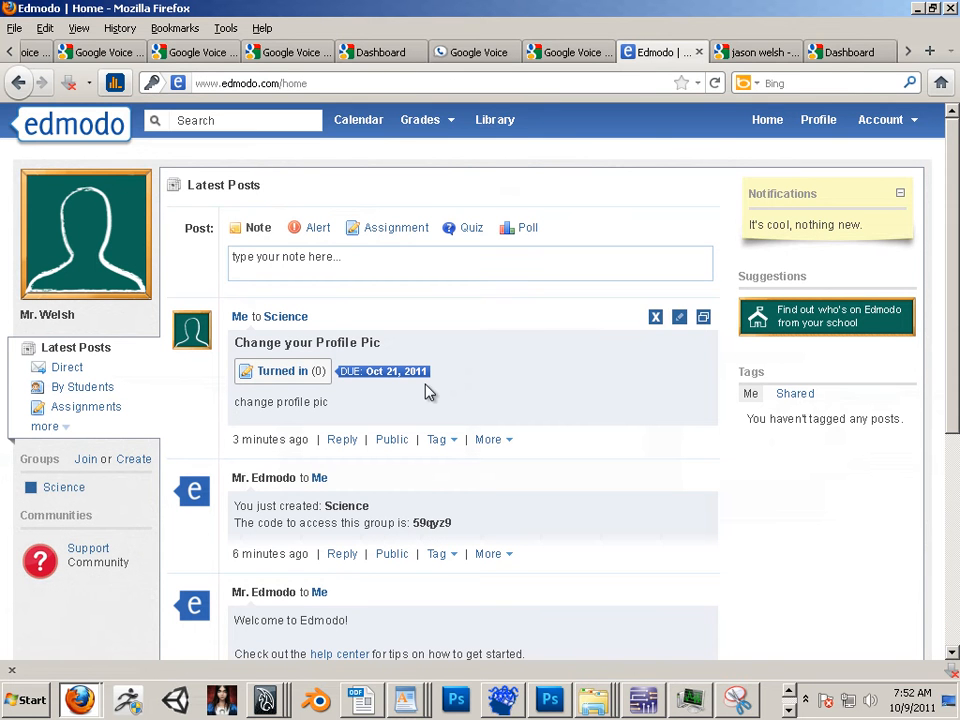
pyautogui.moveTo(65, 500)
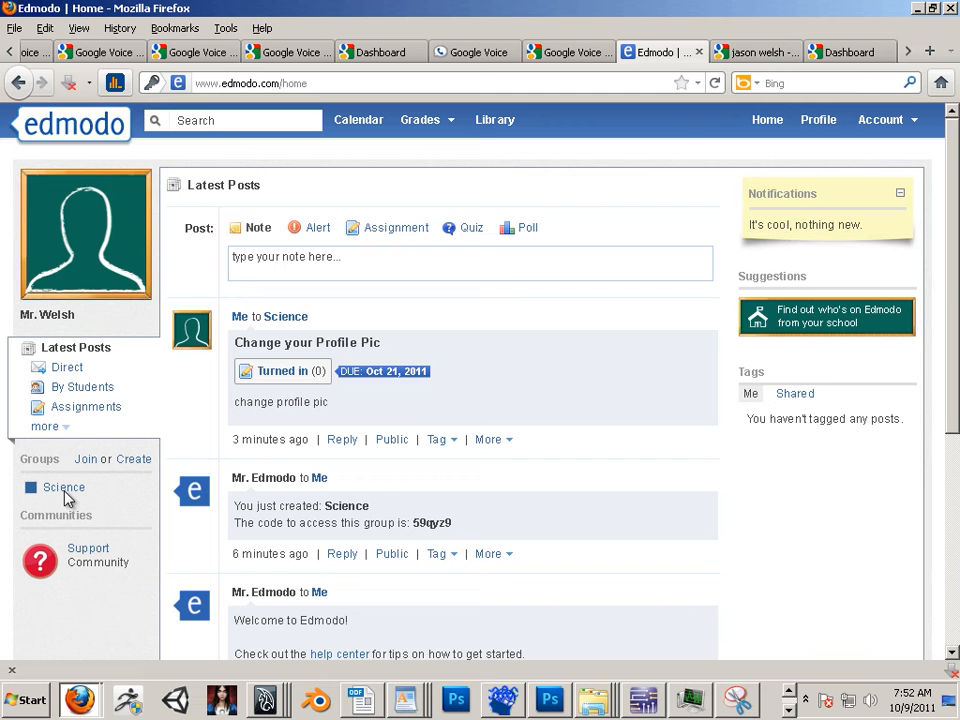
pyautogui.moveTo(70, 347)
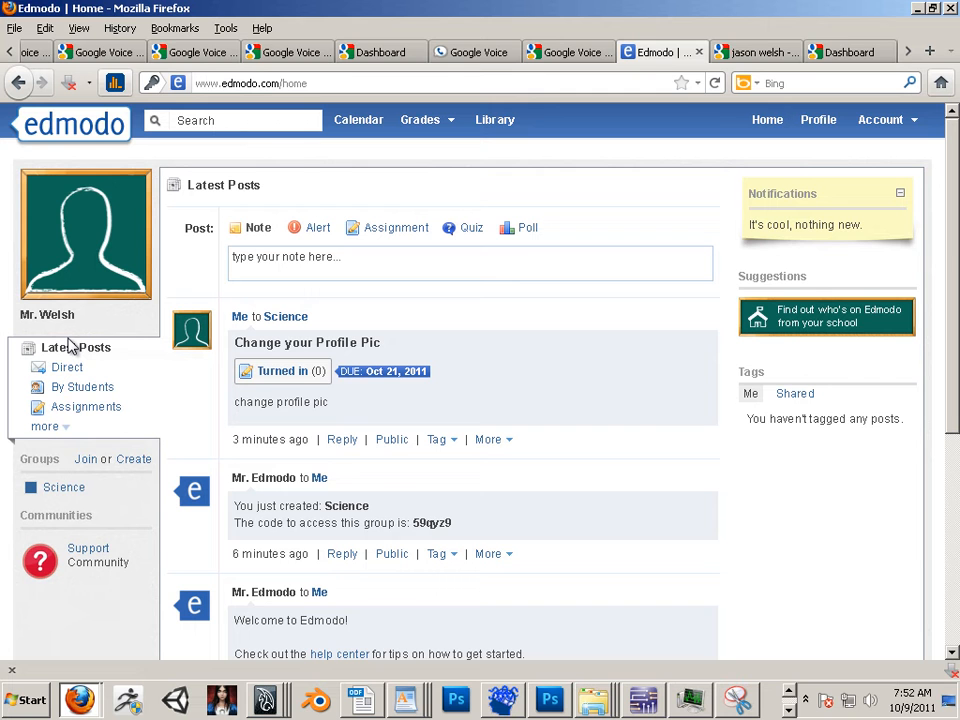
pyautogui.moveTo(82, 387)
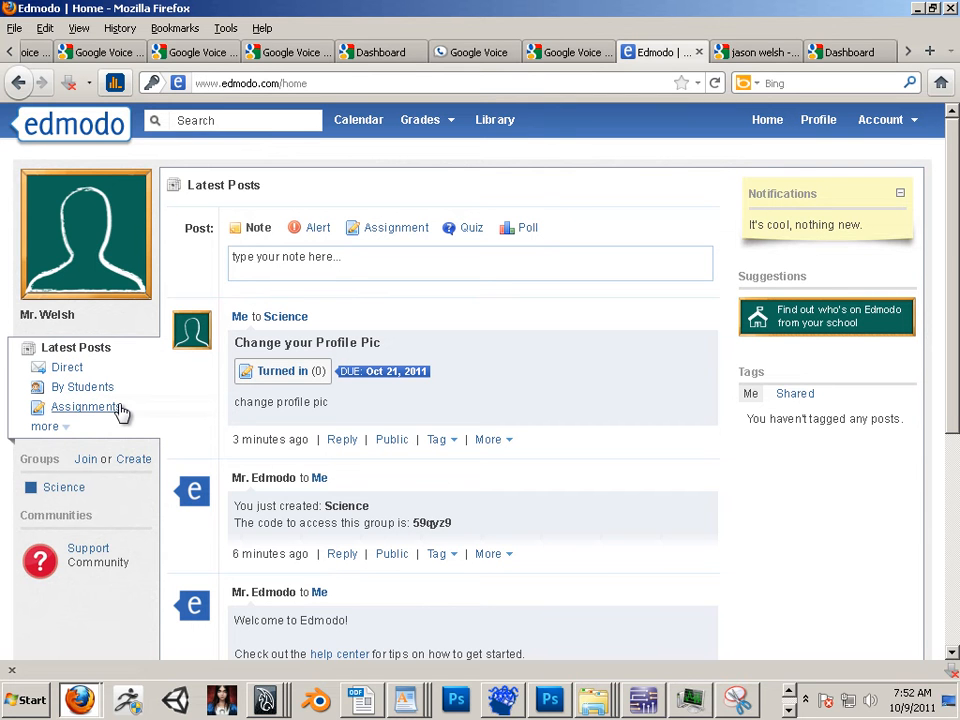
pyautogui.moveTo(150, 498)
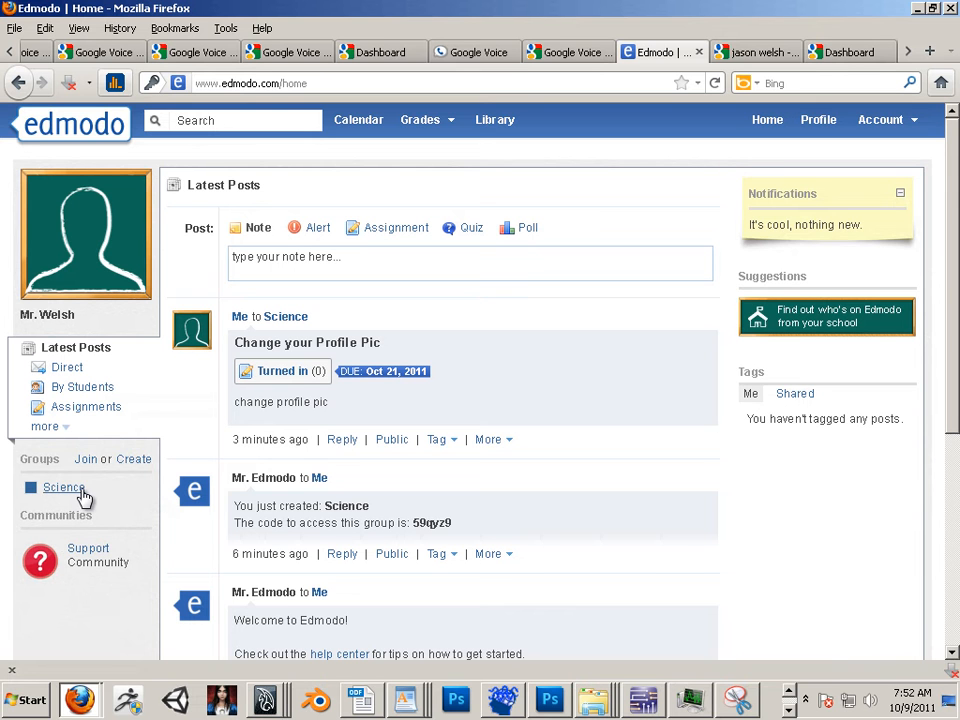
pyautogui.moveTo(80, 497)
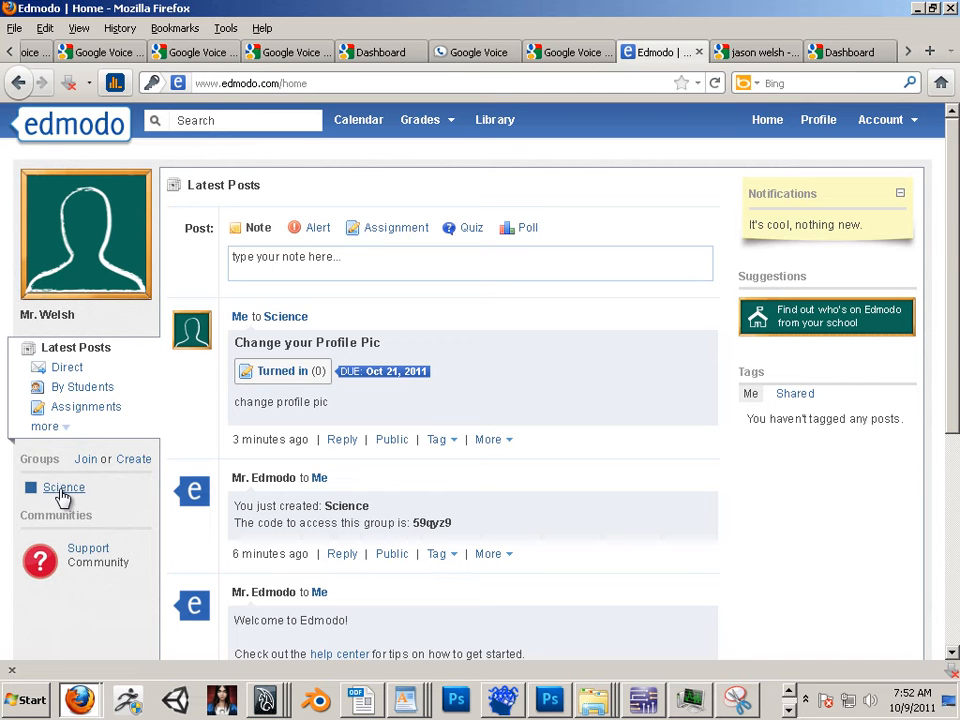
pyautogui.moveTo(113, 362)
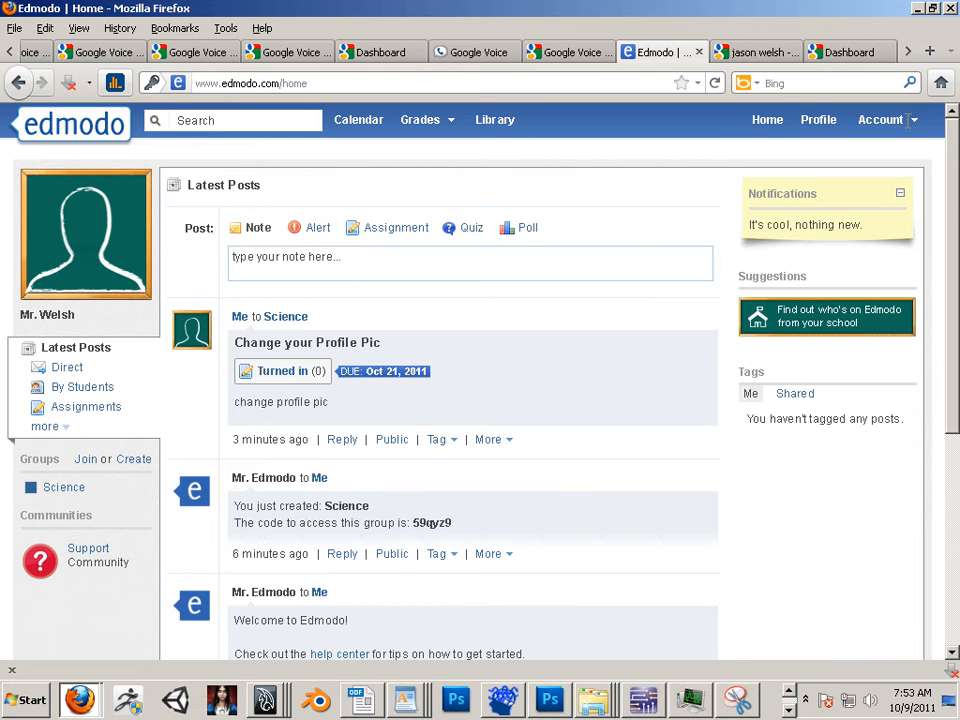
# - Open Account Settings from the teacher's profile menu
pyautogui.click(881, 119)
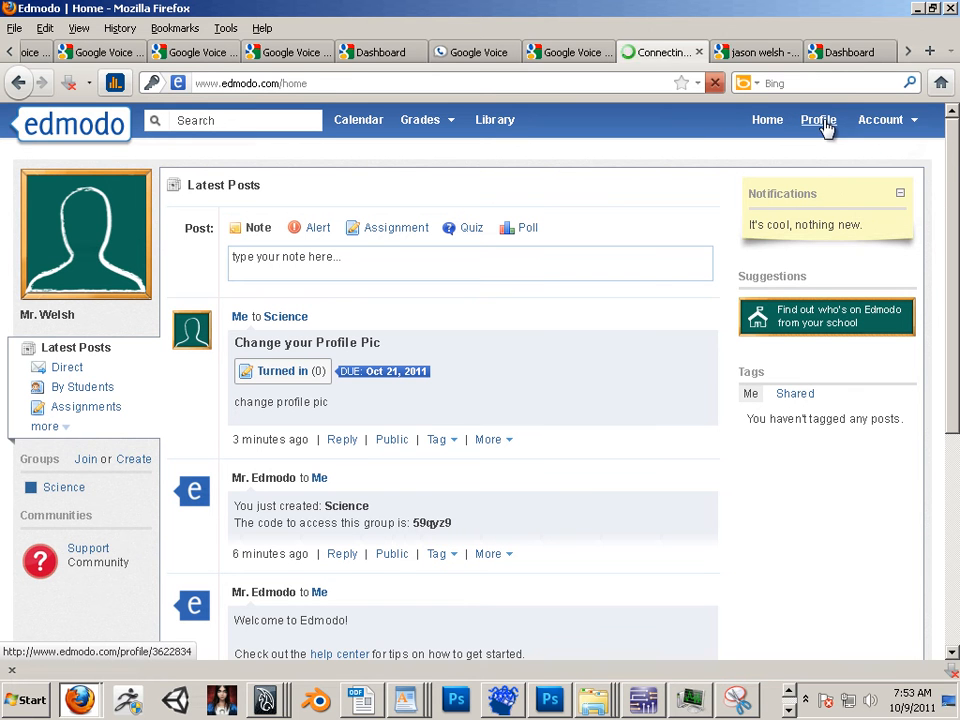
pyautogui.click(818, 120)
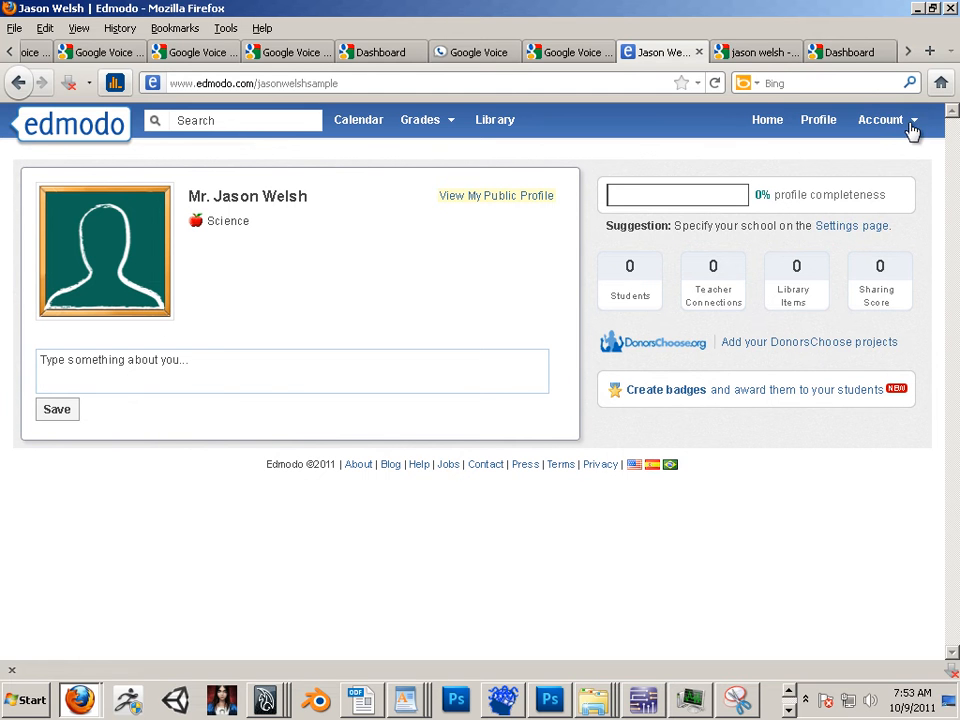
pyautogui.click(851, 225)
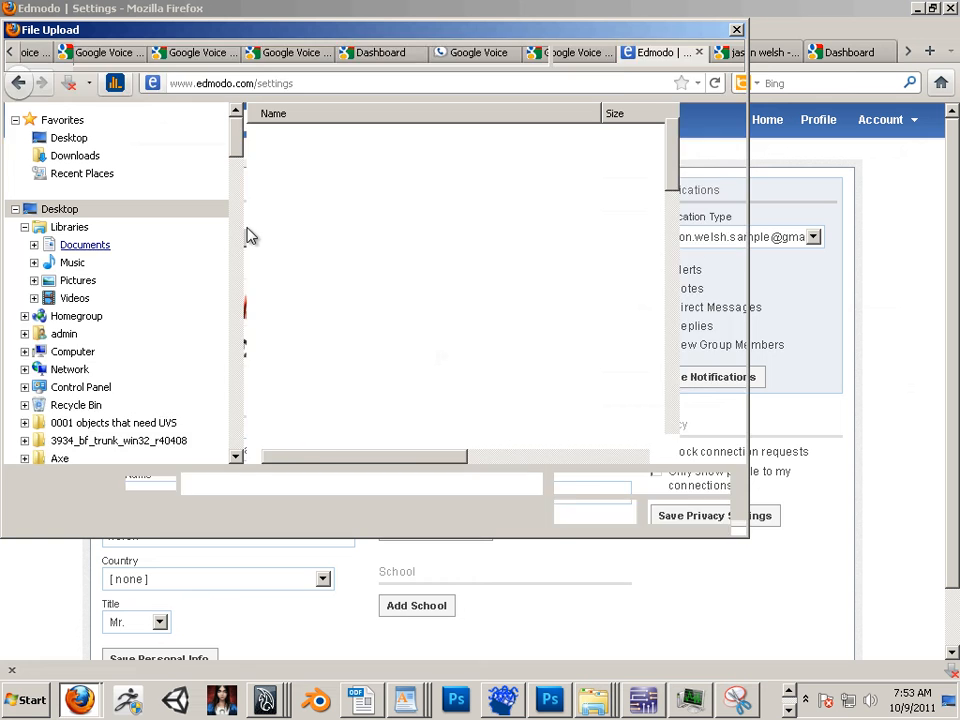
# - Browse the desktop for the 'headshot' image to upload as the user photo
pyautogui.click(59, 208)
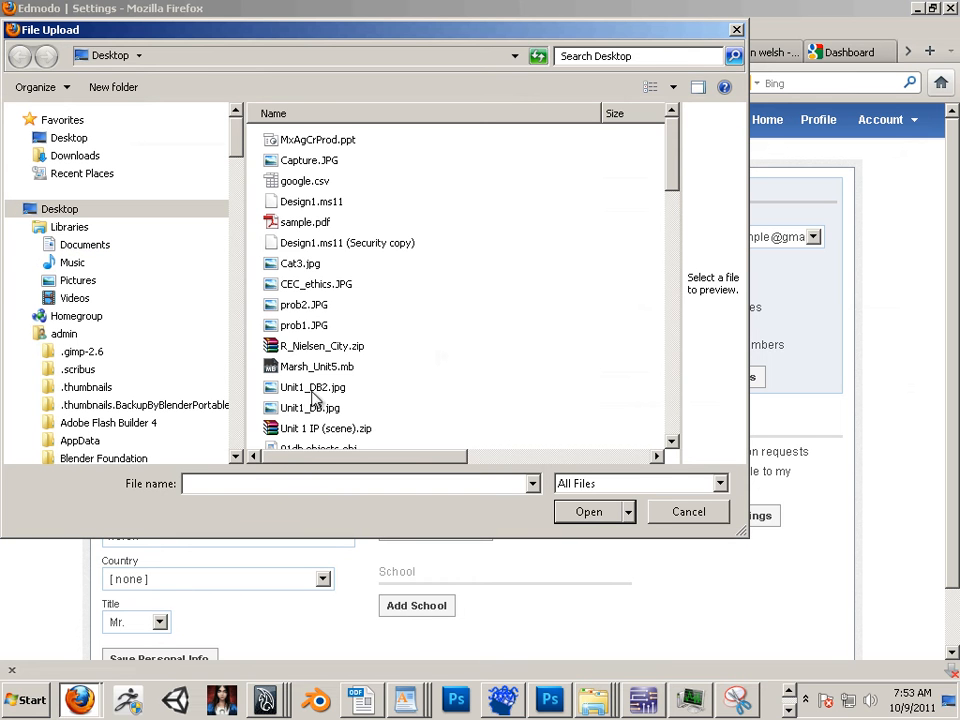
pyautogui.moveTo(654, 56)
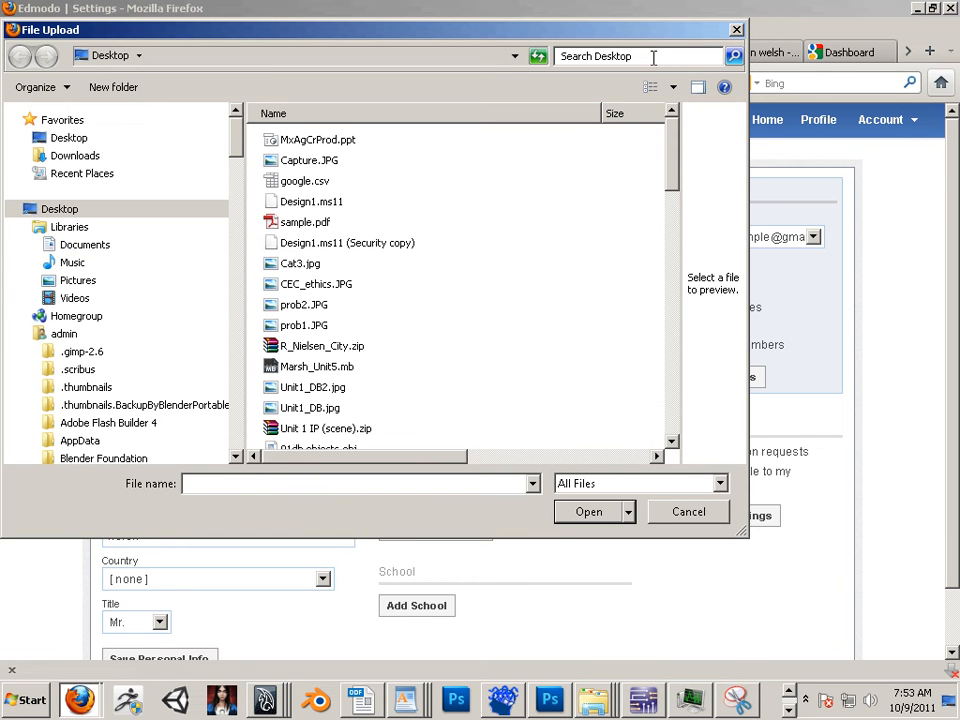
pyautogui.click(640, 55)
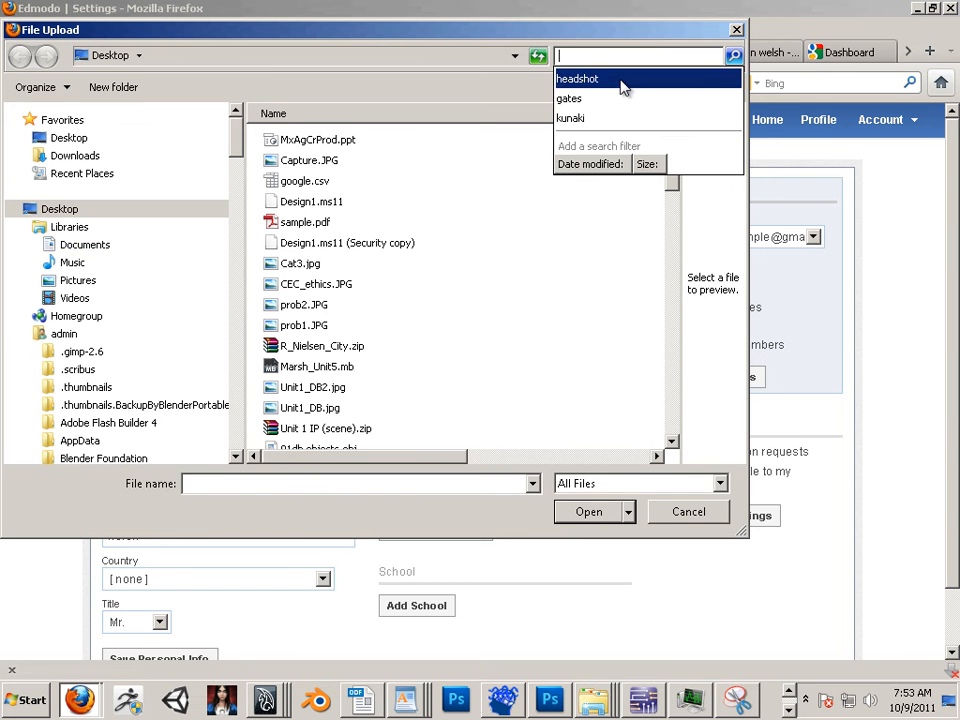
pyautogui.click(577, 78)
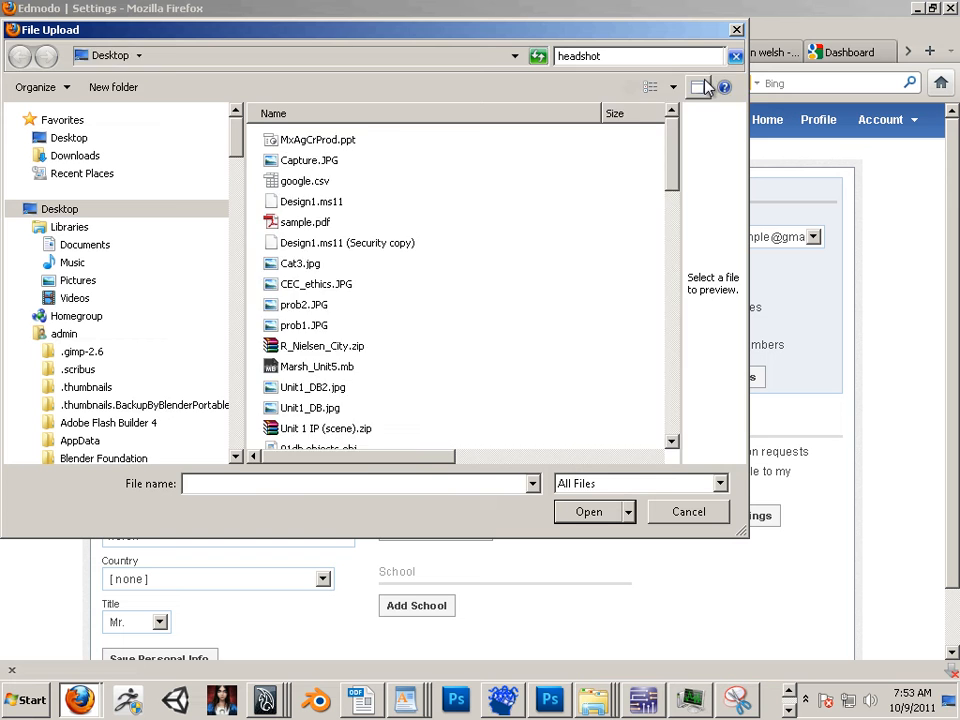
pyautogui.click(688, 511)
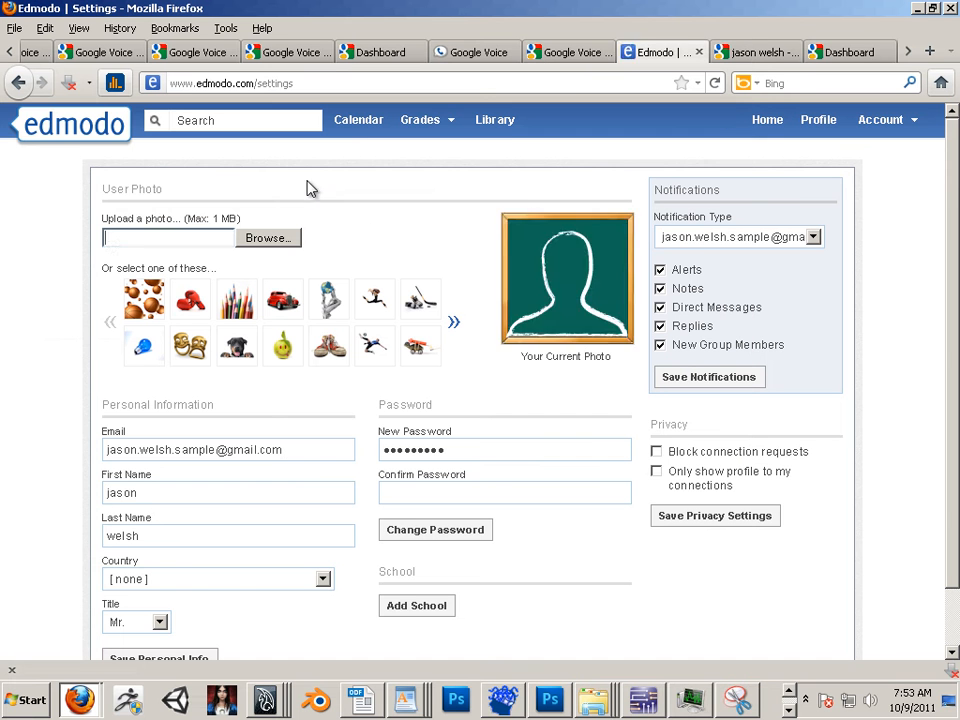
# - Upload the headshot as the profile photo and save the personal information
pyautogui.click(268, 237)
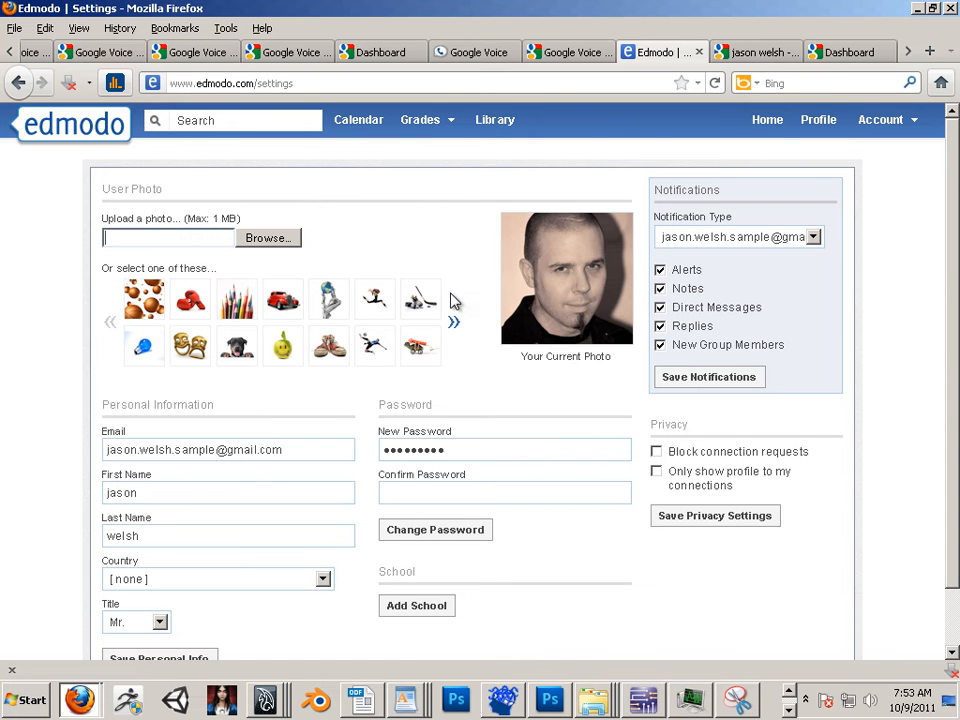
pyautogui.scroll(-3)
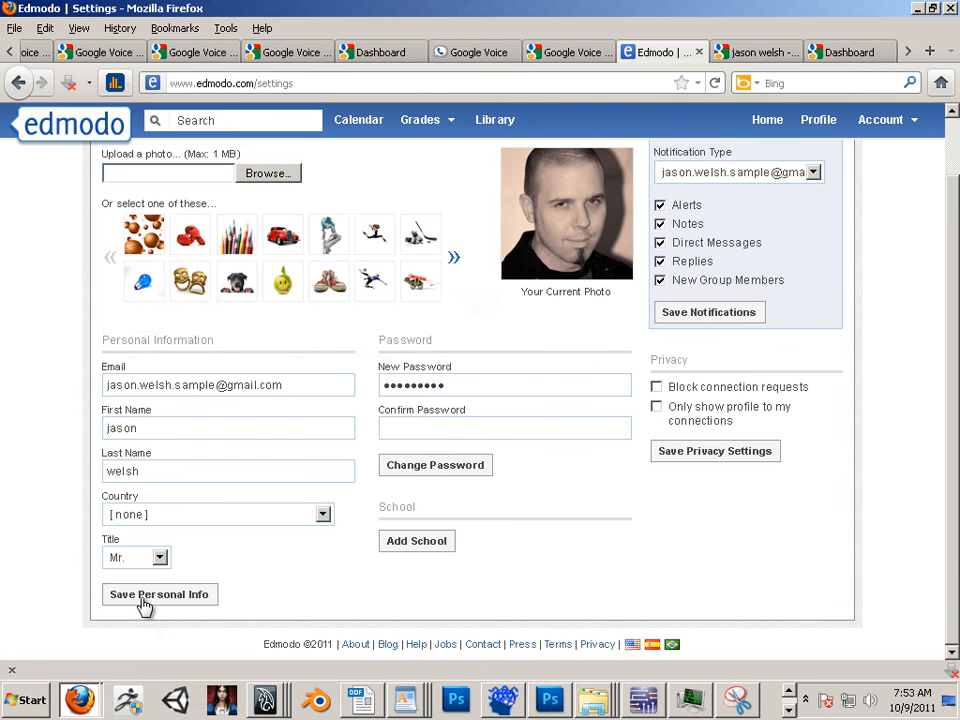
pyautogui.click(159, 594)
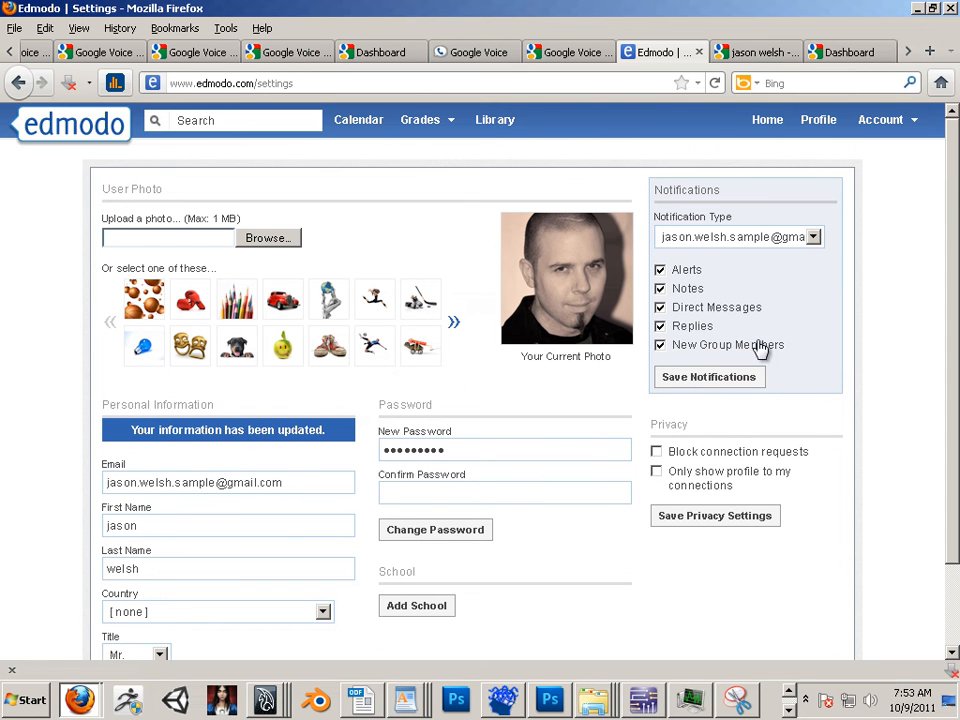
pyautogui.moveTo(693, 259)
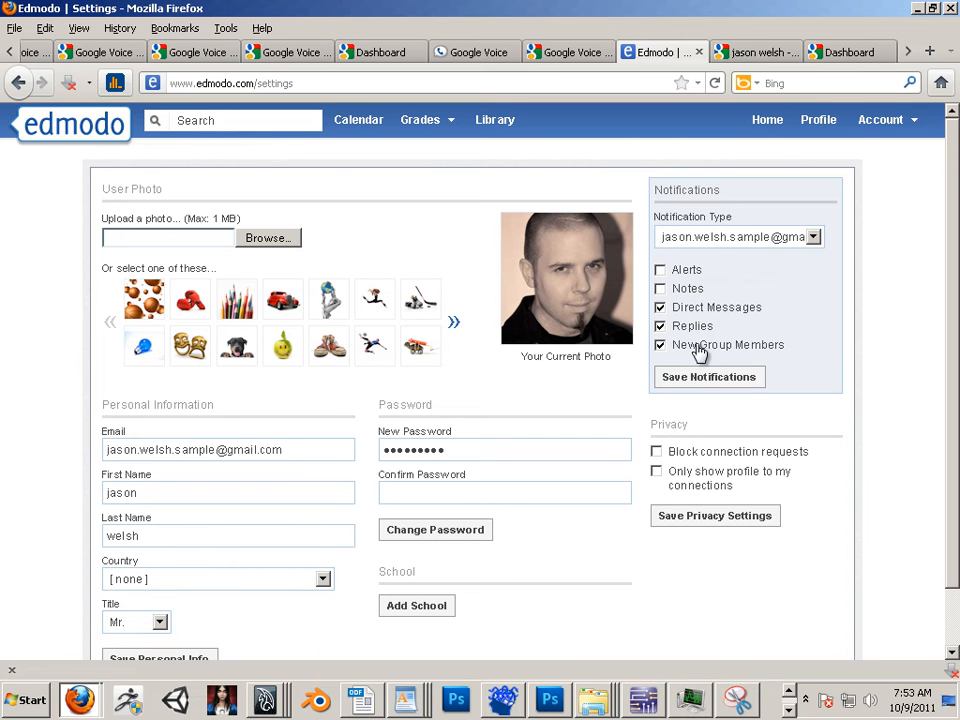
# - Turn off New Group Members notifications, keeping Direct Messages and Replies, and save the notifications
pyautogui.click(660, 344)
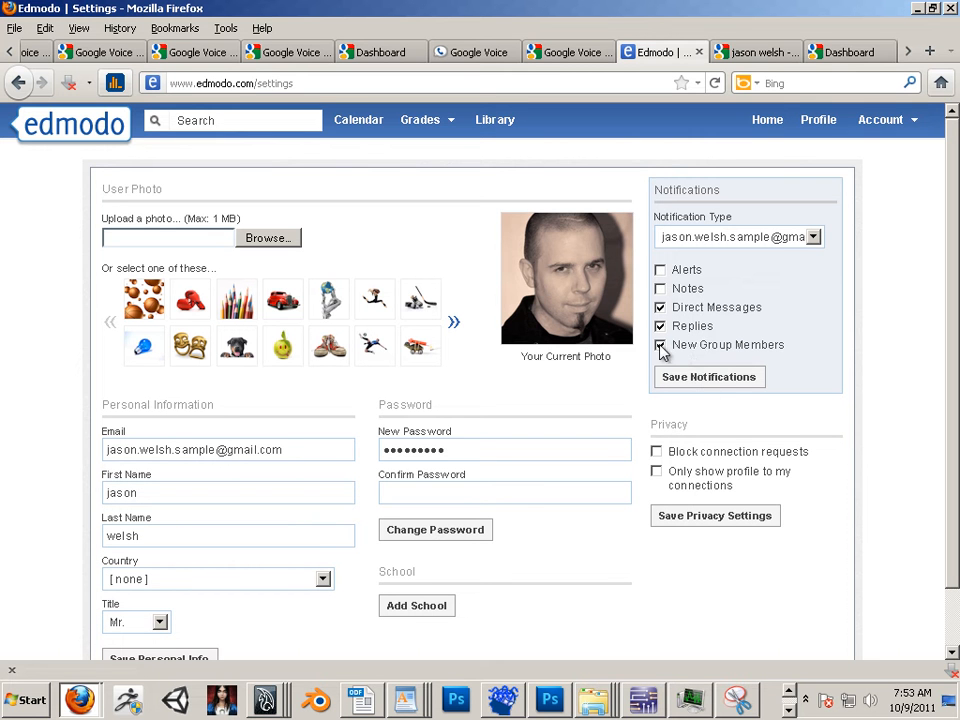
pyautogui.click(659, 345)
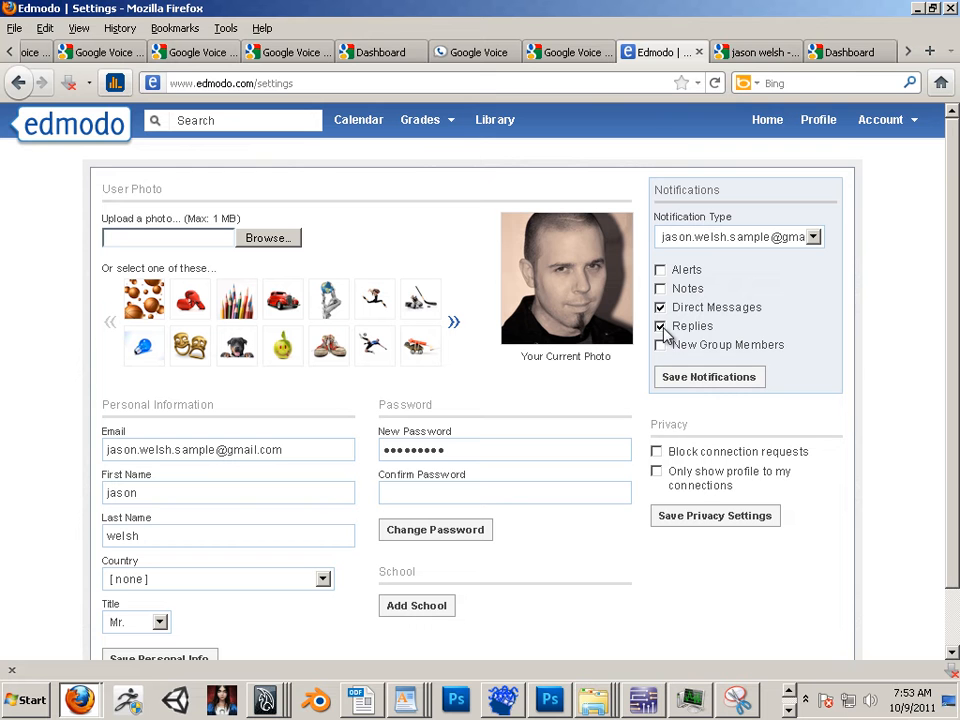
pyautogui.moveTo(665, 320)
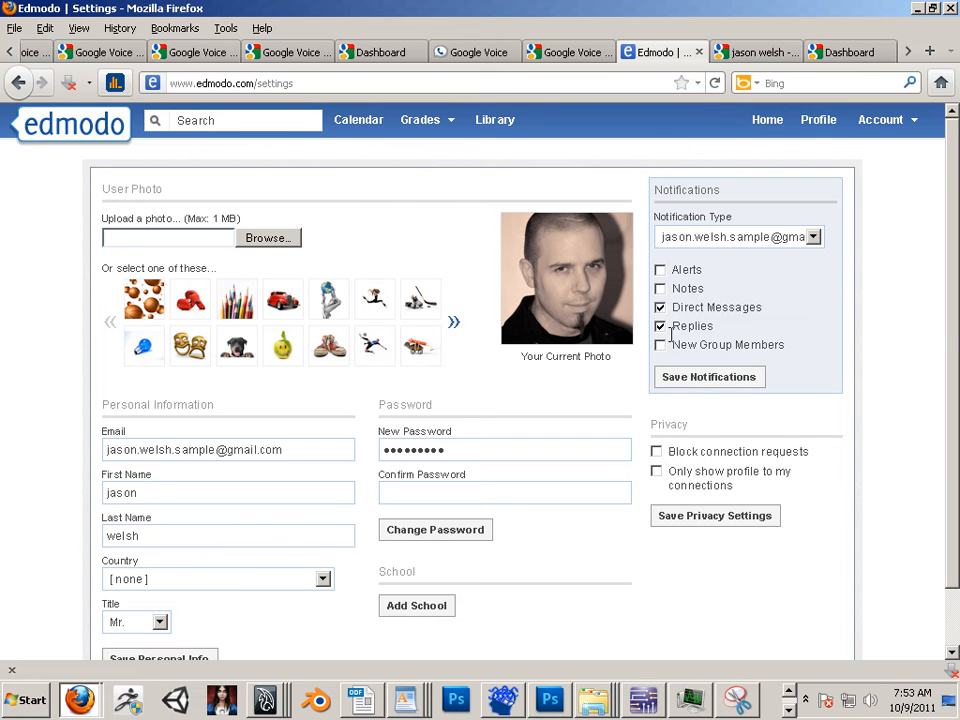
pyautogui.click(708, 376)
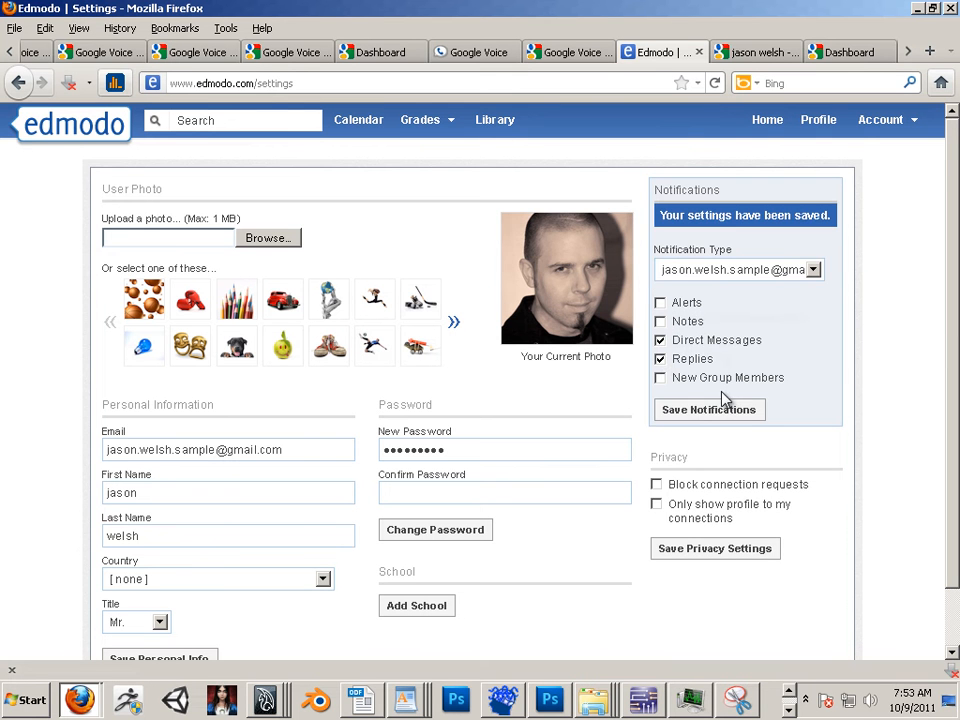
pyautogui.click(660, 340)
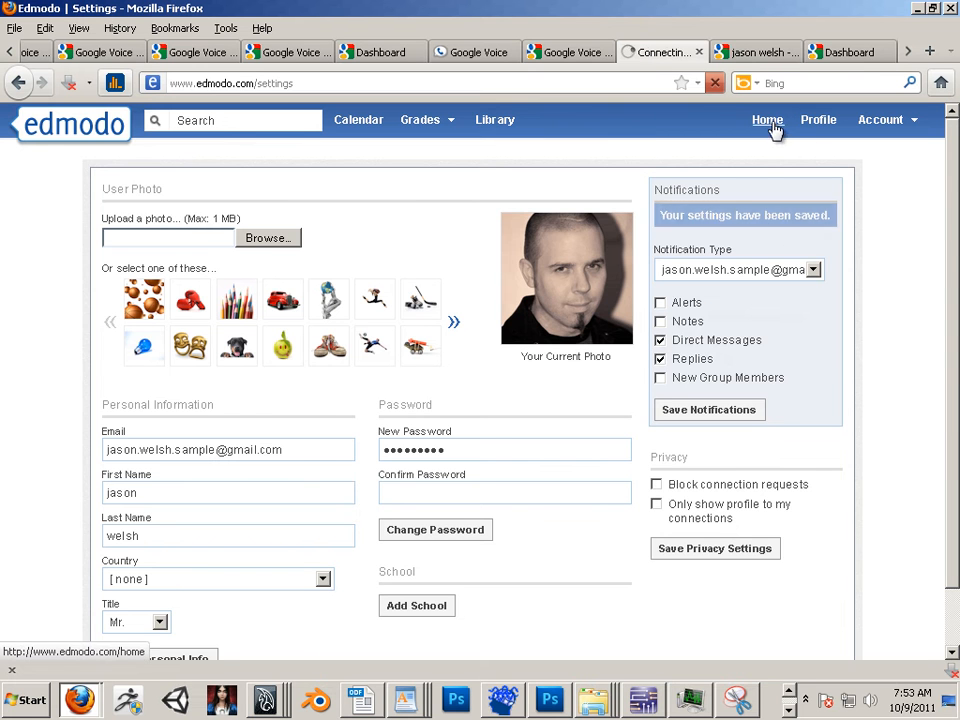
# - Go Home to reload the Latest Posts feed with the new headshot
pyautogui.click(767, 119)
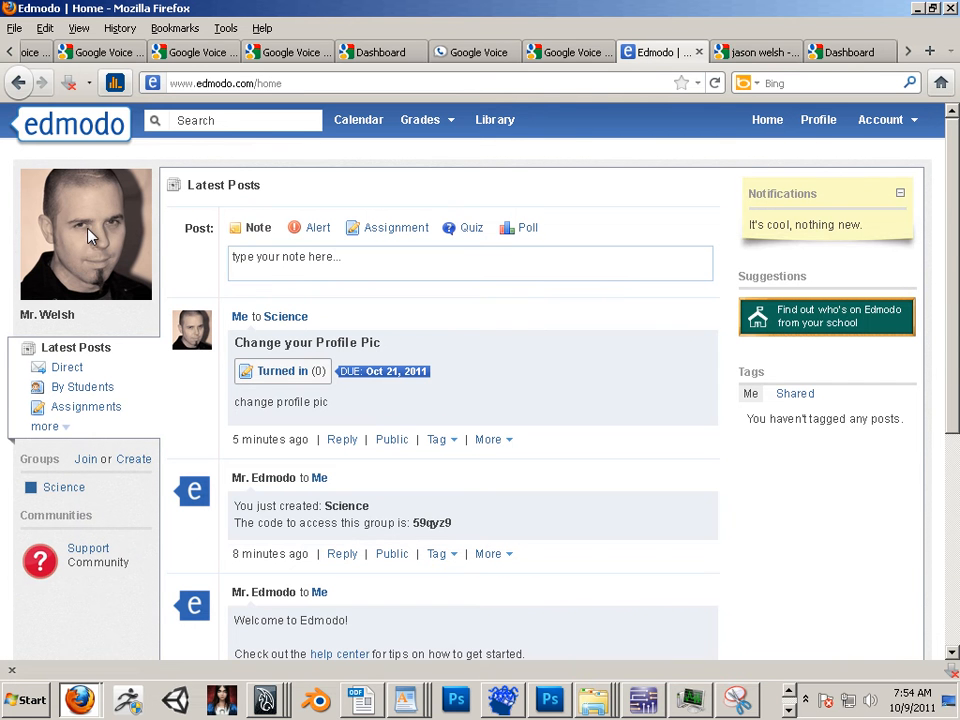
pyautogui.moveTo(192, 332)
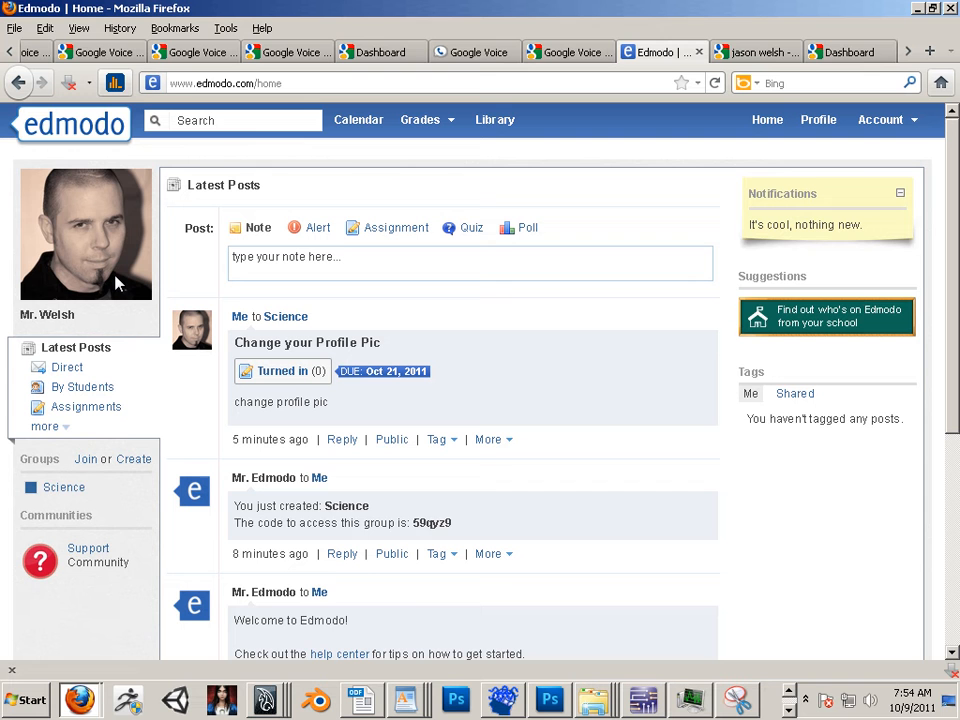
pyautogui.moveTo(120, 298)
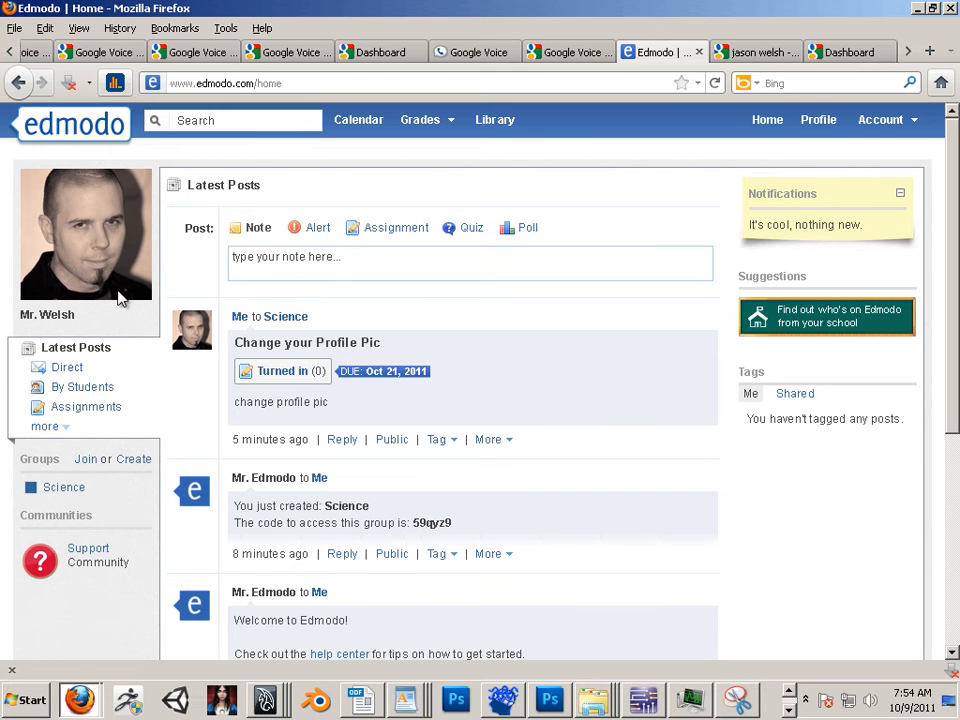
pyautogui.moveTo(37, 597)
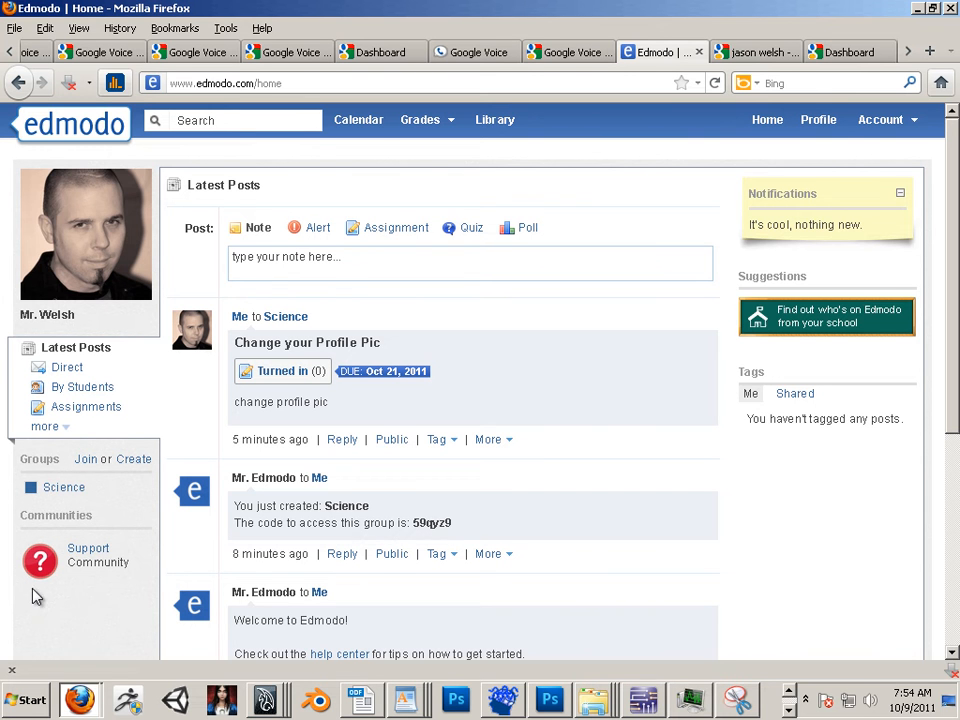
pyautogui.moveTo(134, 458)
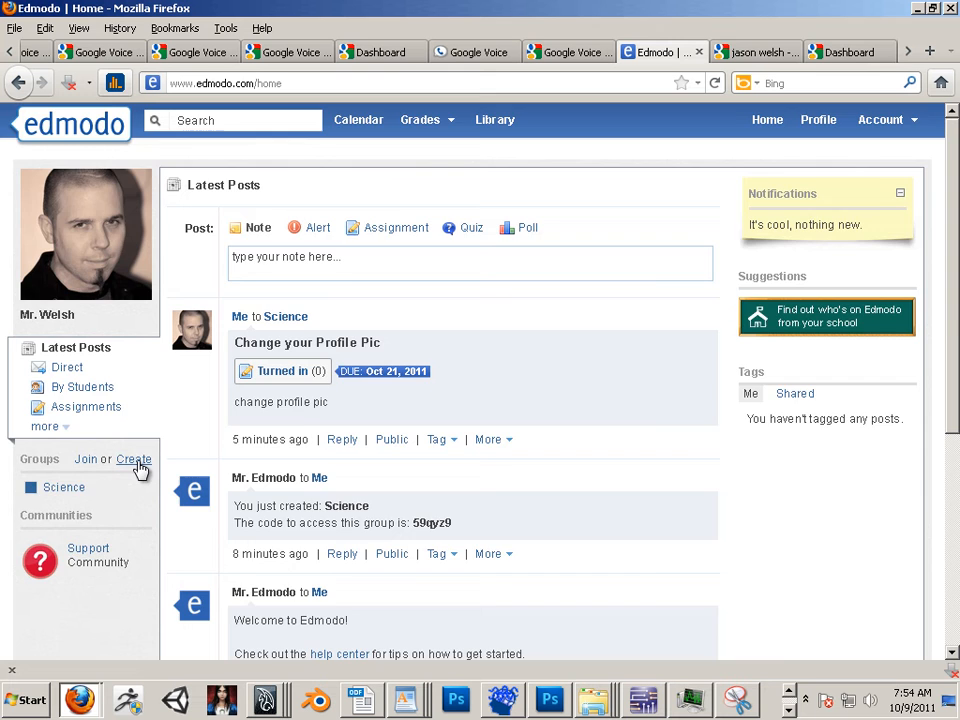
# - Fill the new group form: name 'Math', Higher Education, subject area Mathematics, subject All
pyautogui.click(133, 459)
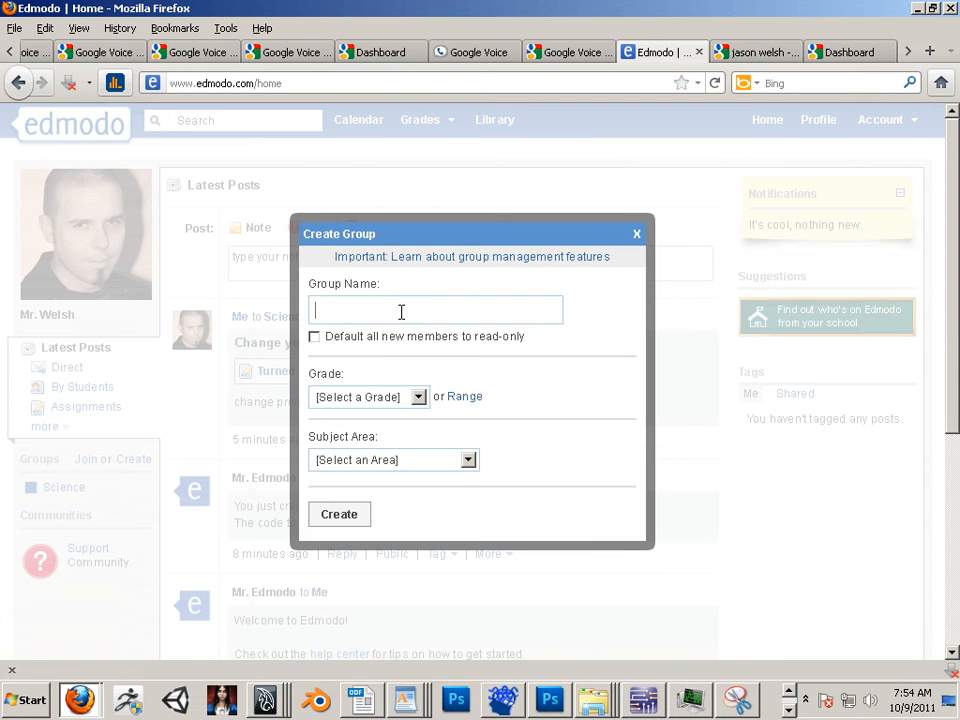
pyautogui.write('ma')
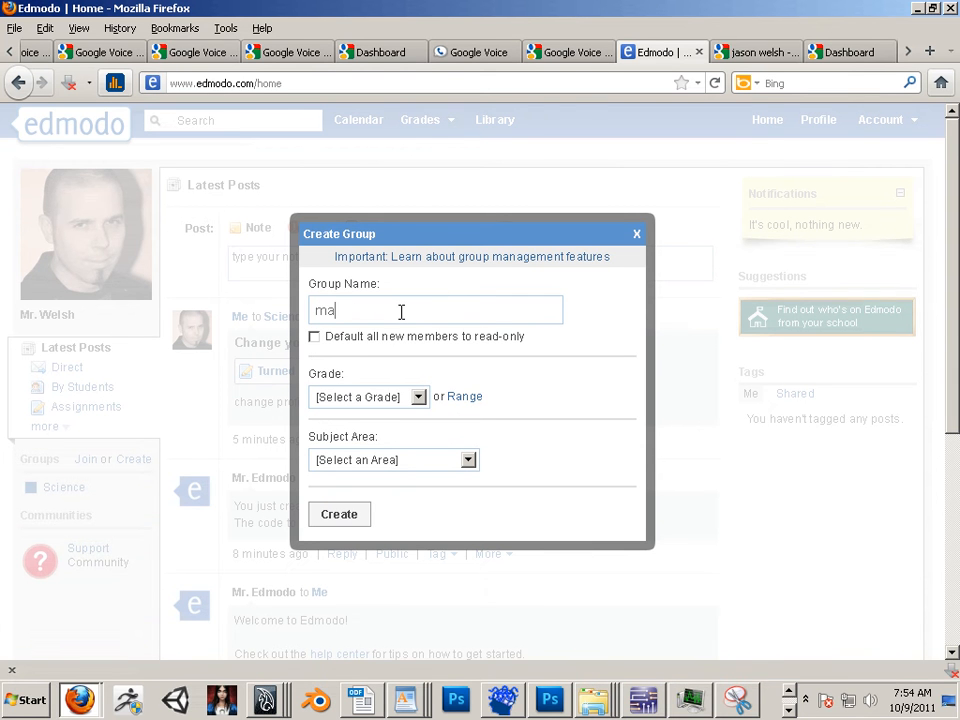
pyautogui.press('BackSpace')
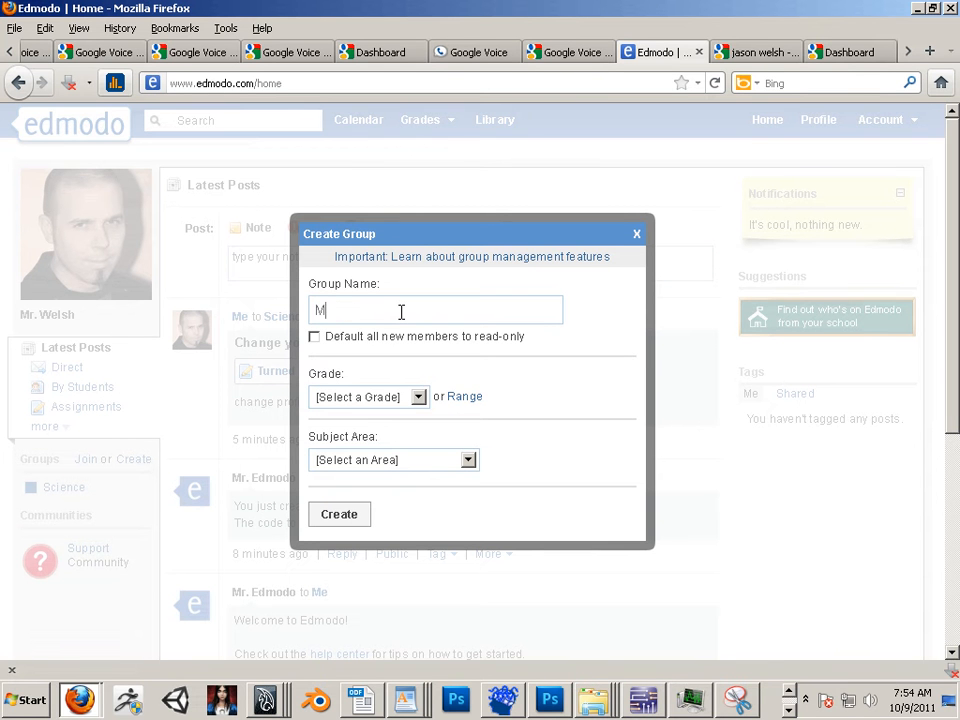
pyautogui.write('ath')
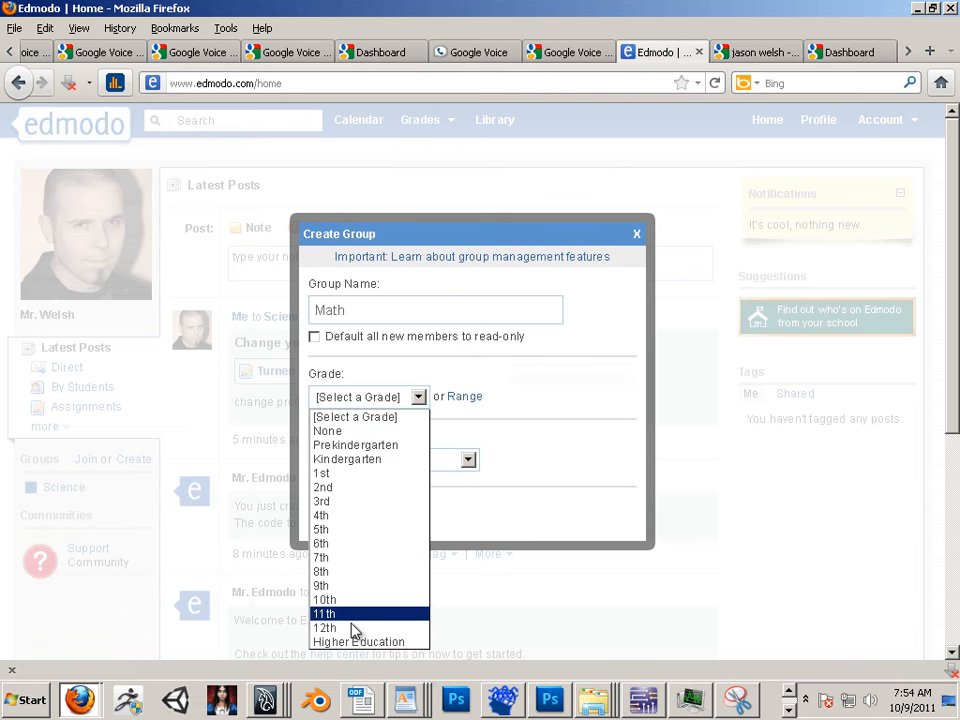
pyautogui.click(357, 641)
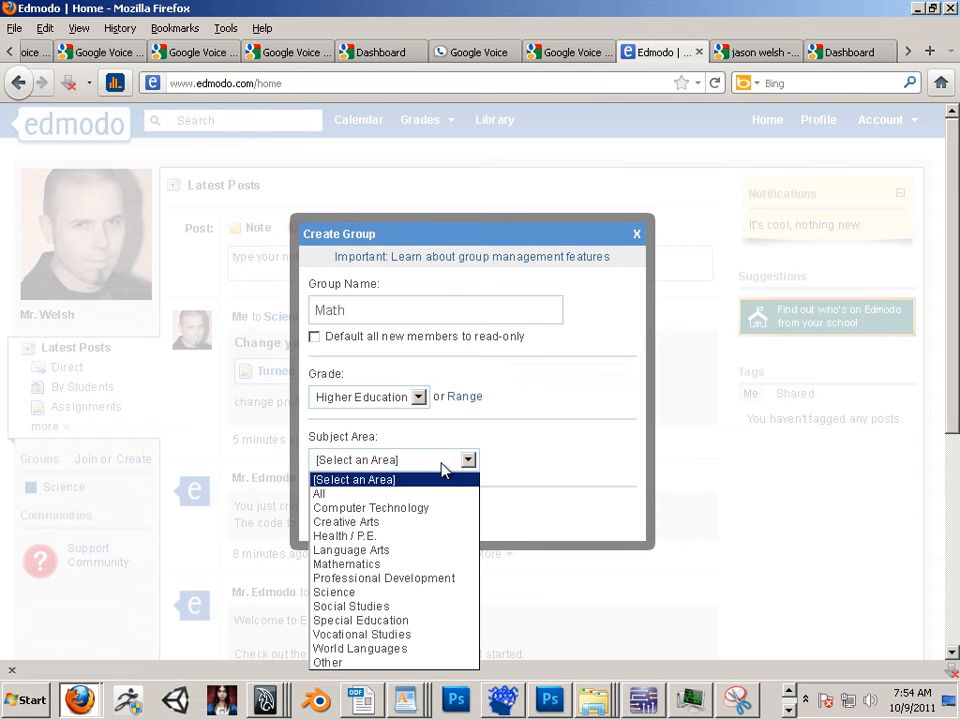
pyautogui.moveTo(360, 648)
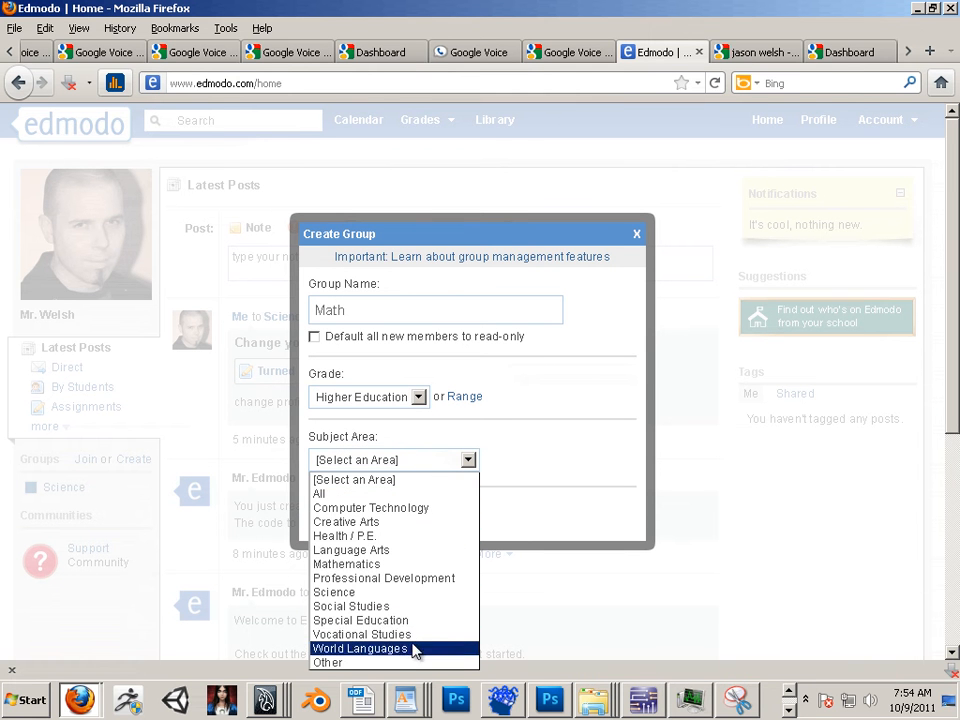
pyautogui.moveTo(346, 564)
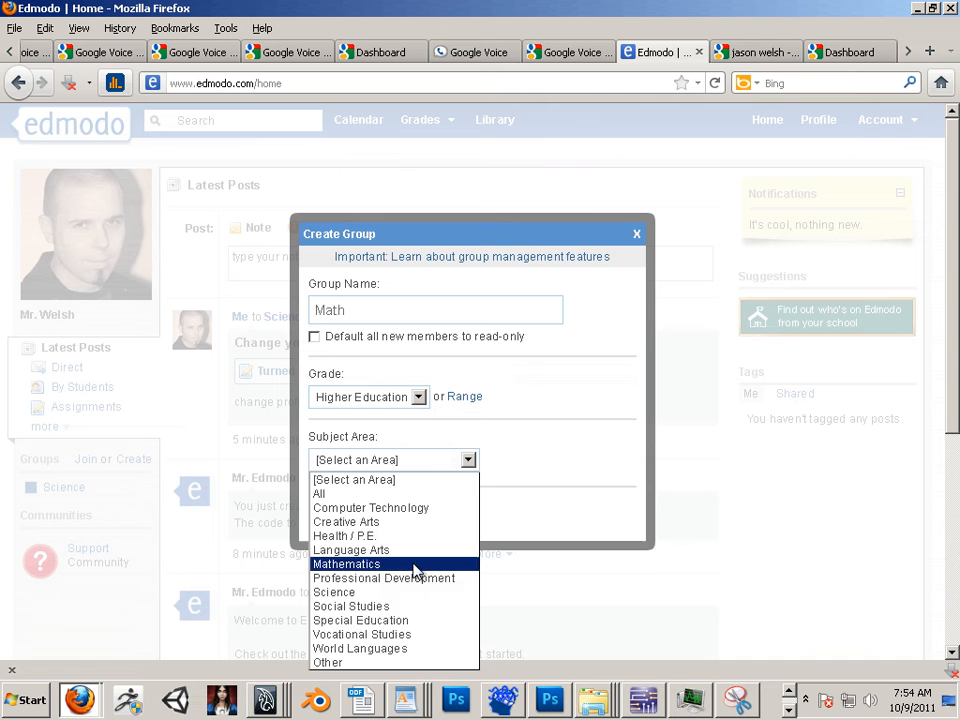
pyautogui.click(346, 563)
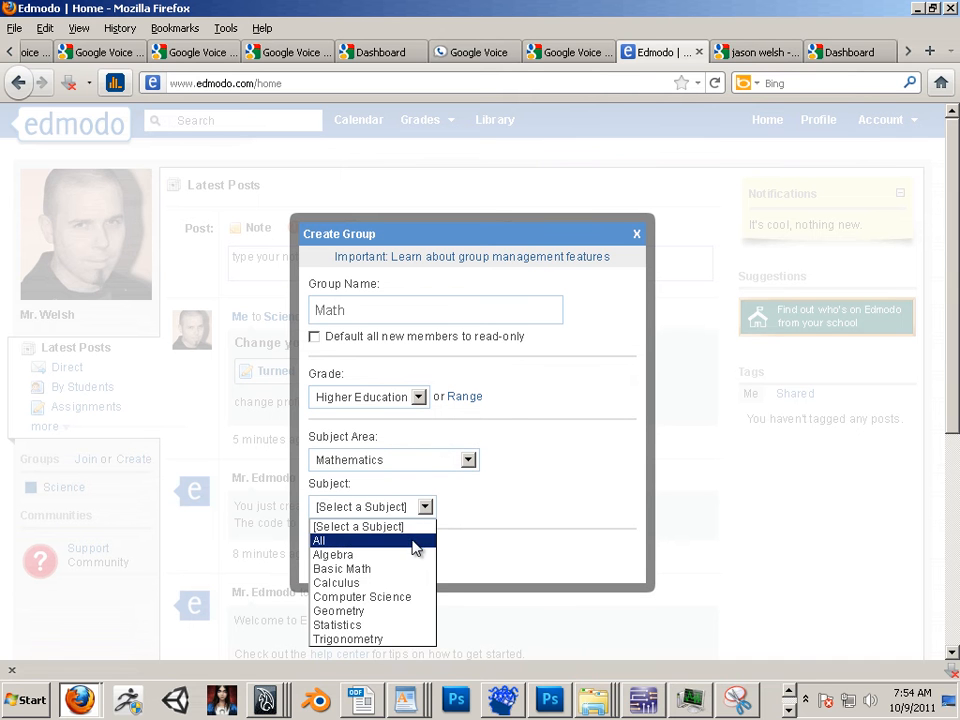
pyautogui.click(318, 540)
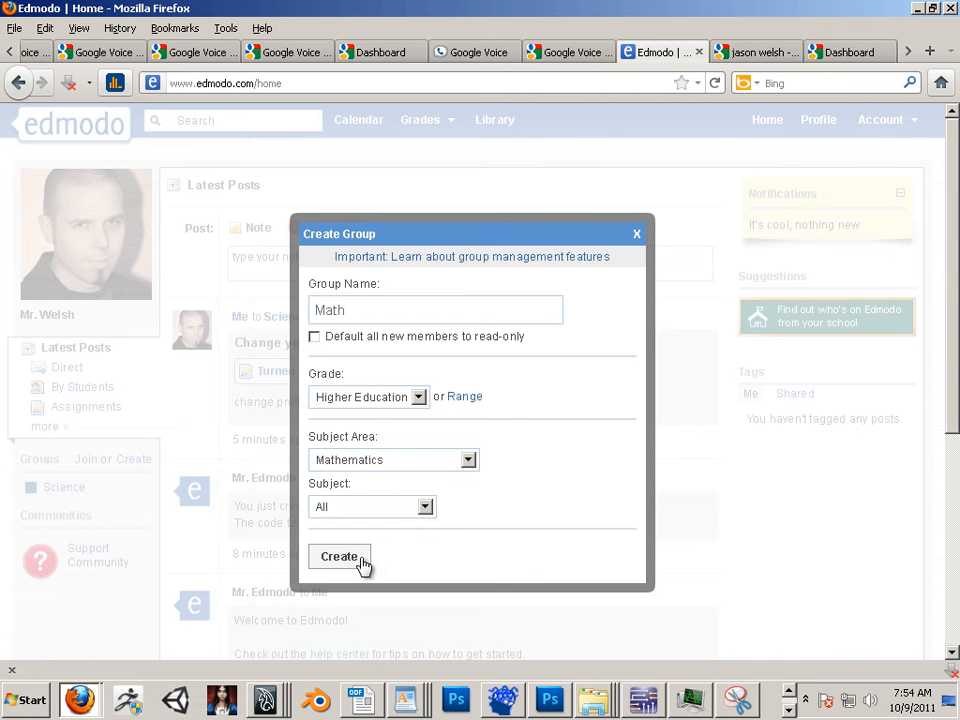
pyautogui.moveTo(348, 563)
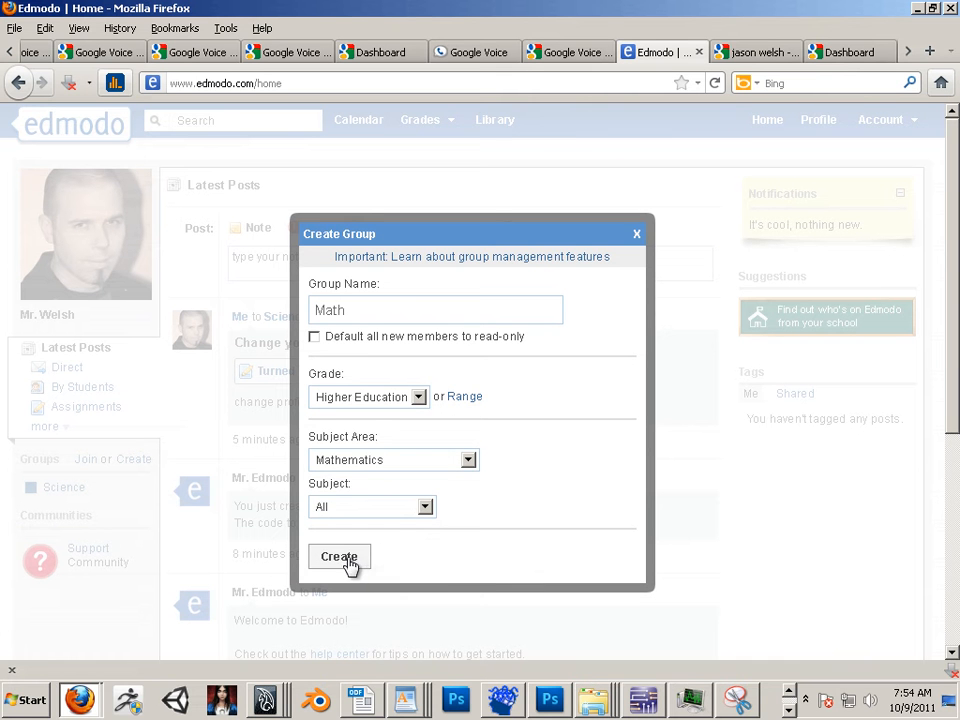
# - Create the Math group, dismiss the confirmation, and open the Math group page
pyautogui.click(339, 557)
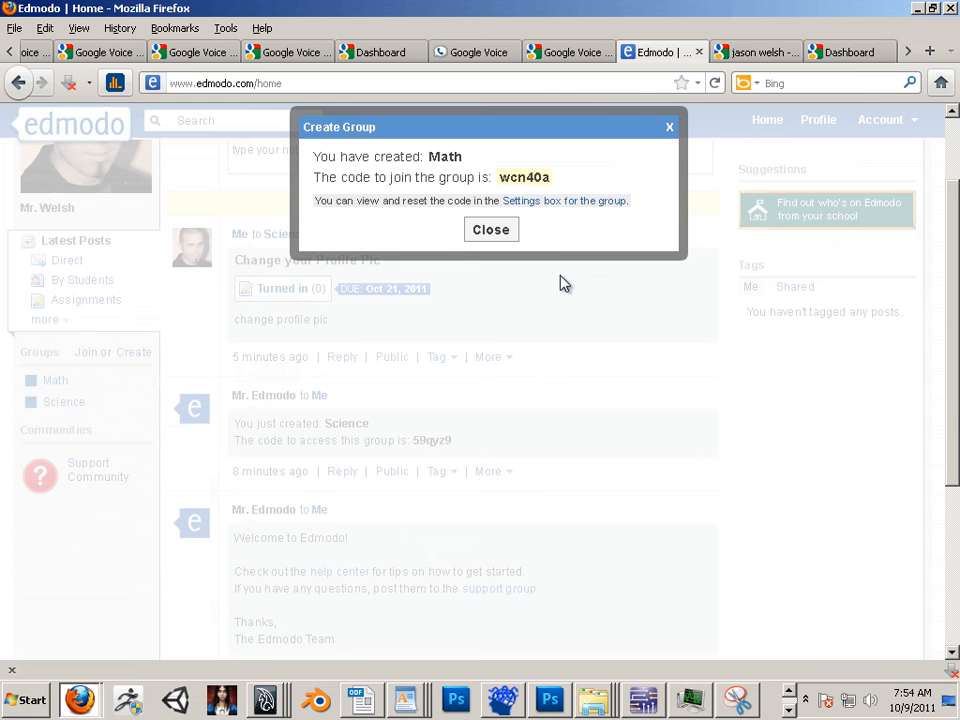
pyautogui.click(491, 229)
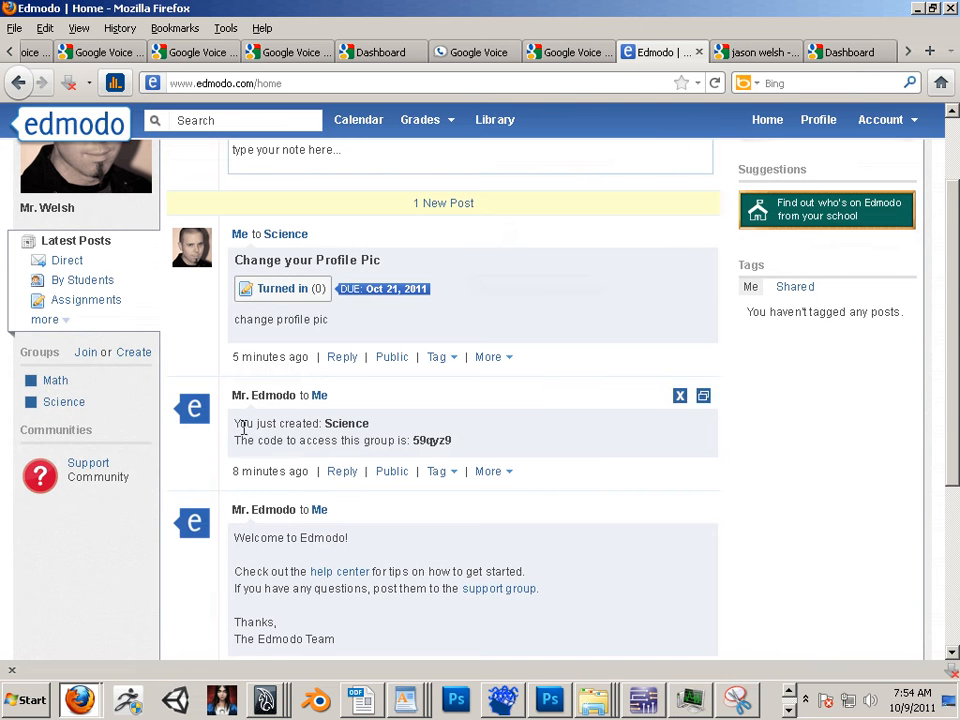
pyautogui.click(64, 401)
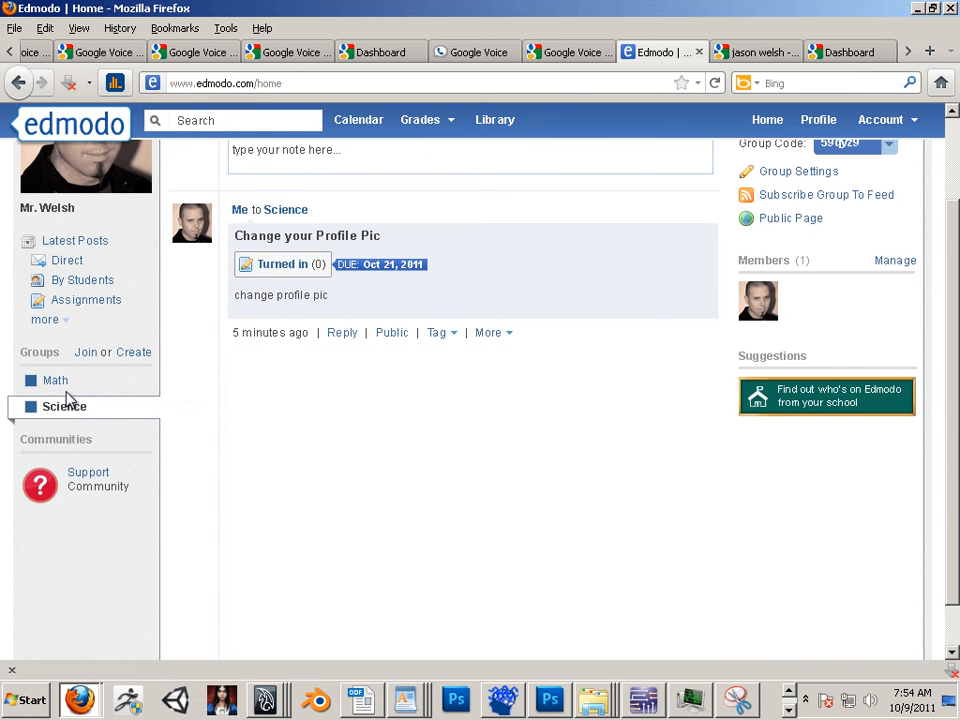
pyautogui.click(55, 380)
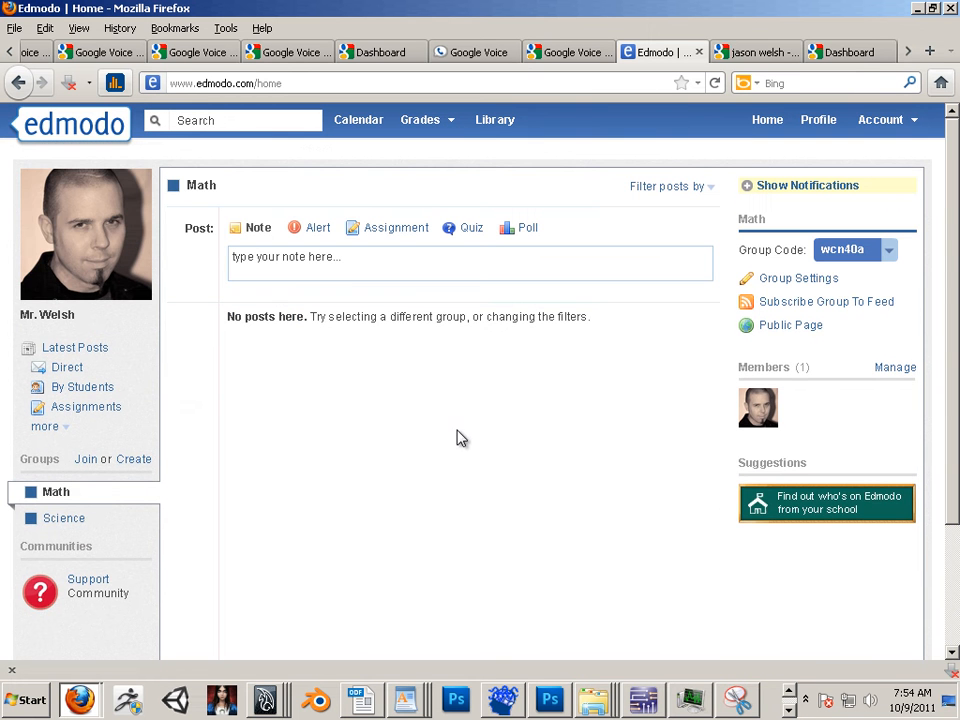
pyautogui.moveTo(370, 403)
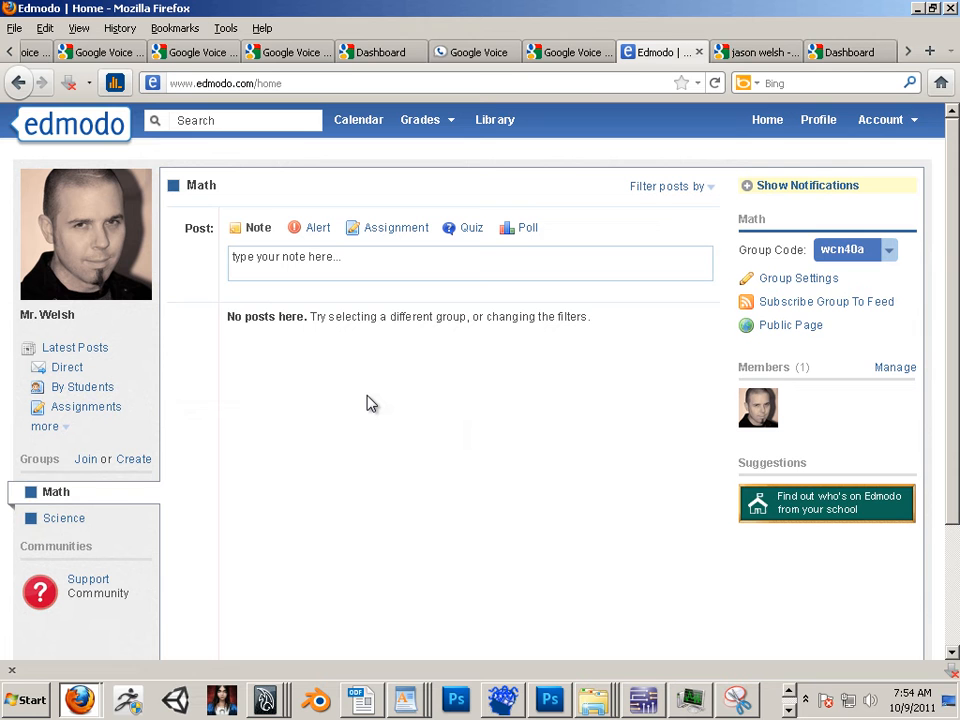
pyautogui.moveTo(851, 433)
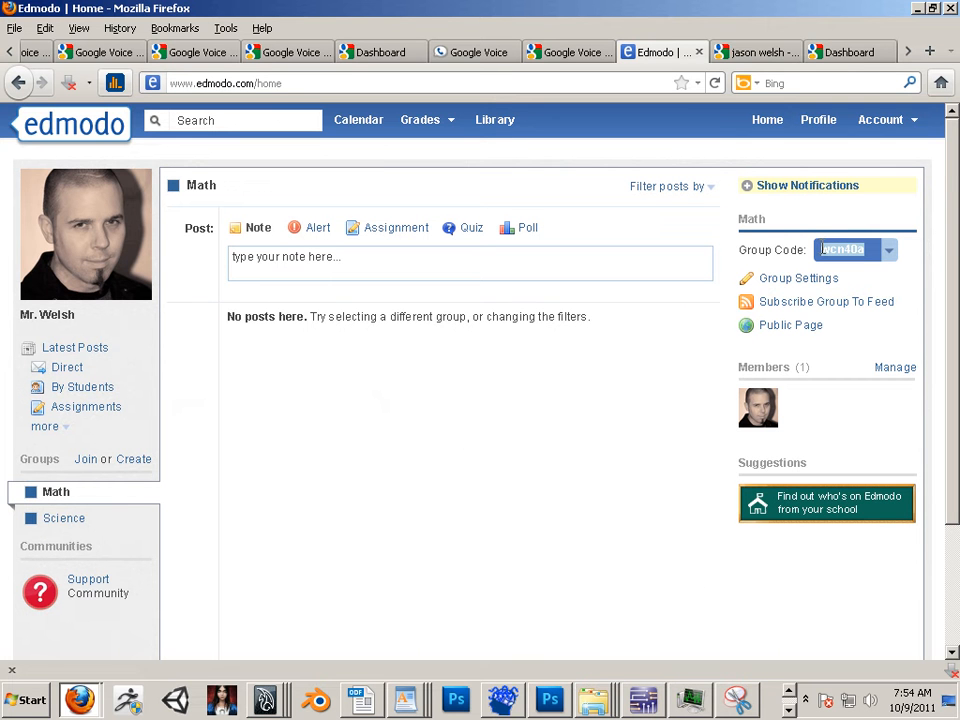
pyautogui.moveTo(763, 435)
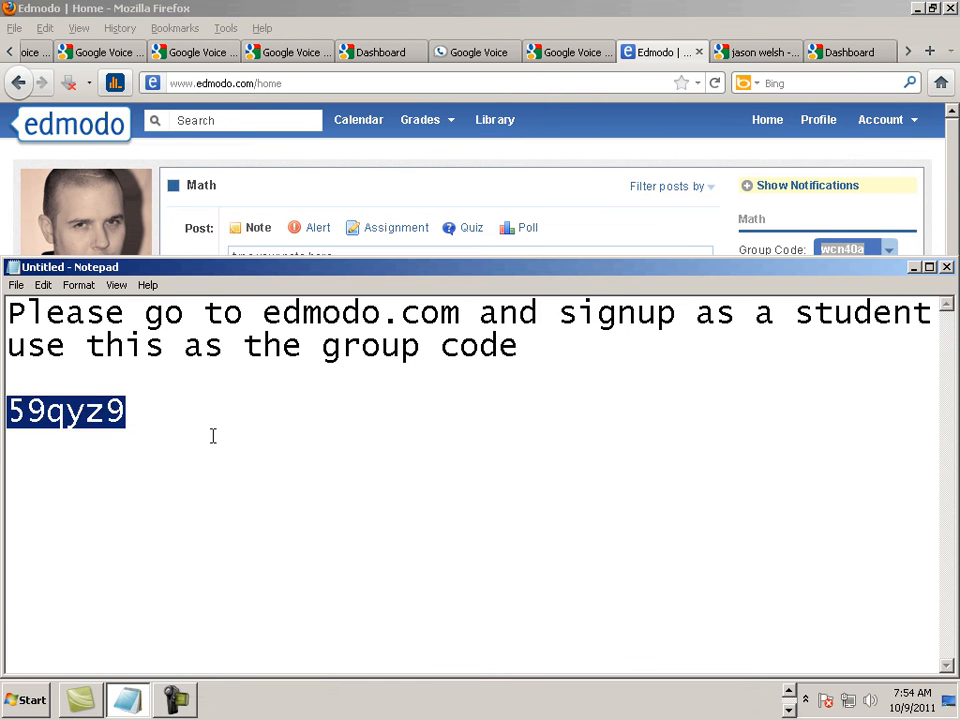
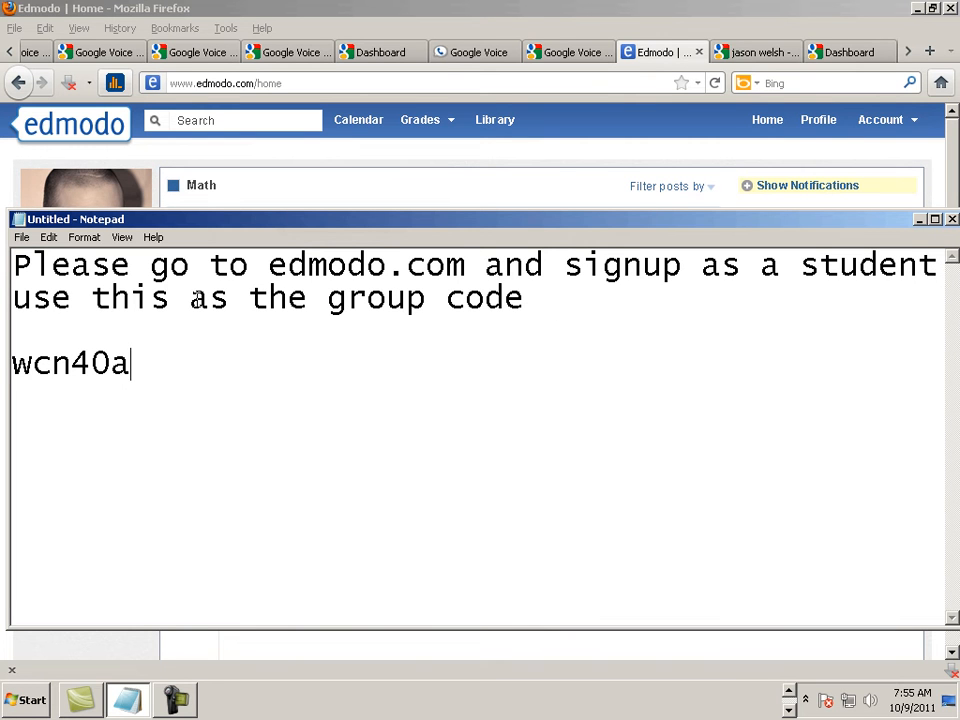
pyautogui.doubleClick(70, 363)
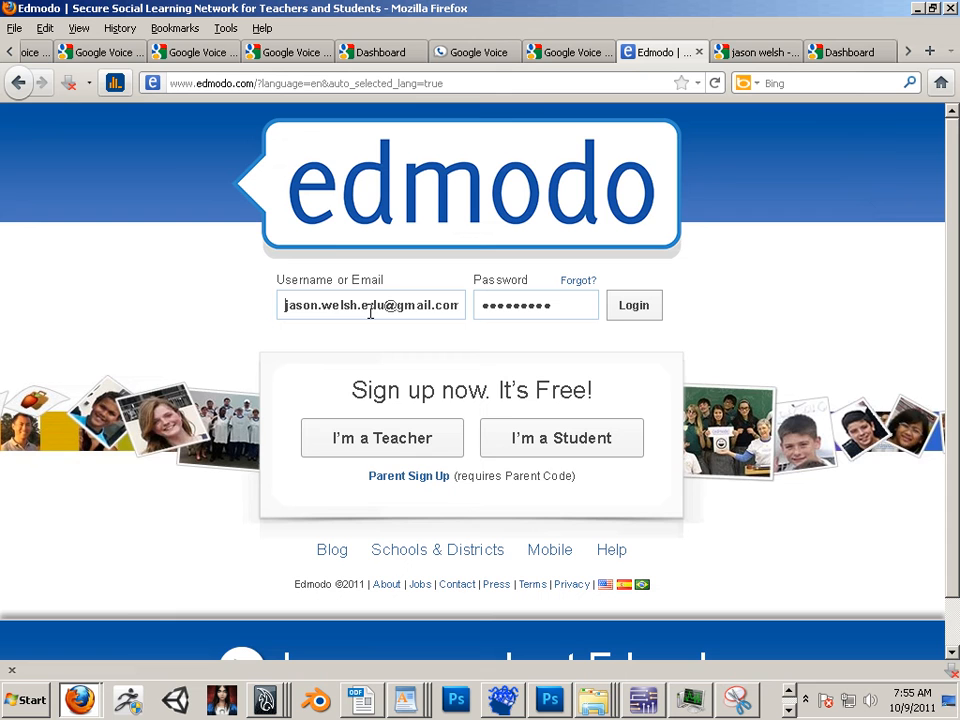
pyautogui.click(561, 438)
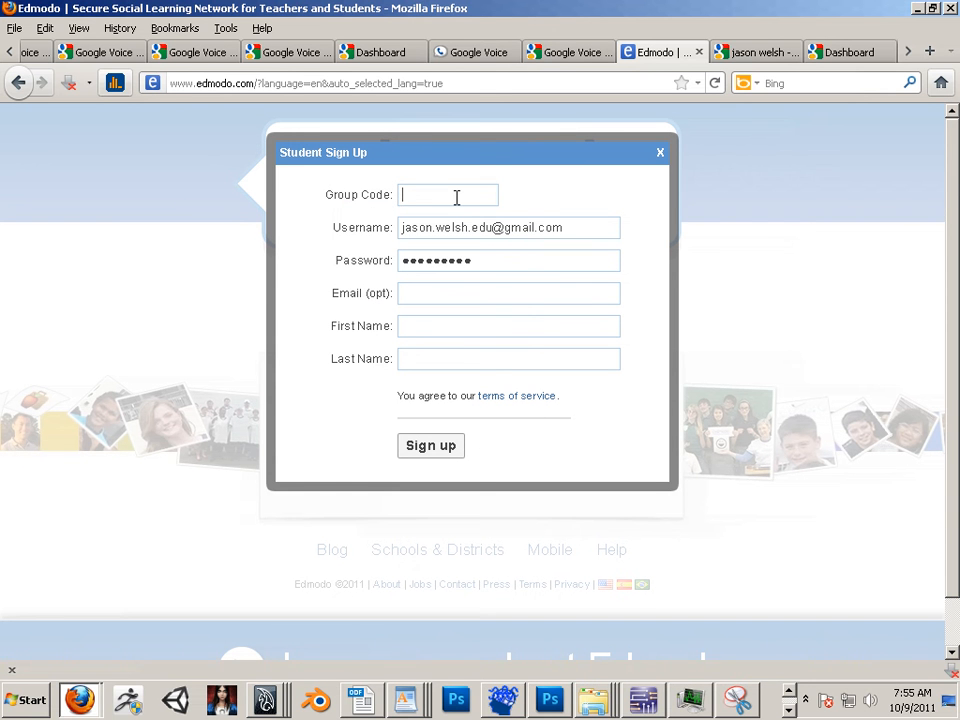
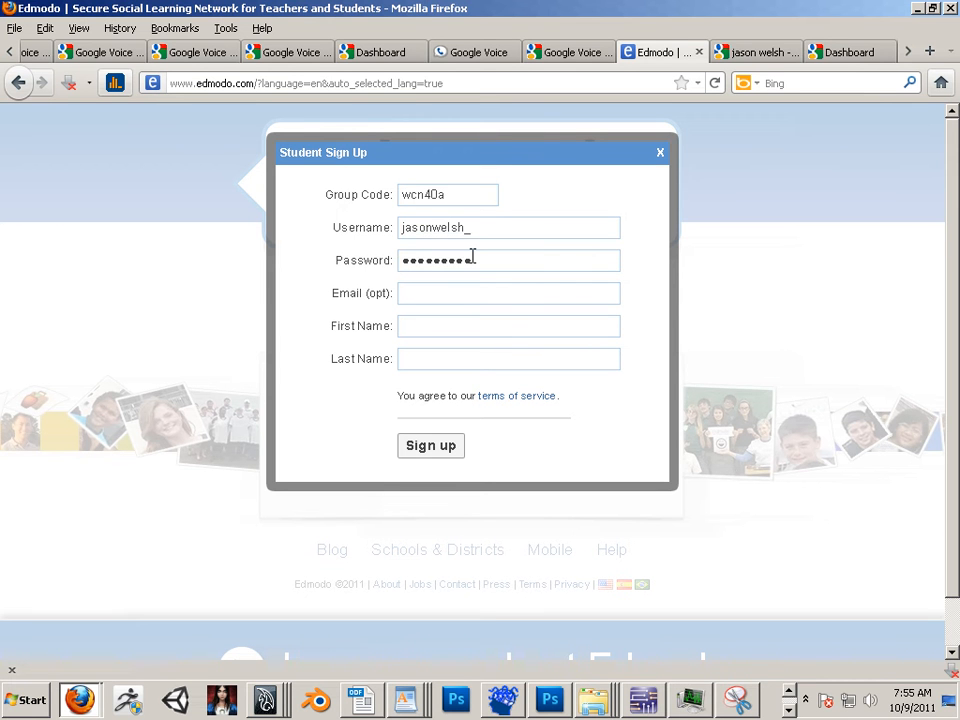
pyautogui.write('student')
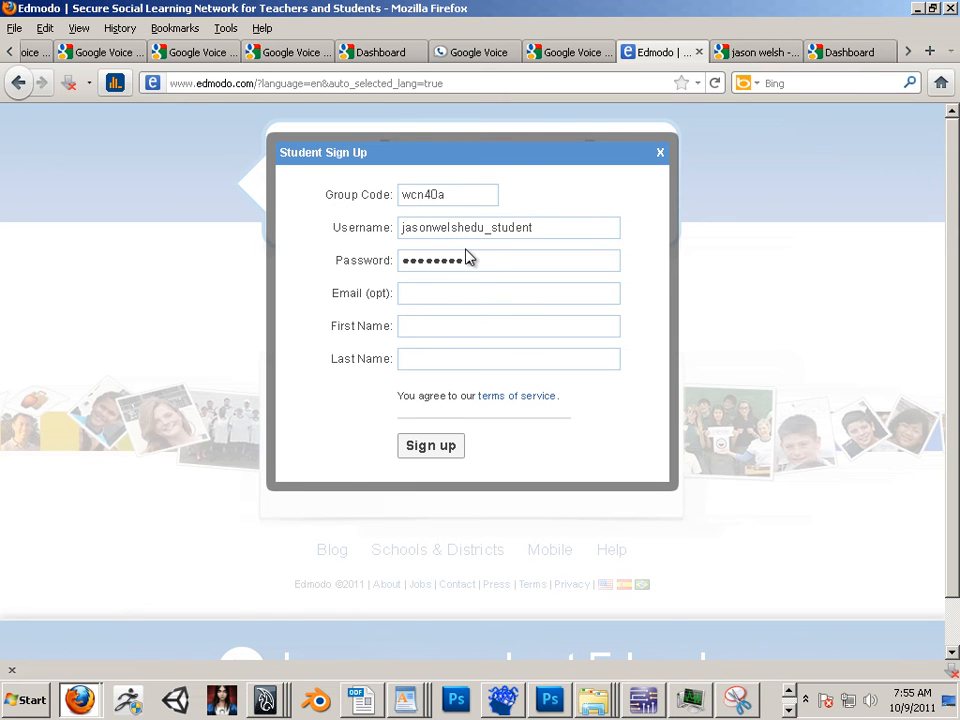
pyautogui.click(494, 274)
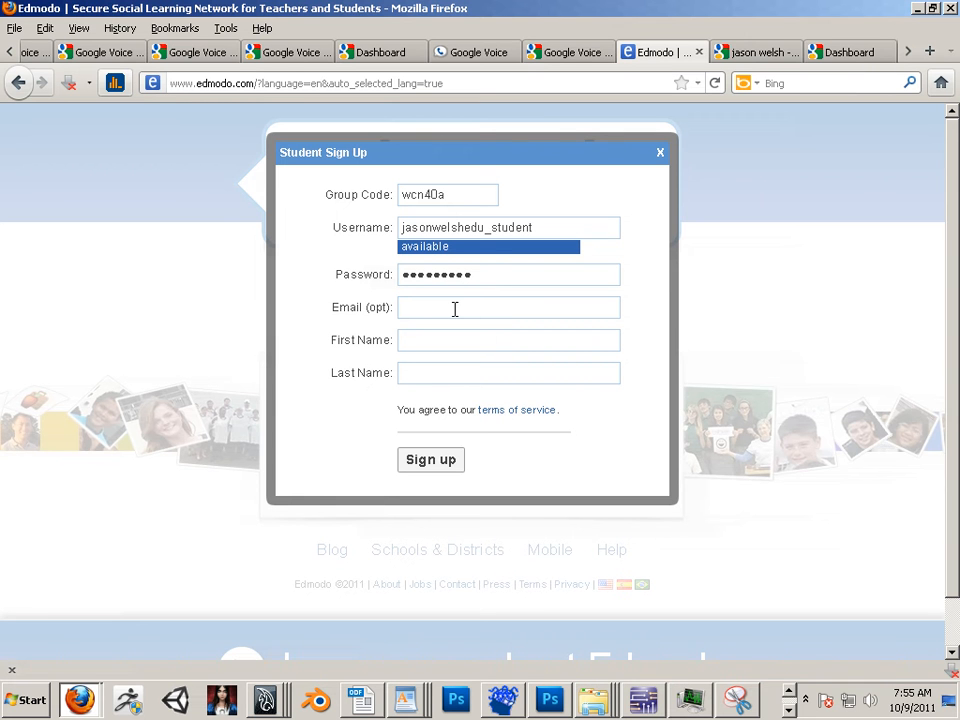
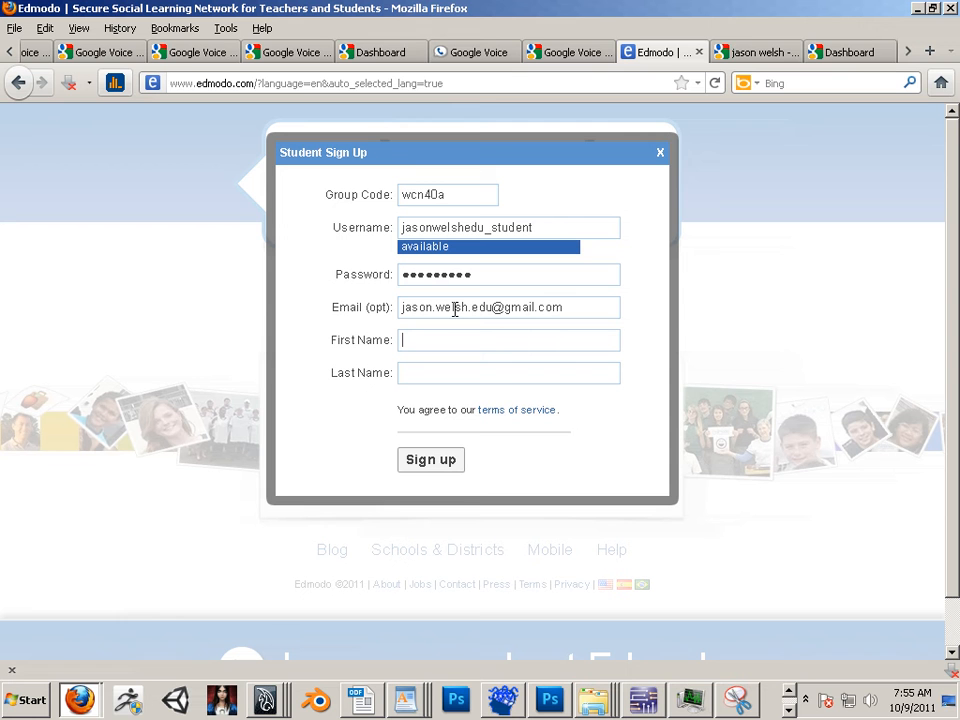
pyautogui.write('jason')
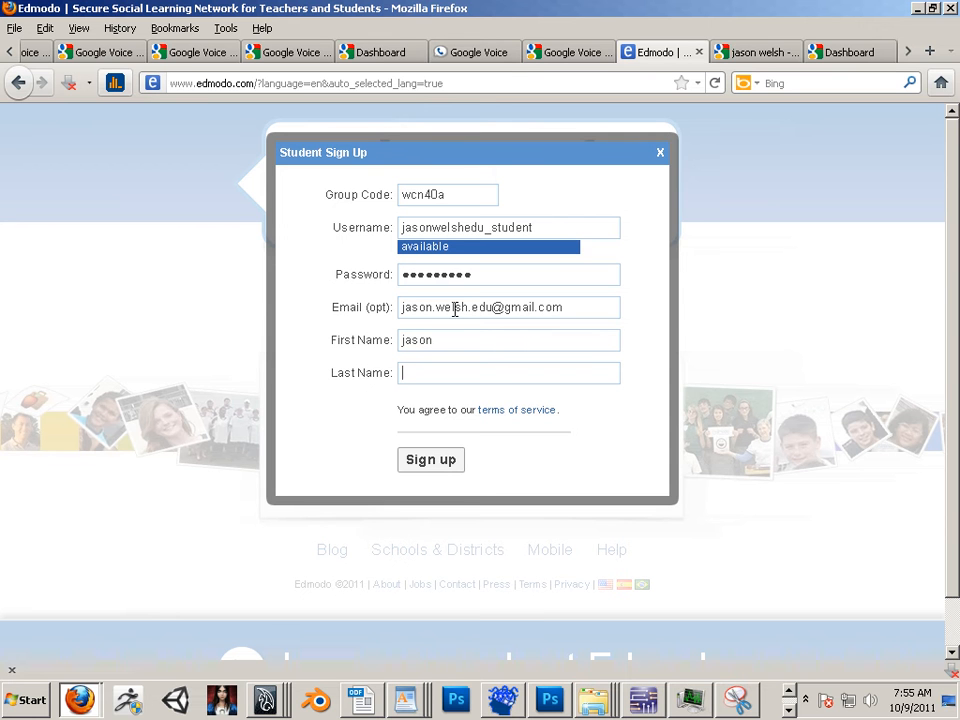
pyautogui.write('we')
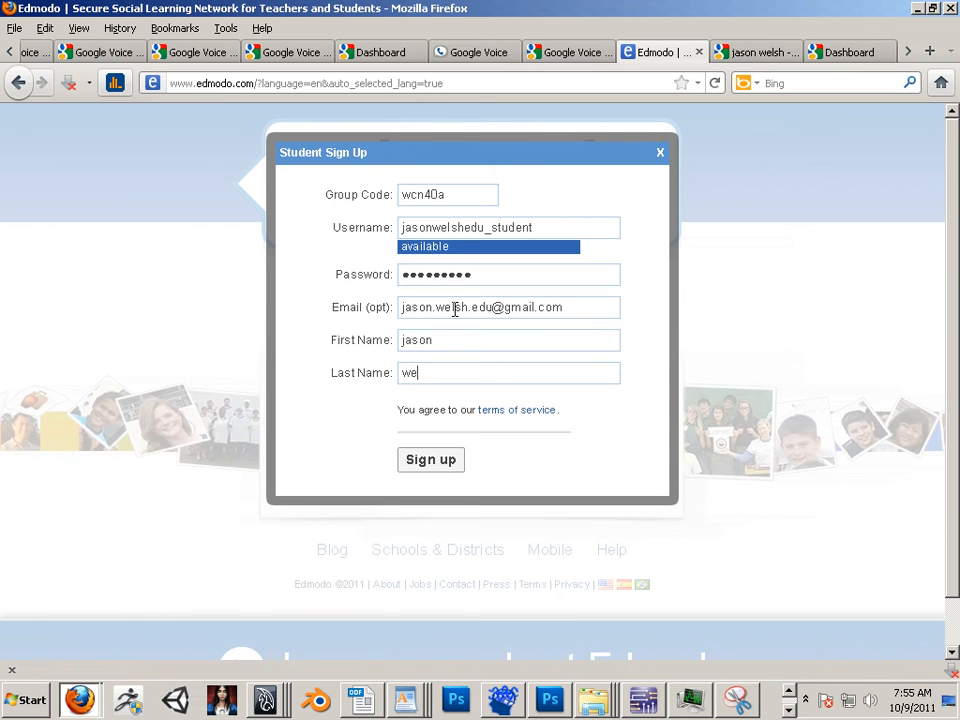
pyautogui.write('sh')
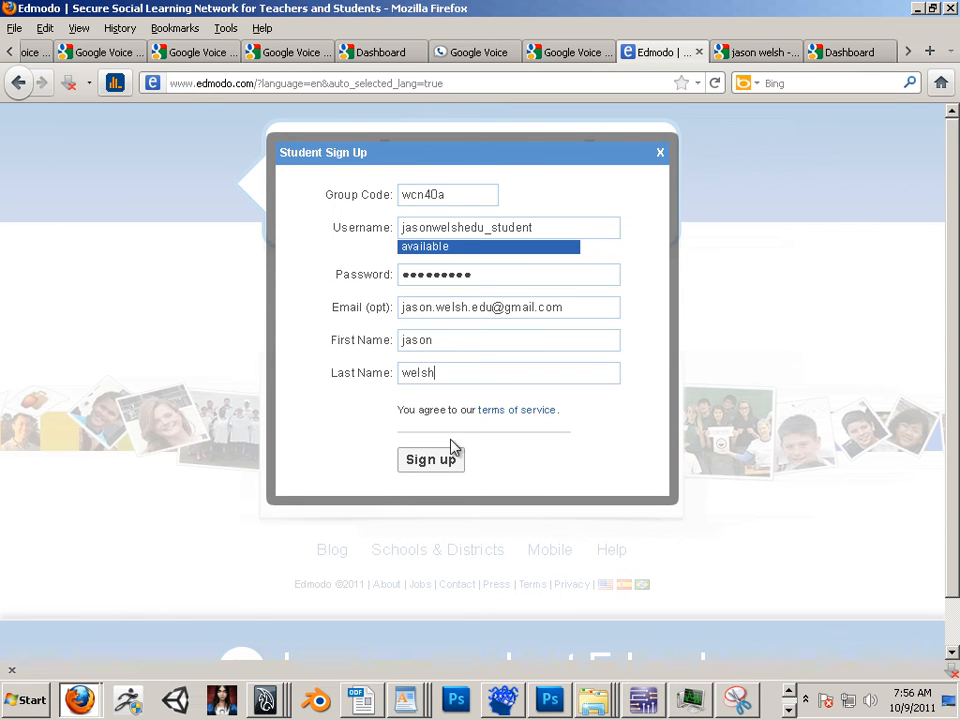
pyautogui.click(430, 459)
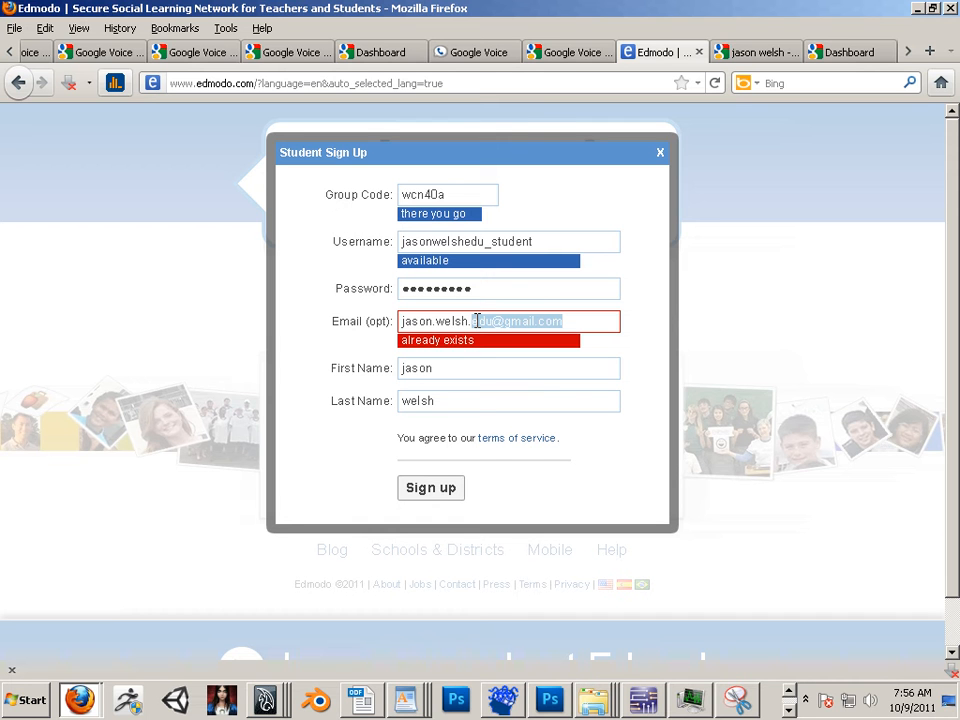
pyautogui.tripleClick(508, 321)
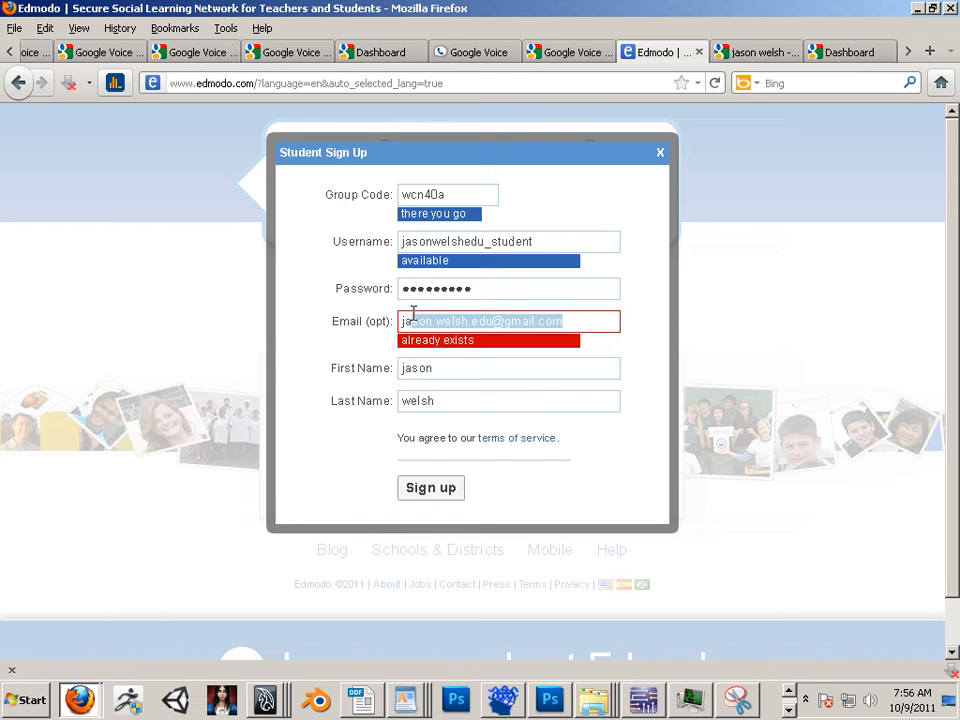
pyautogui.tripleClick(508, 321)
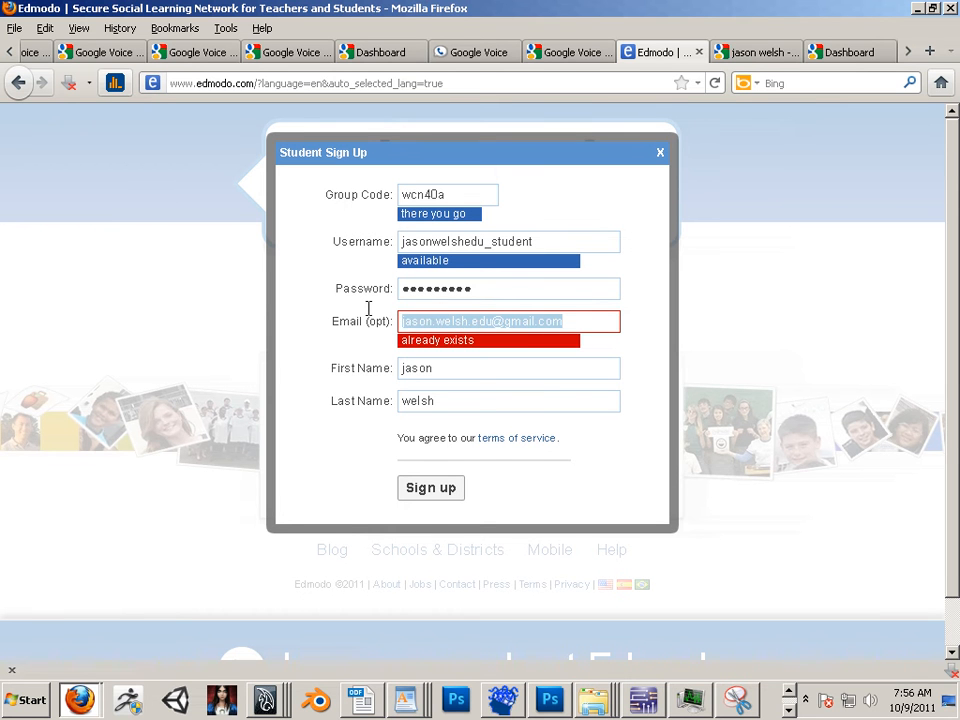
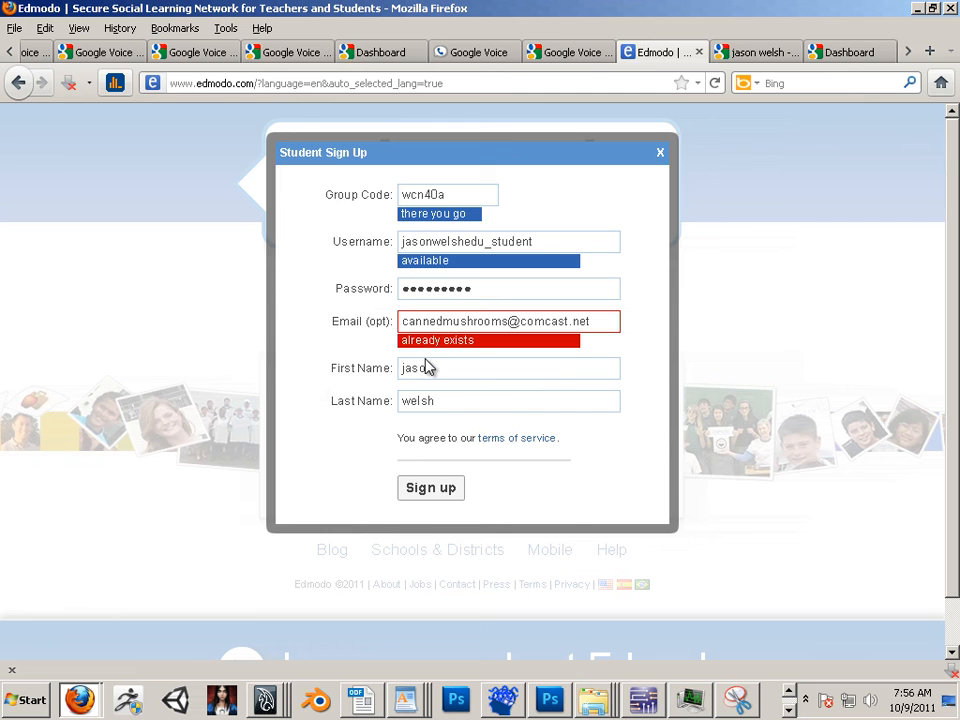
pyautogui.click(430, 488)
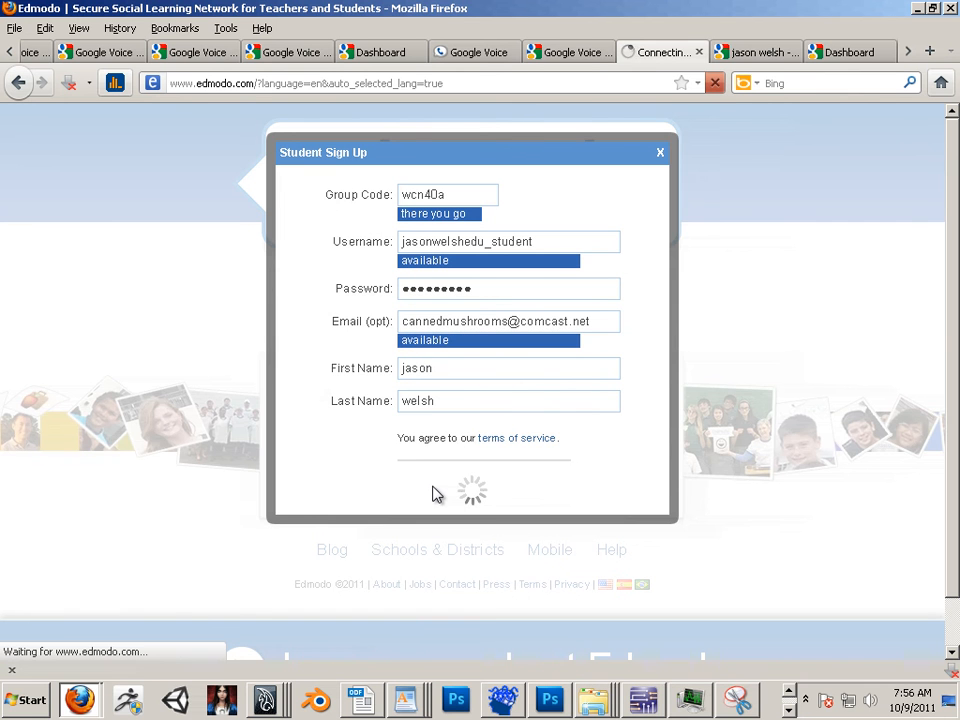
pyautogui.click(471, 470)
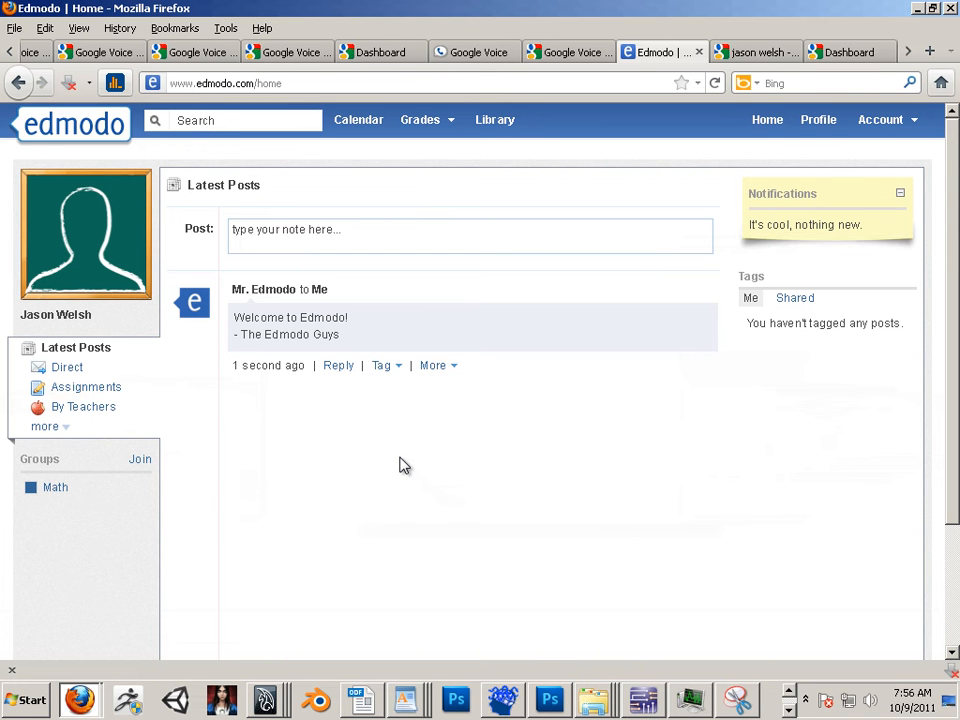
pyautogui.moveTo(207, 465)
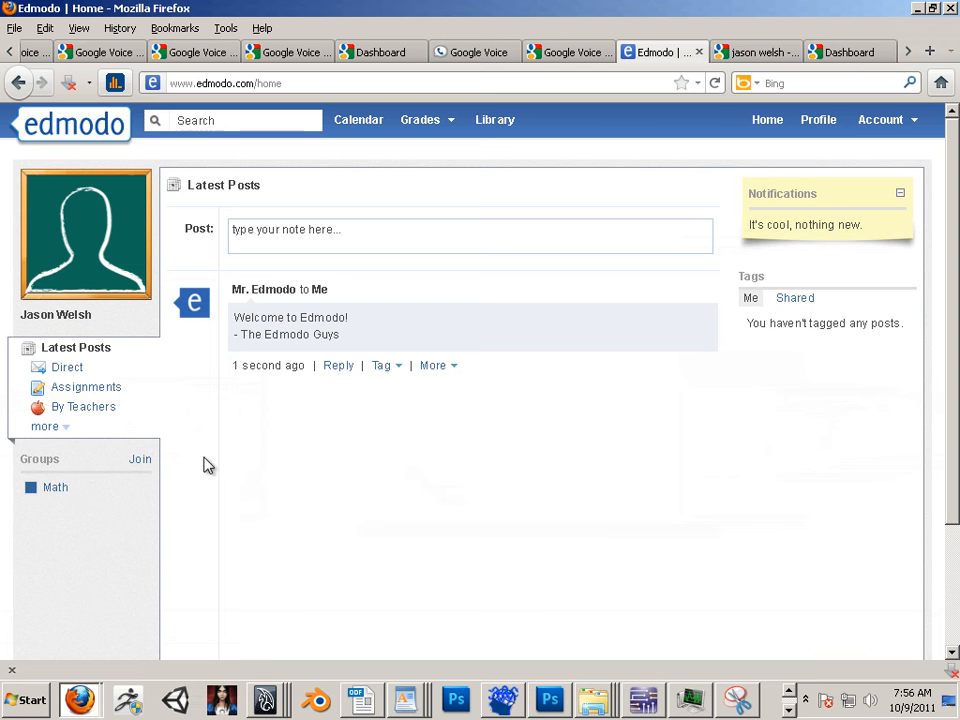
pyautogui.moveTo(55, 488)
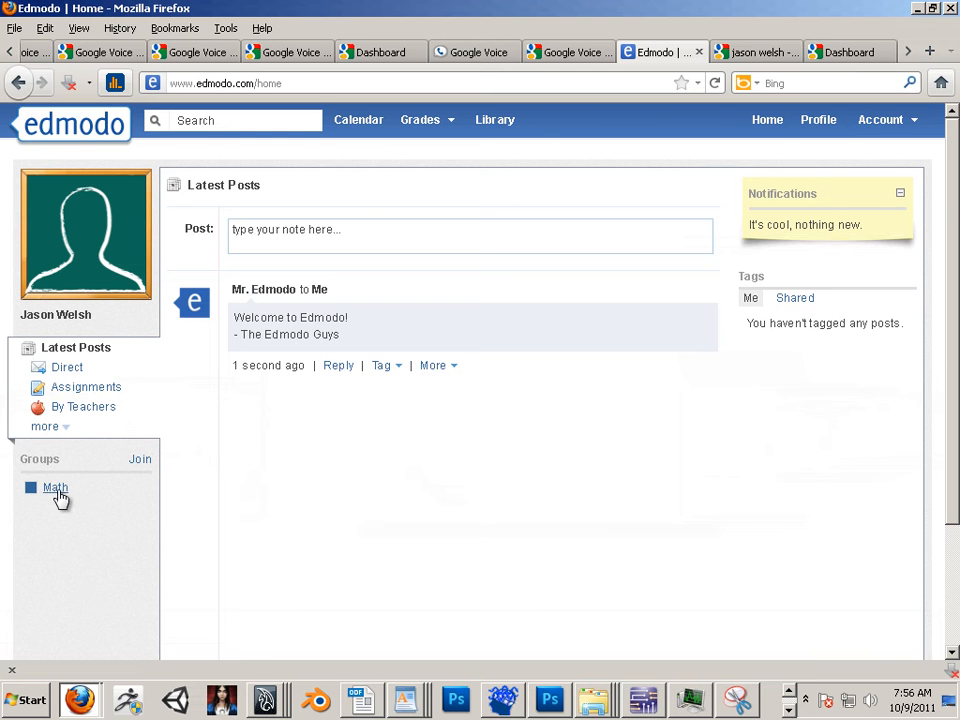
pyautogui.moveTo(122, 522)
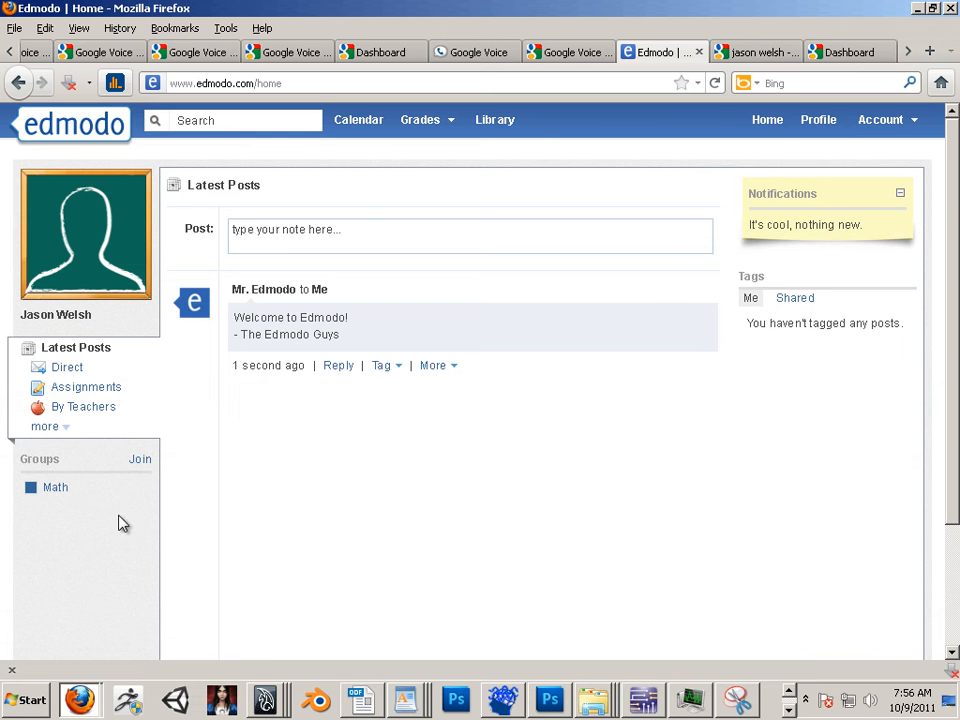
pyautogui.click(55, 487)
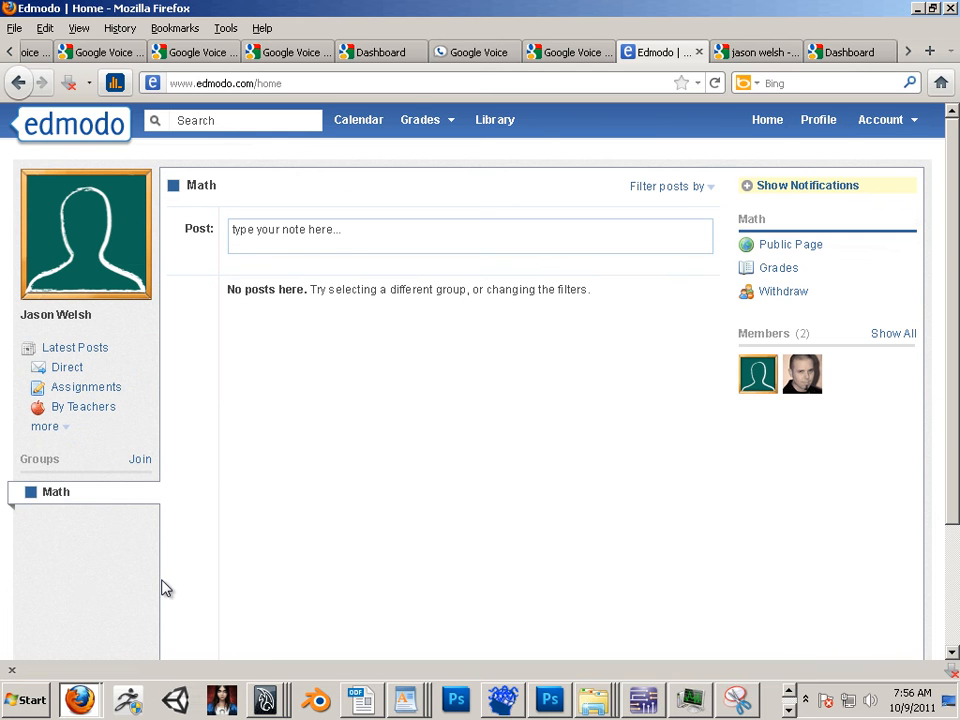
pyautogui.moveTo(805, 380)
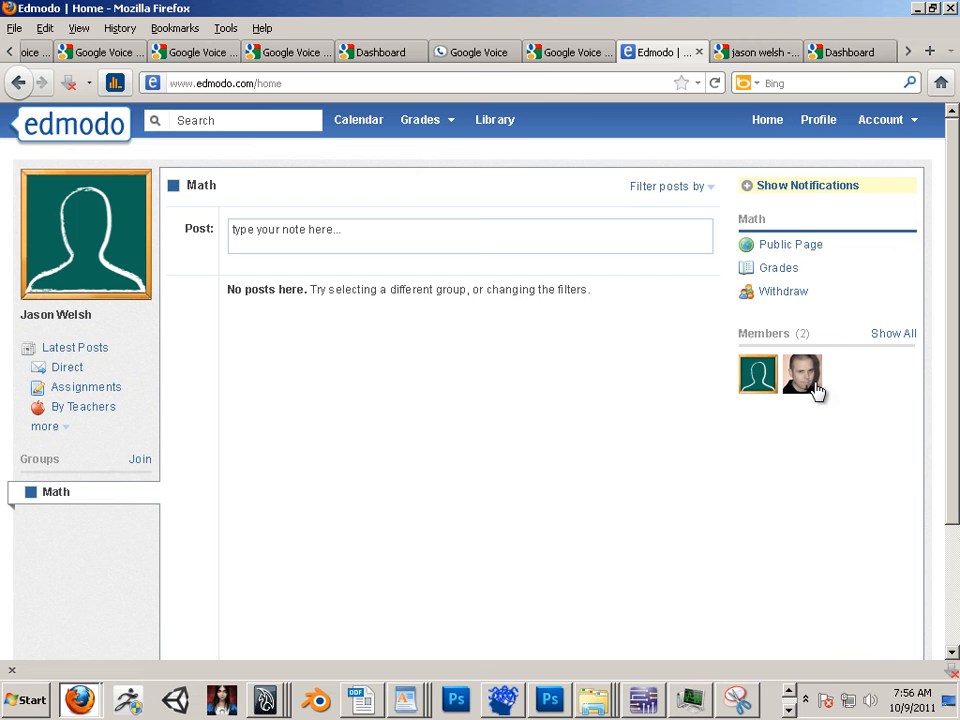
pyautogui.moveTo(803, 375)
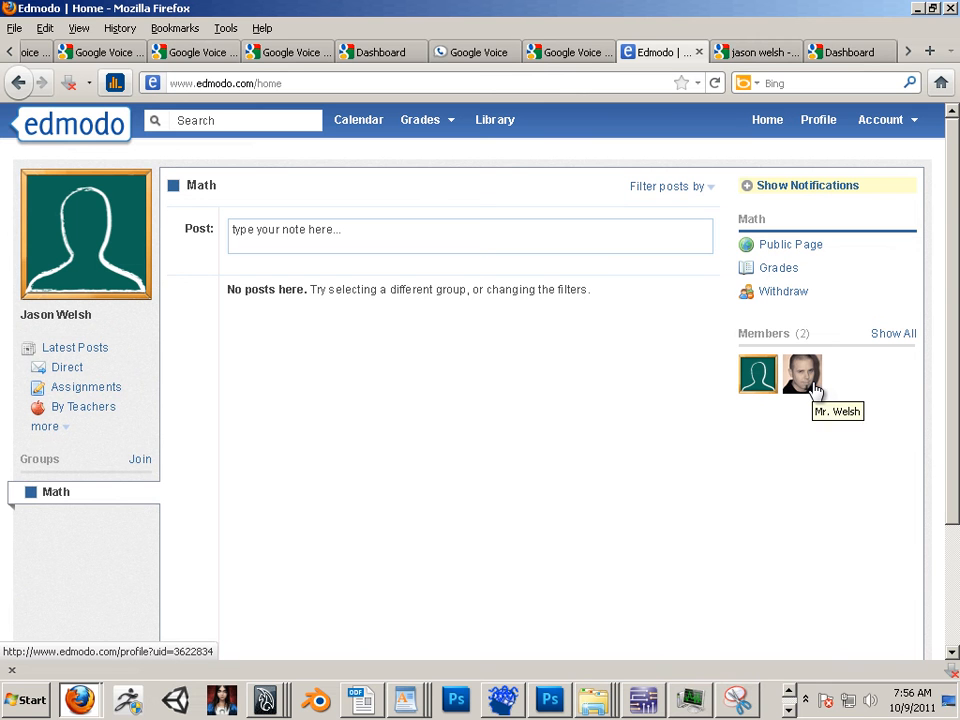
pyautogui.moveTo(762, 528)
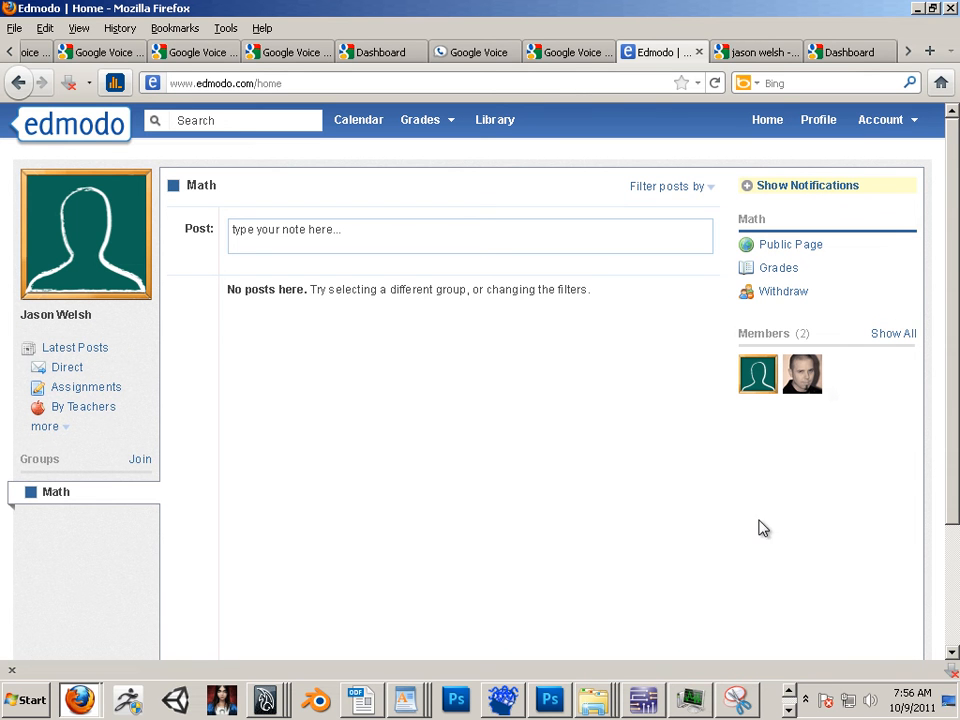
# - Log out of the student account and log in as jasonwelshsample
pyautogui.click(881, 119)
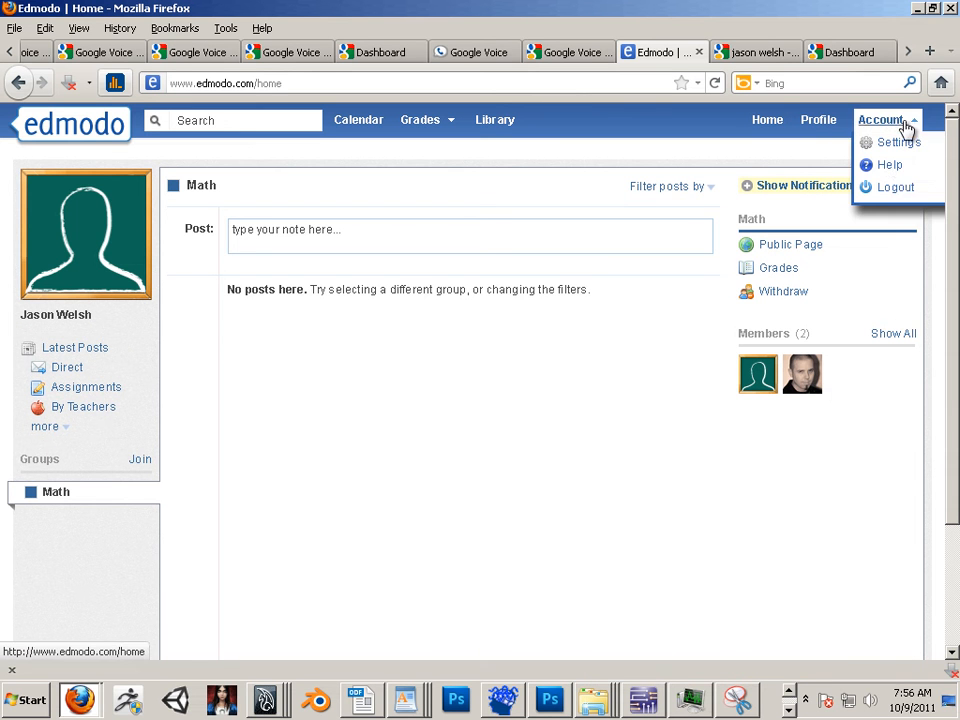
pyautogui.moveTo(895, 187)
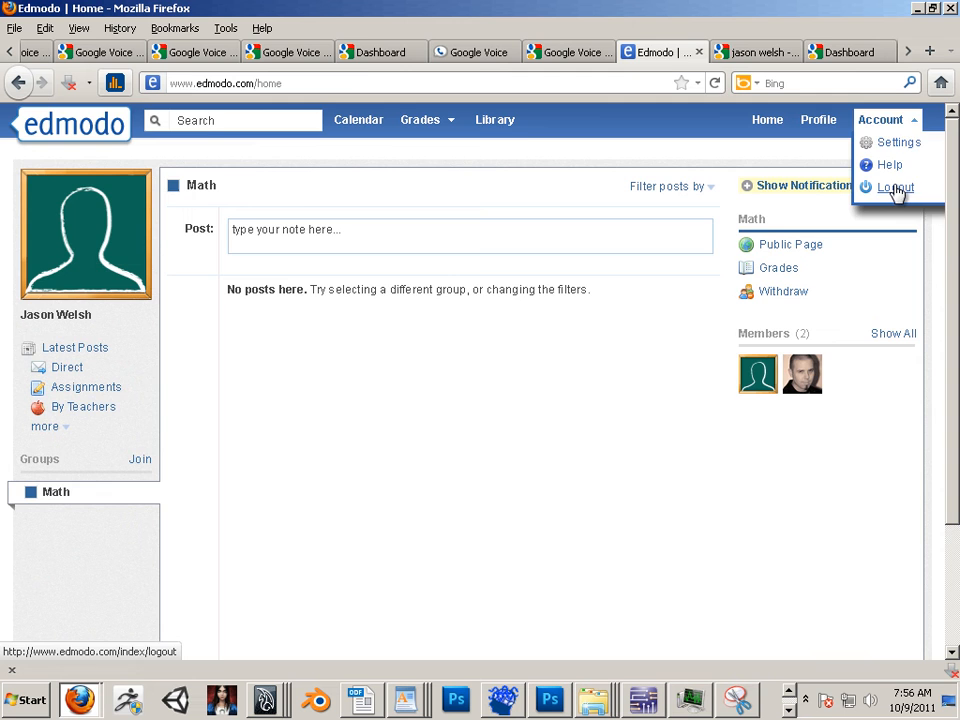
pyautogui.click(894, 187)
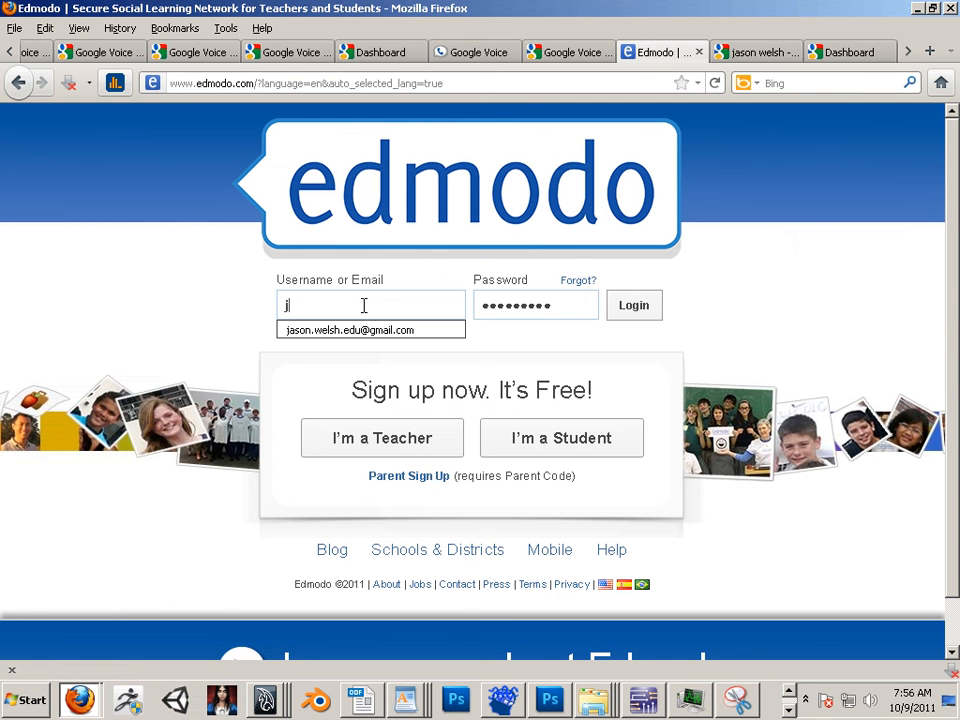
pyautogui.write('asonwe.')
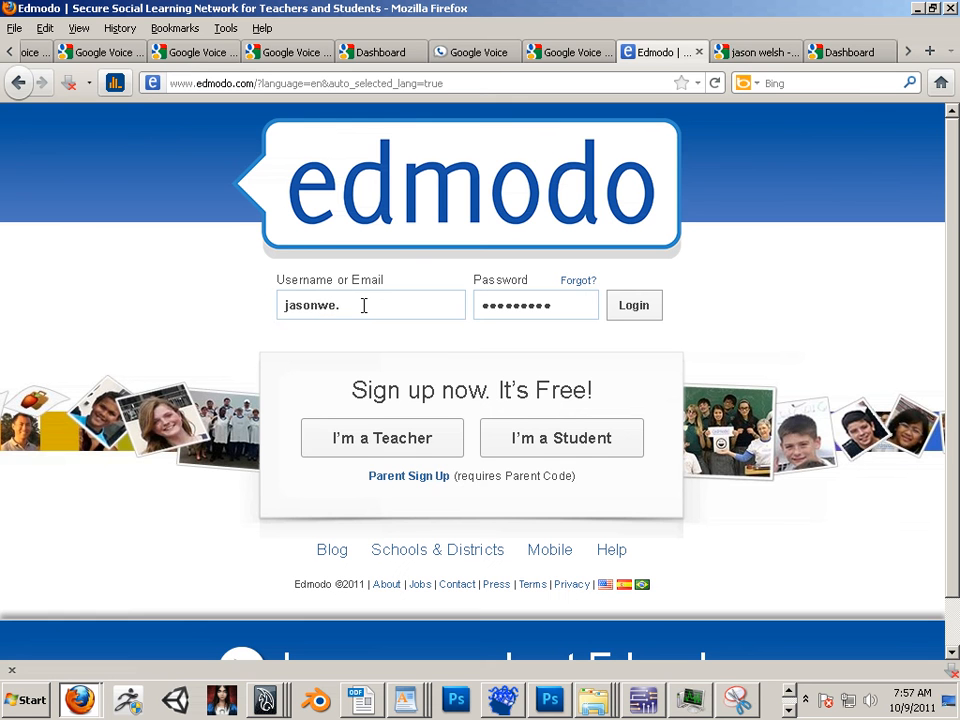
pyautogui.press('BackSpace')
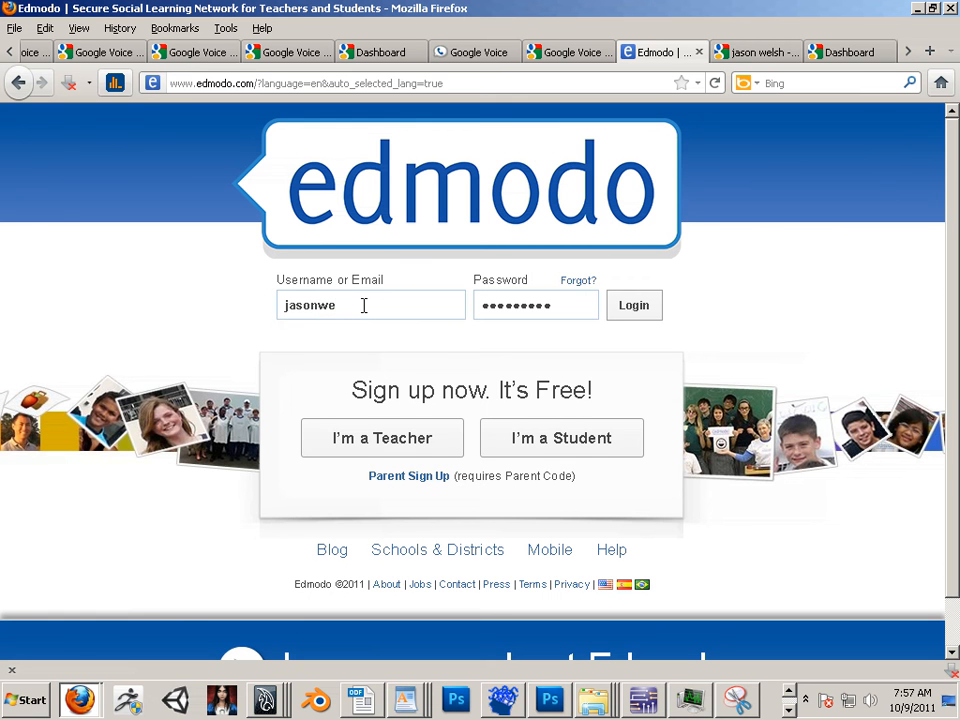
pyautogui.write('lshs')
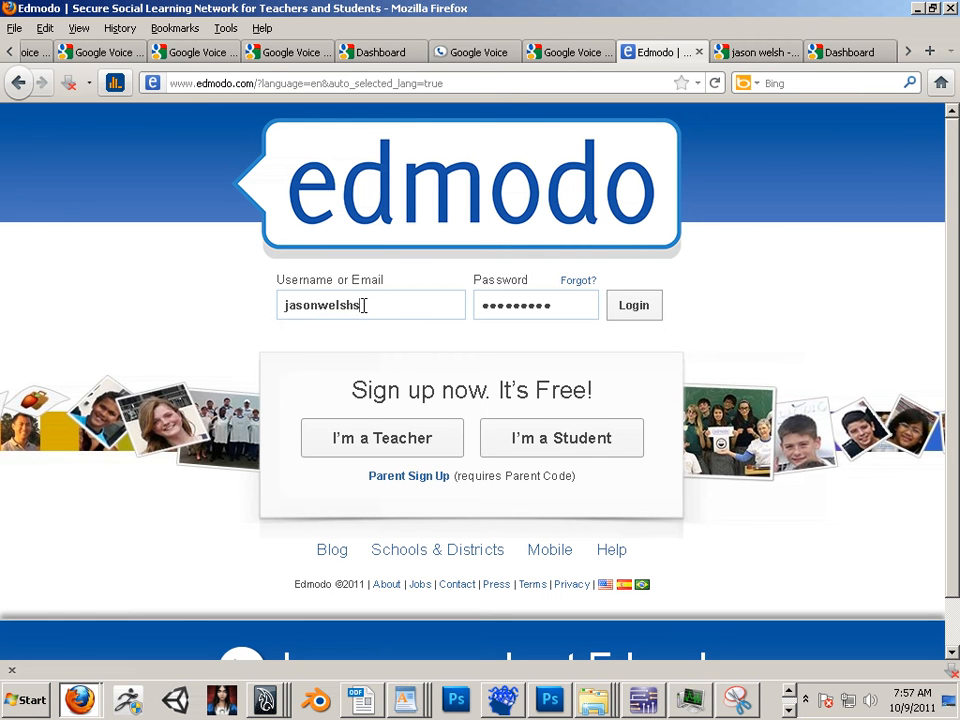
pyautogui.write('ample')
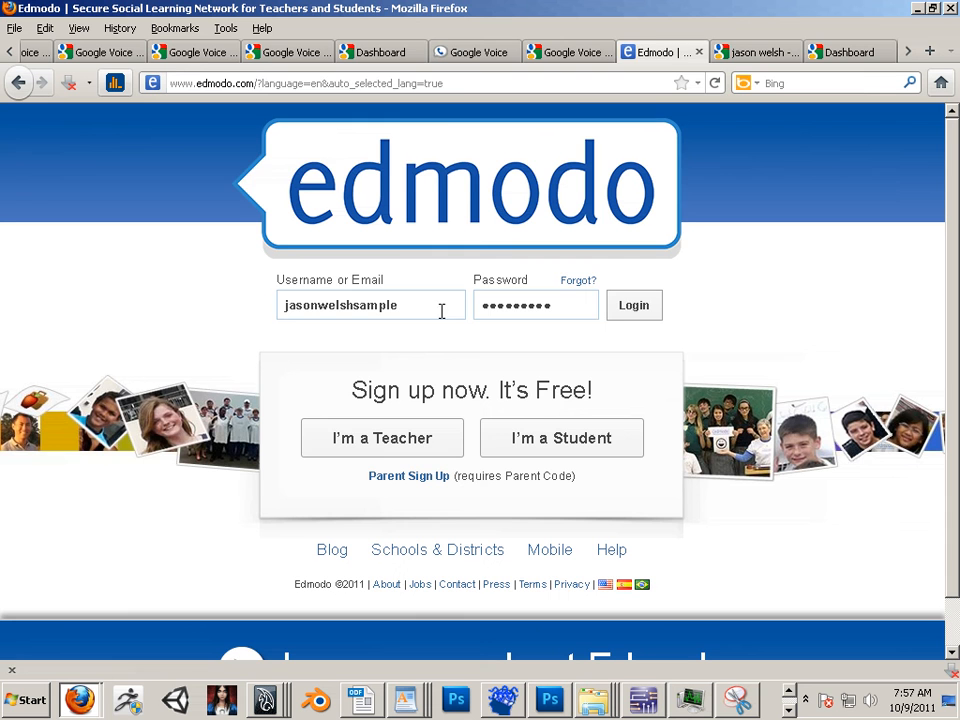
pyautogui.click(633, 305)
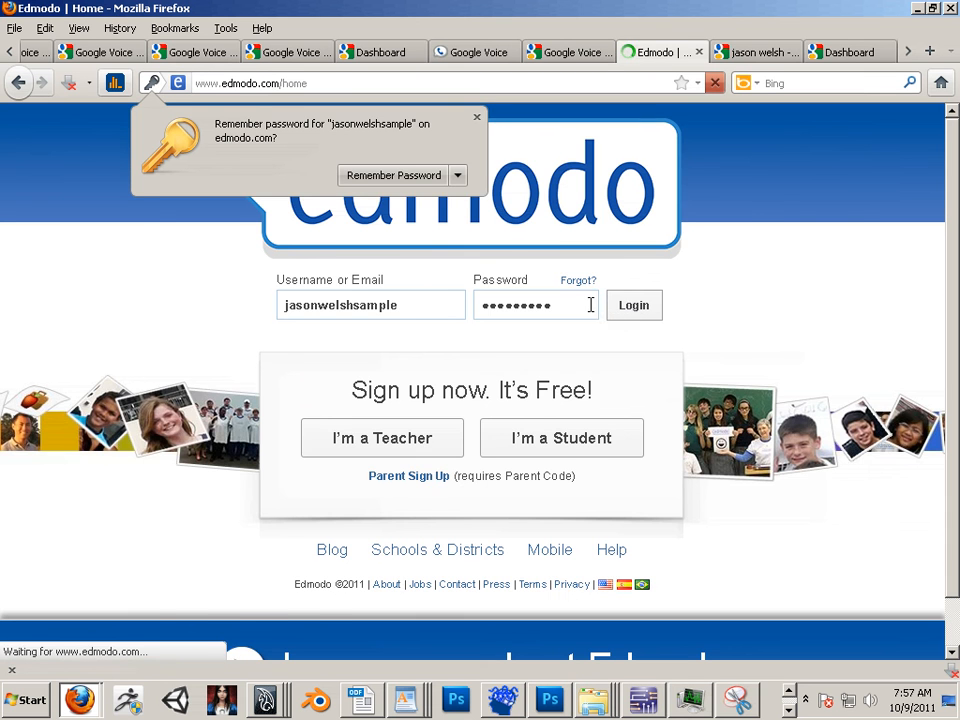
# - Open the teacher's Math group with its two members and start a new assignment
pyautogui.click(633, 305)
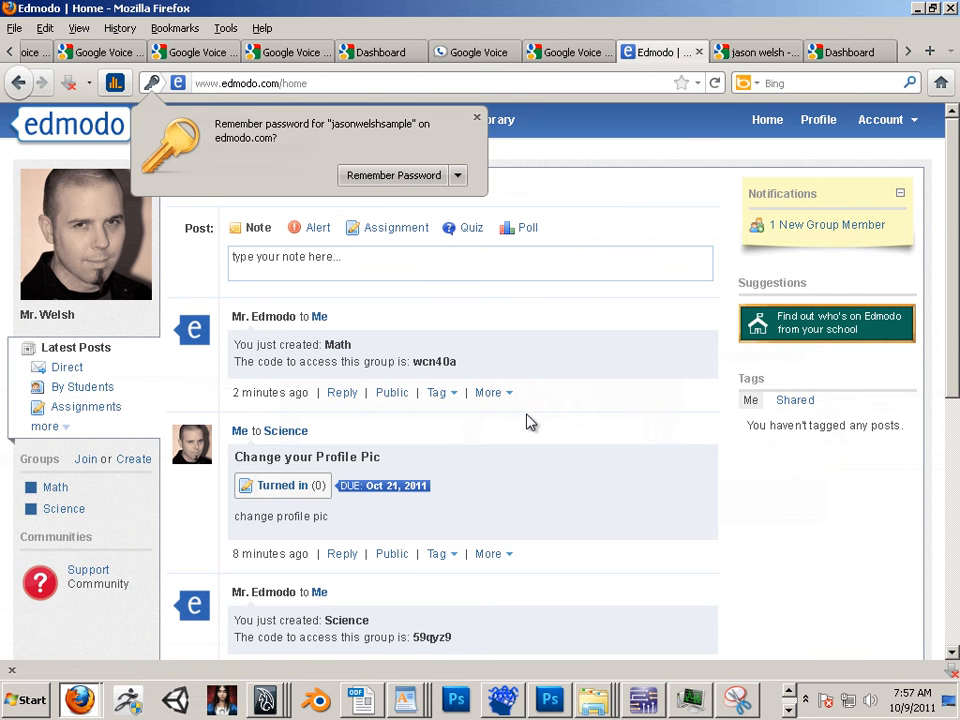
pyautogui.moveTo(290, 355)
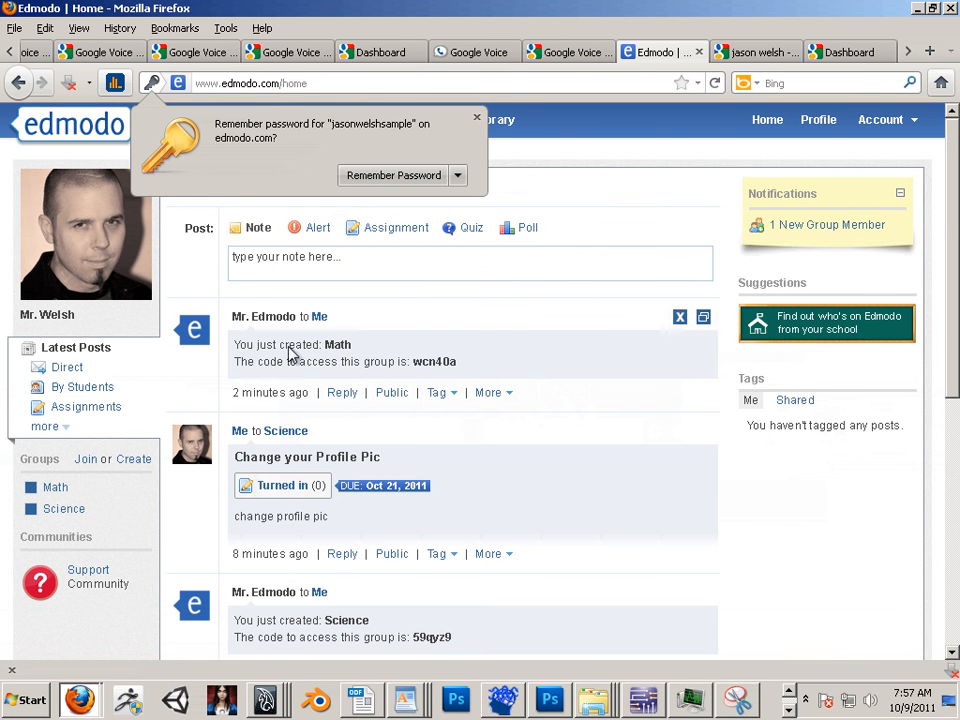
pyautogui.click(54, 487)
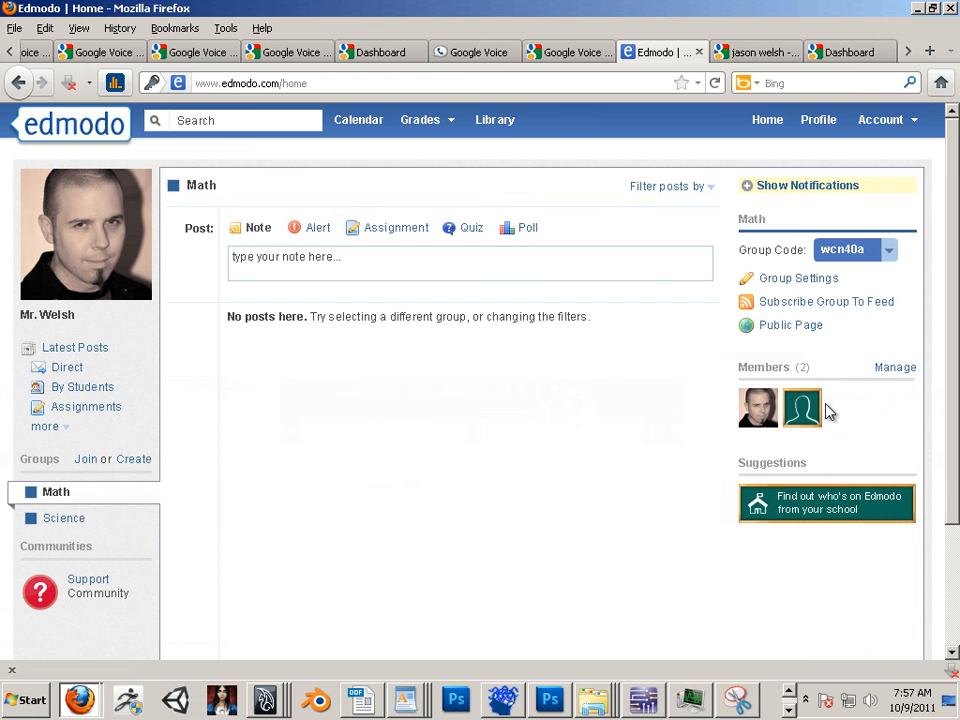
pyautogui.moveTo(805, 408)
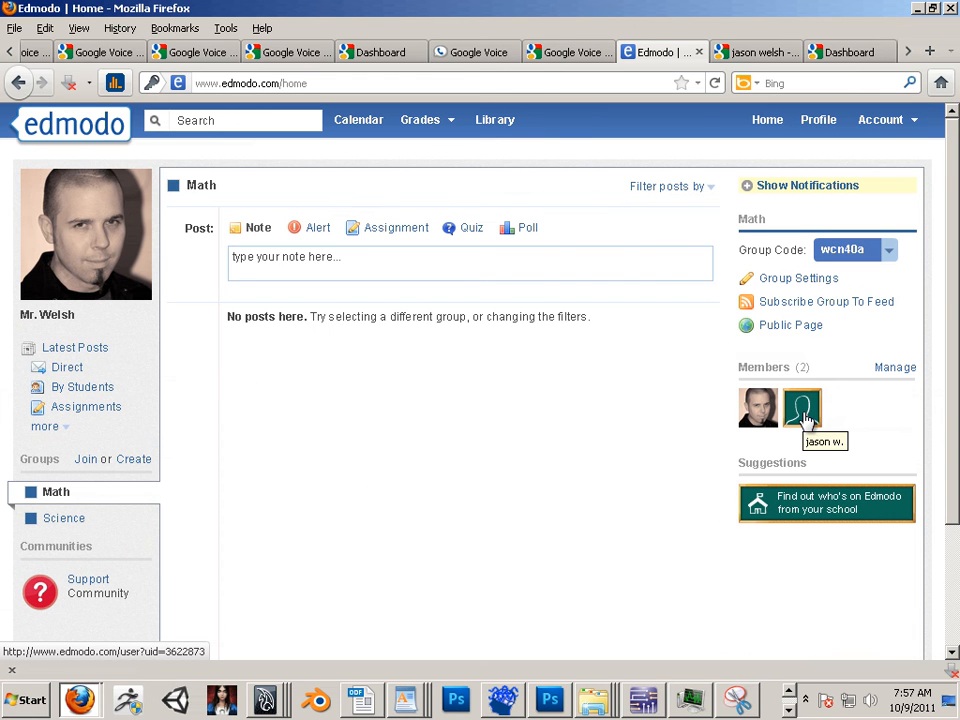
pyautogui.moveTo(630, 395)
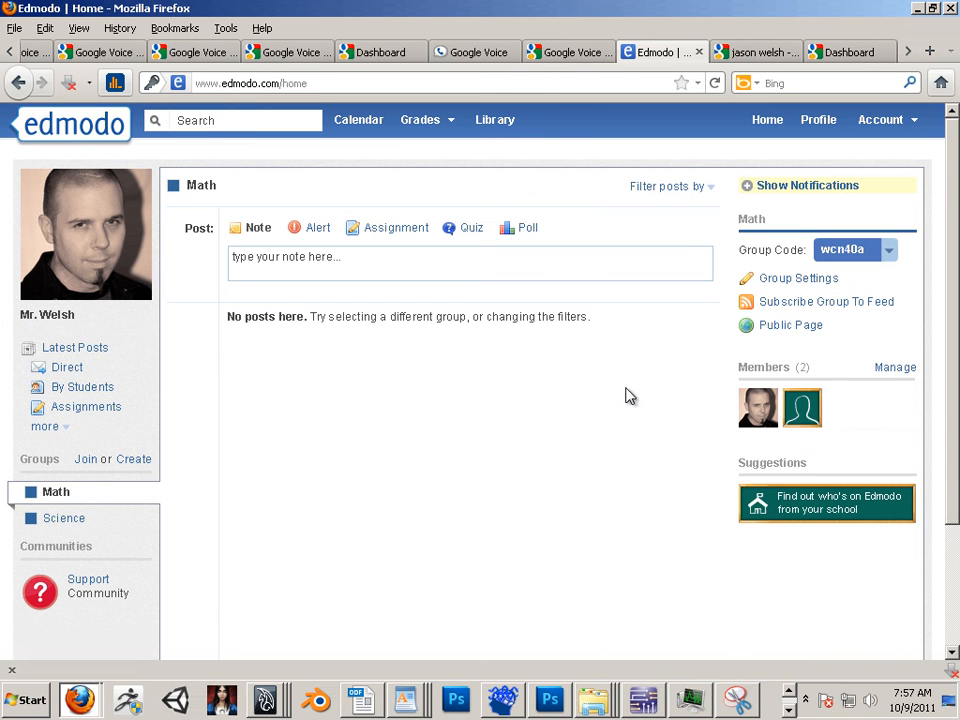
pyautogui.moveTo(388, 235)
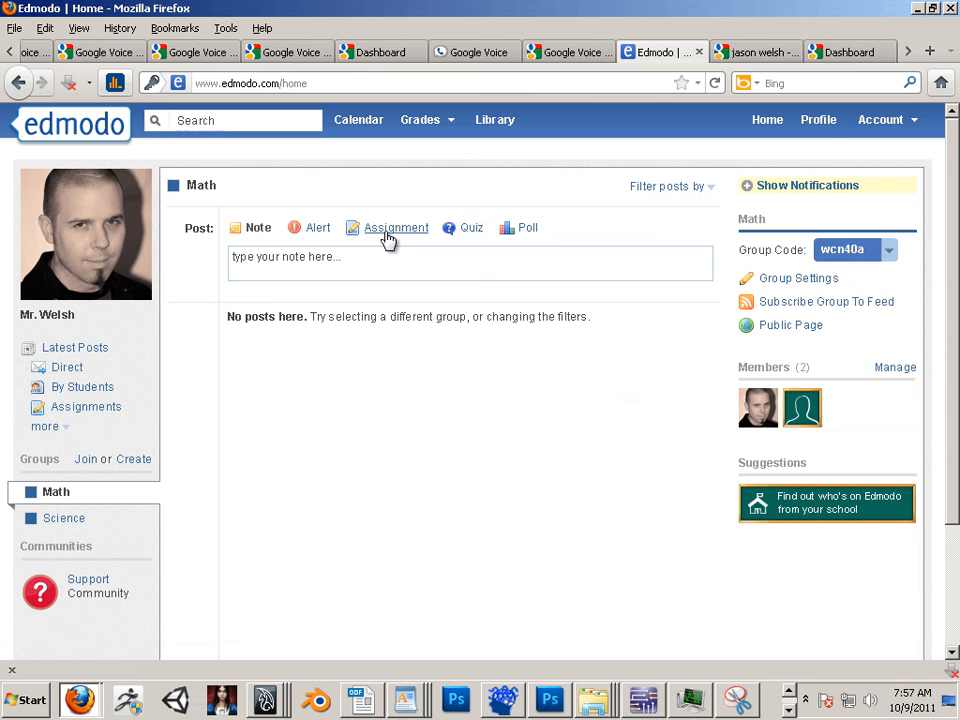
pyautogui.click(395, 227)
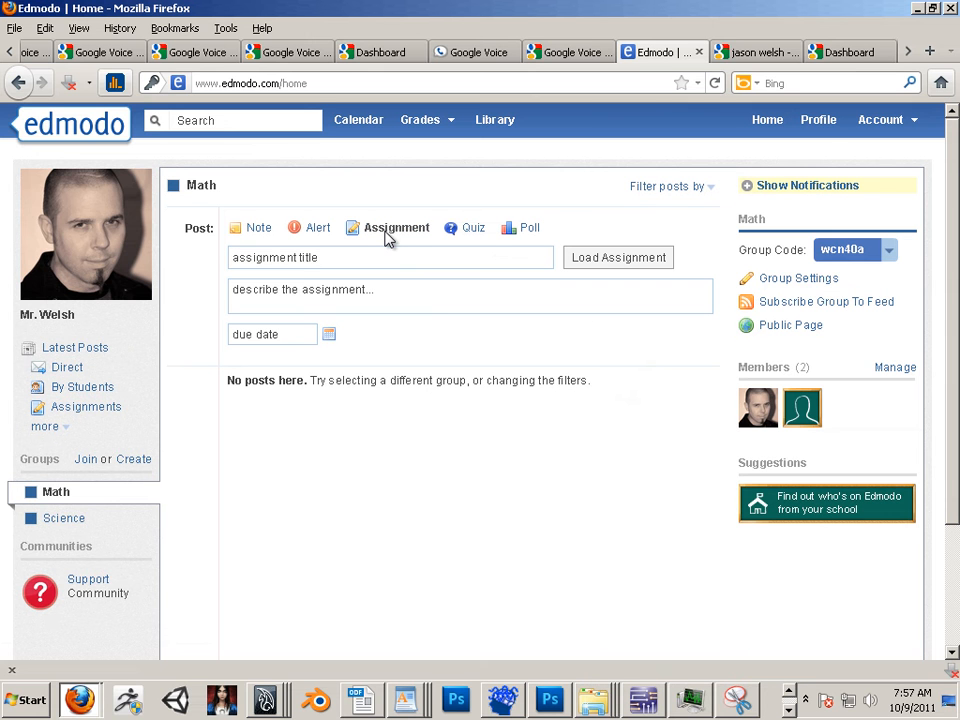
# - Title a new assignment 'Change your profile picture'
pyautogui.click(258, 227)
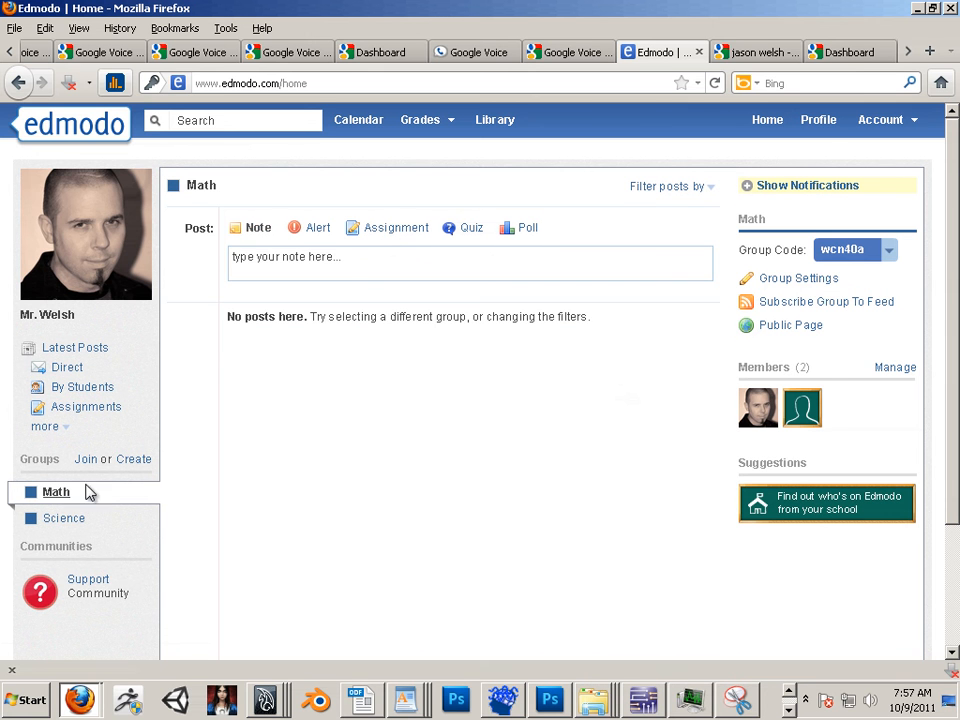
pyautogui.click(396, 227)
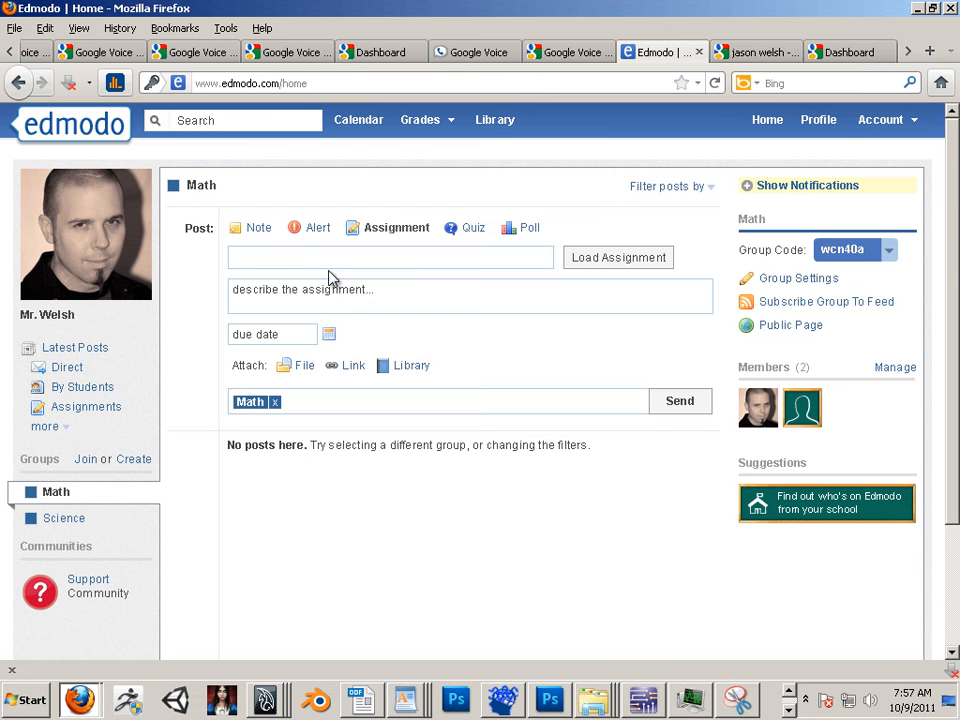
pyautogui.write('Change yo')
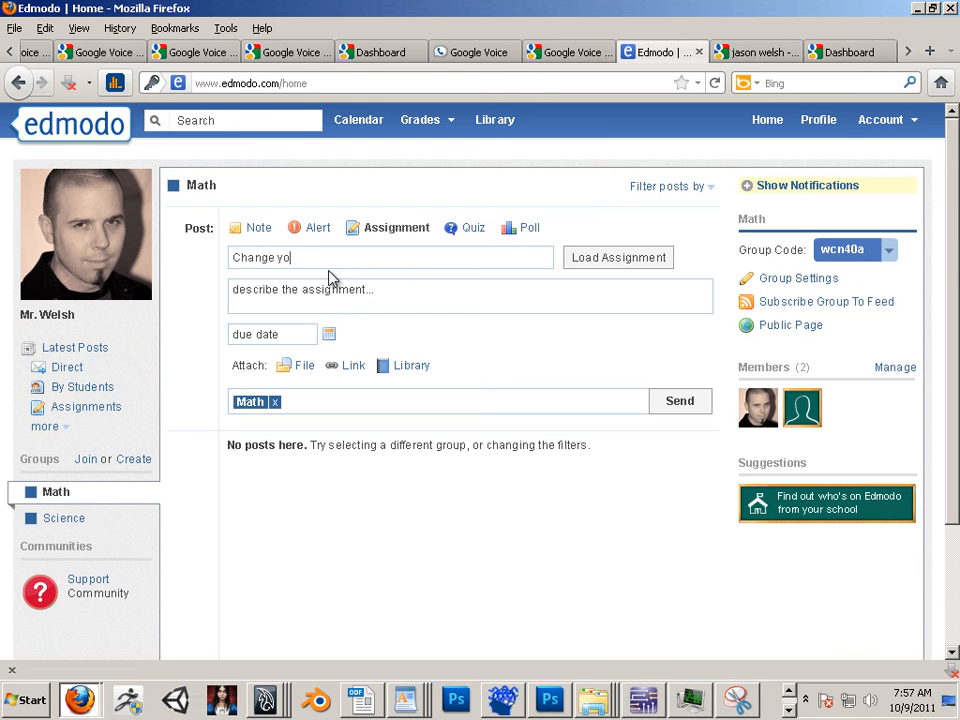
pyautogui.write('ur prof')
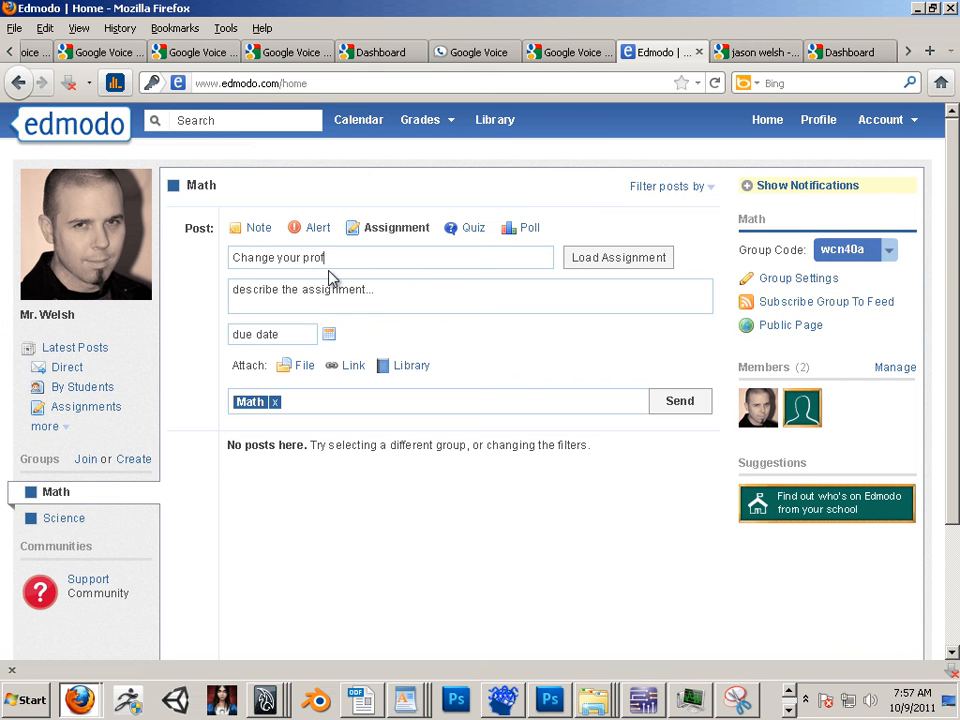
pyautogui.write('ile picy')
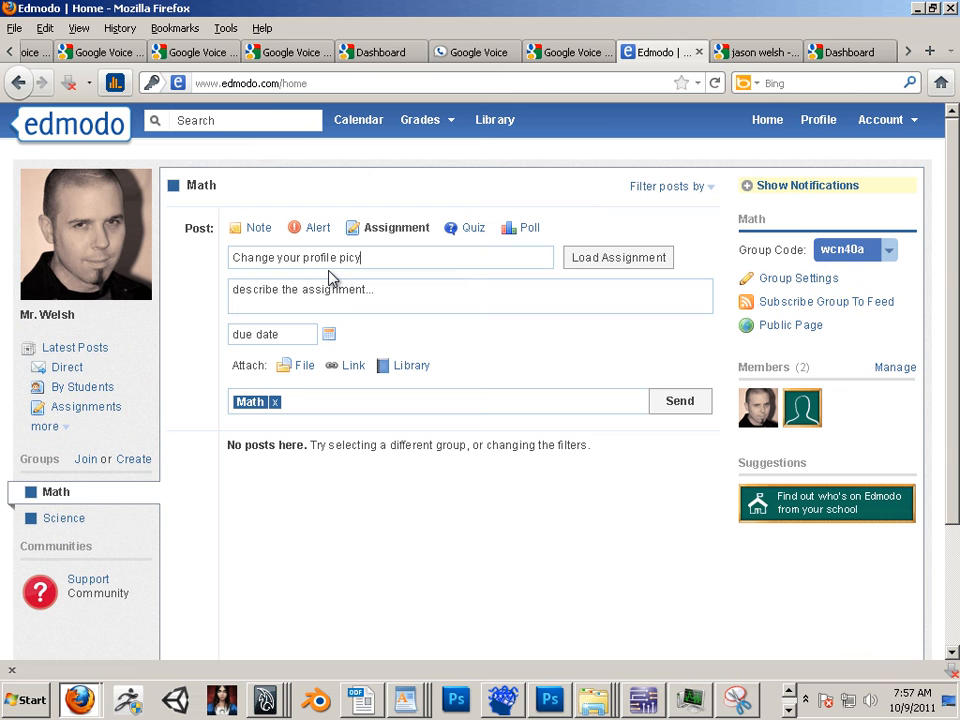
pyautogui.write('ure')
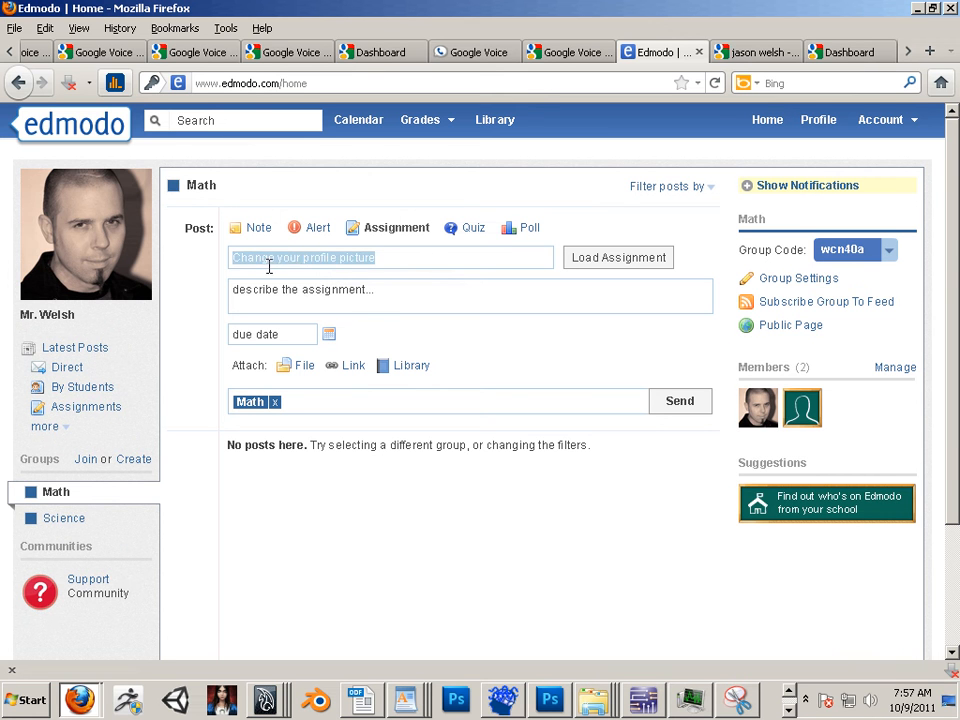
pyautogui.write('Change your profile picture')
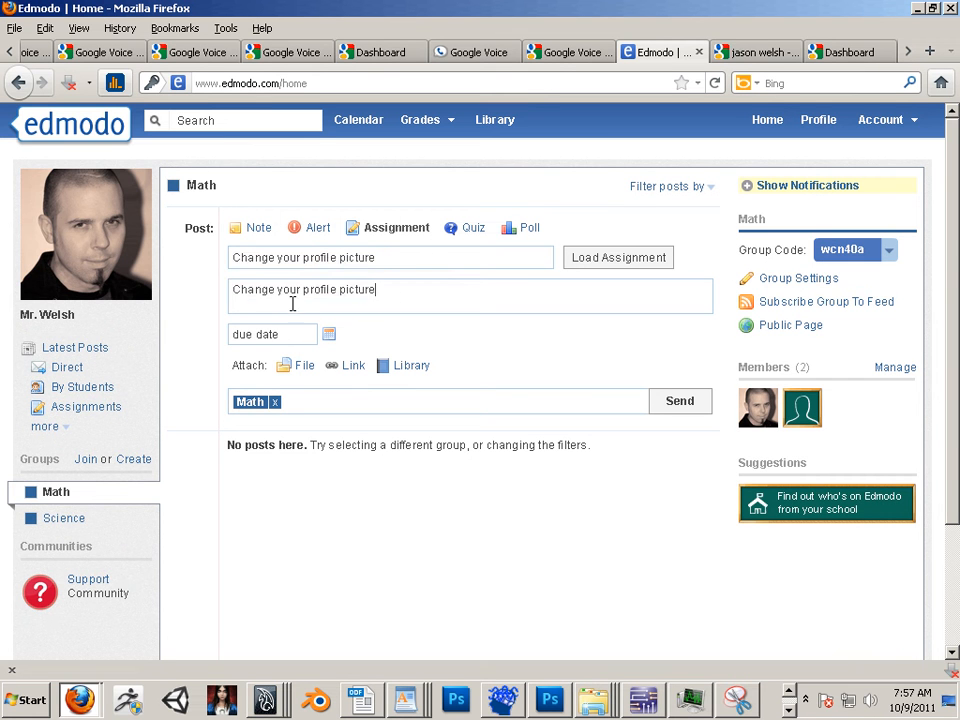
# - Set the due date to October 14, 2011 and send the assignment to Math
pyautogui.click(329, 334)
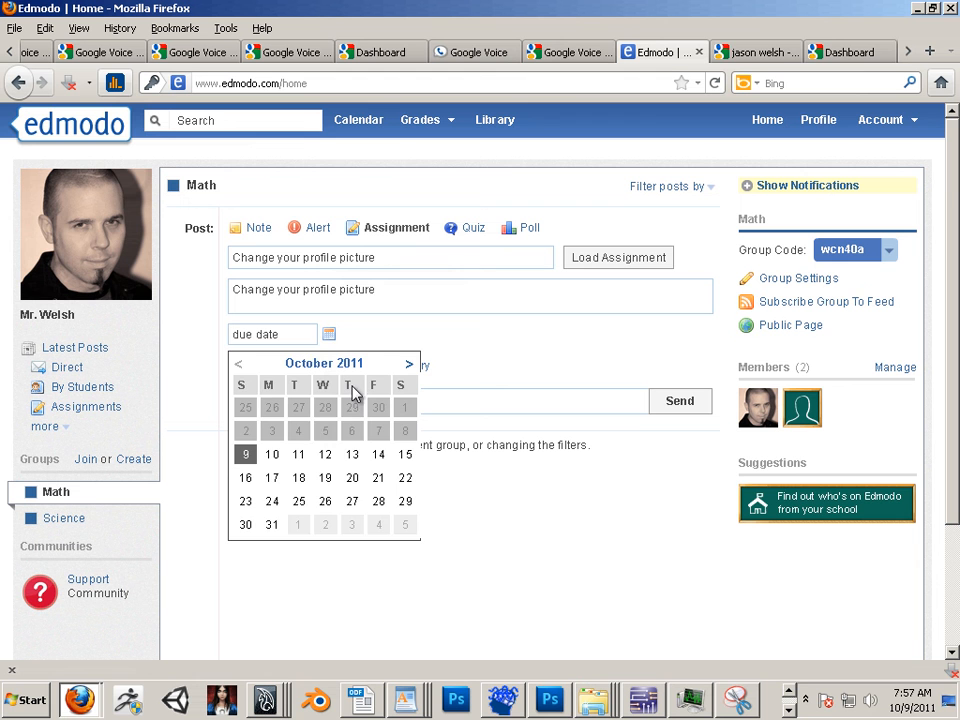
pyautogui.click(378, 454)
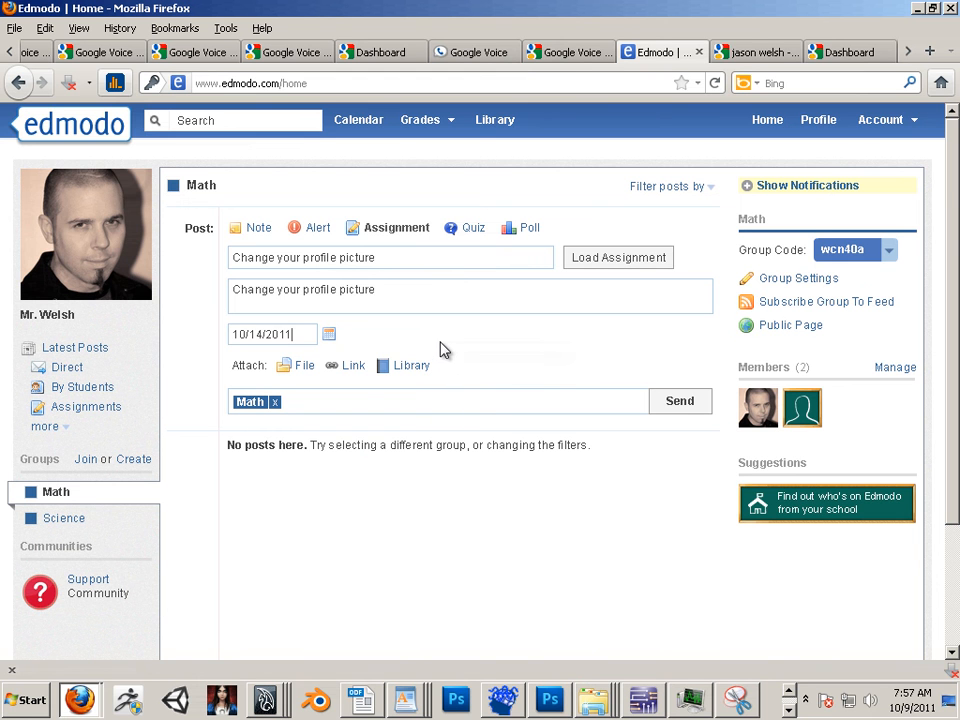
pyautogui.moveTo(308, 403)
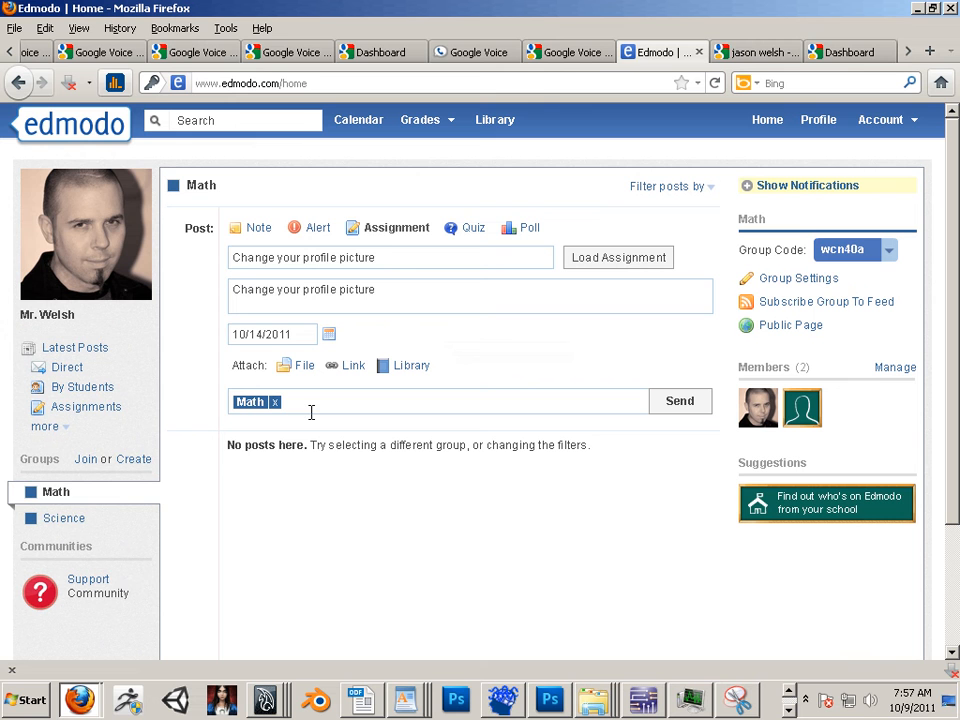
pyautogui.moveTo(363, 445)
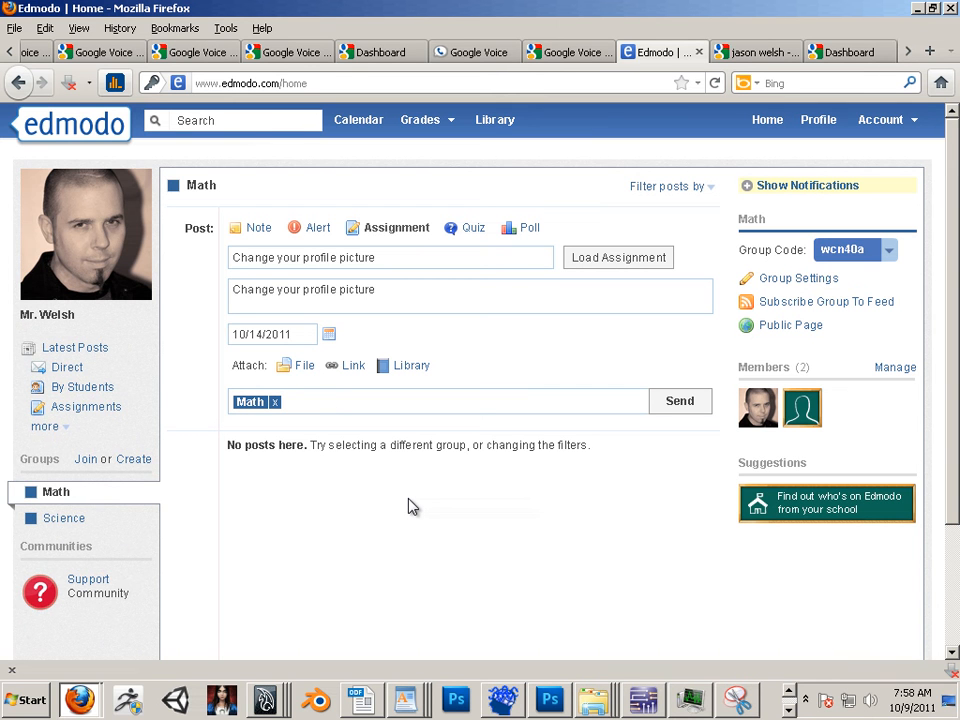
pyautogui.moveTo(378, 536)
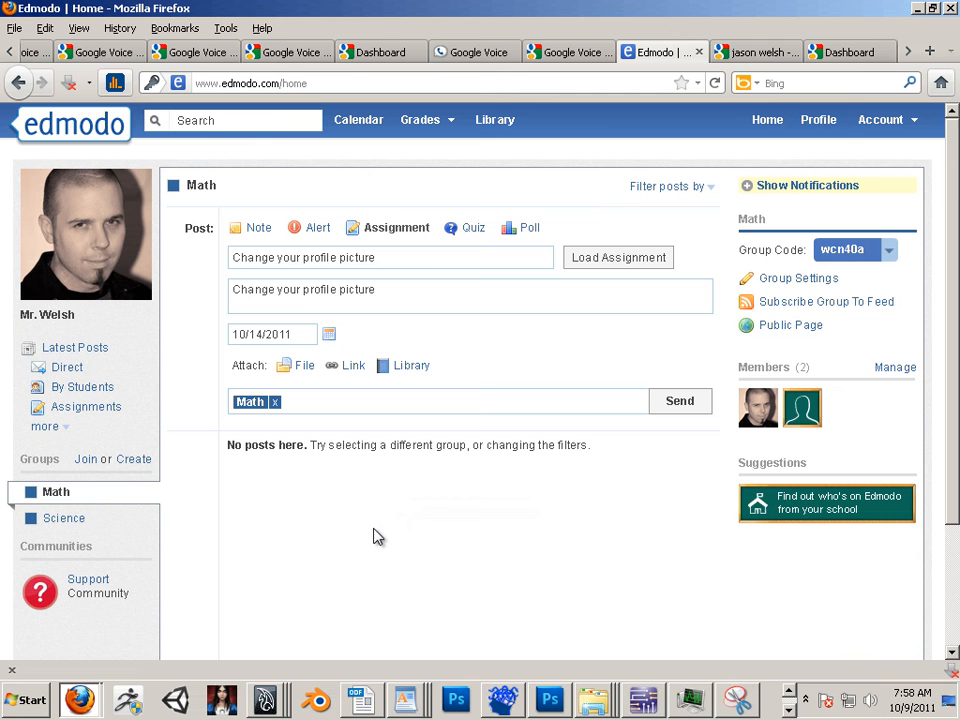
pyautogui.moveTo(325, 528)
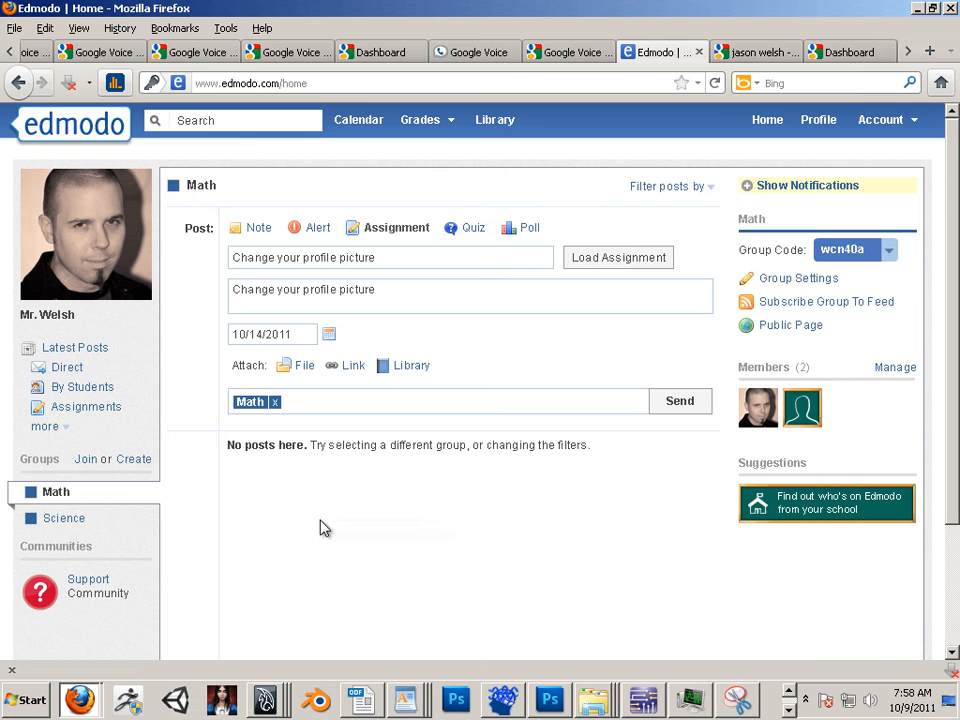
pyautogui.moveTo(294, 510)
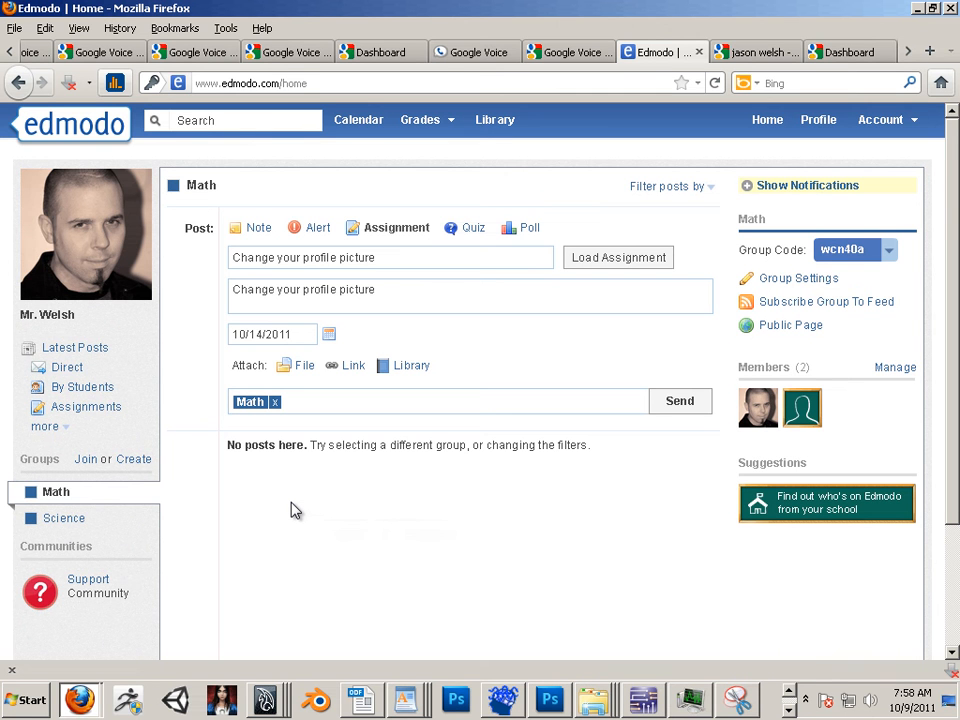
pyautogui.moveTo(315, 515)
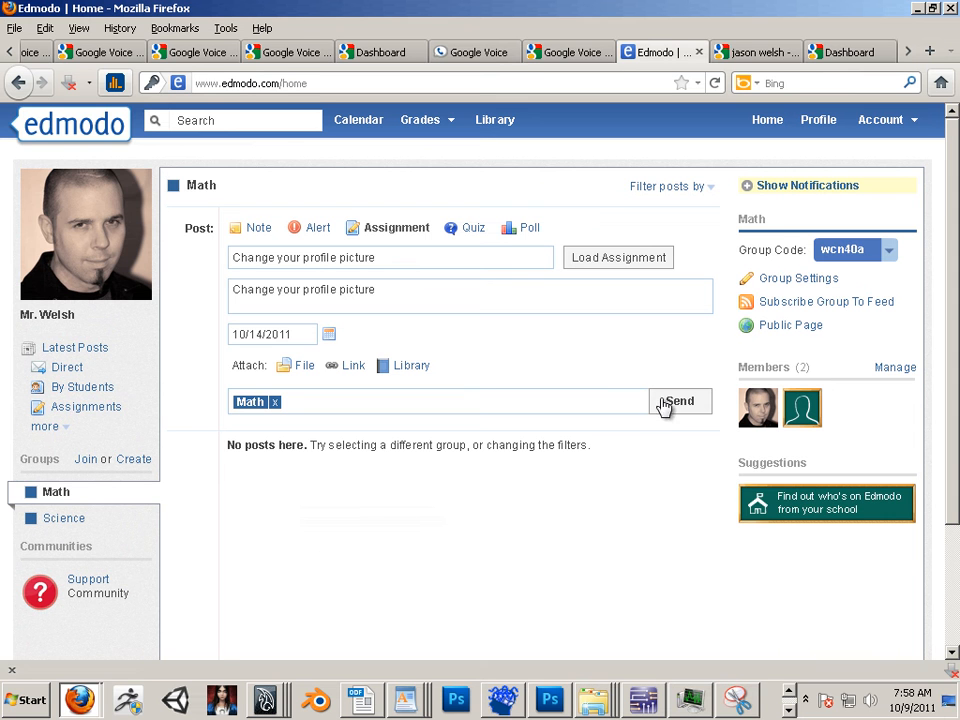
pyautogui.click(679, 401)
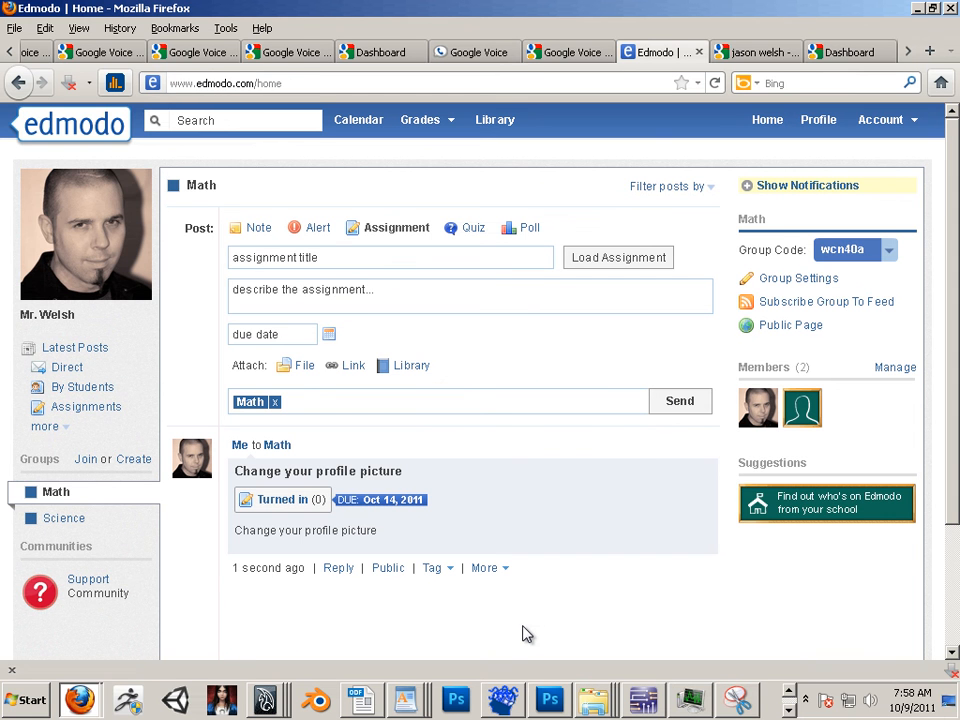
pyautogui.moveTo(427, 327)
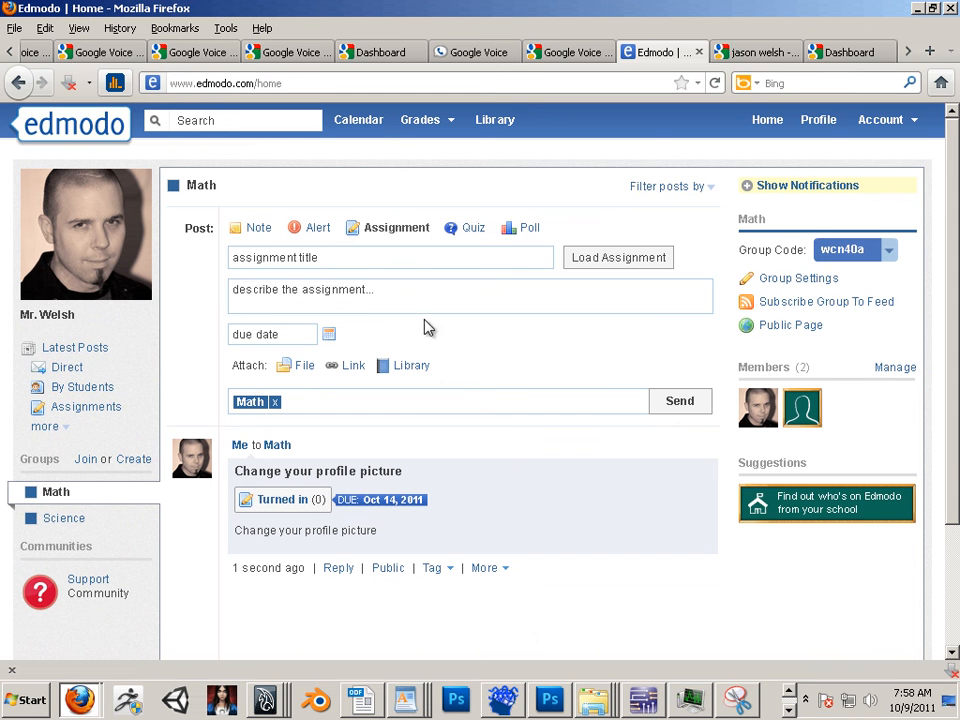
pyautogui.click(358, 119)
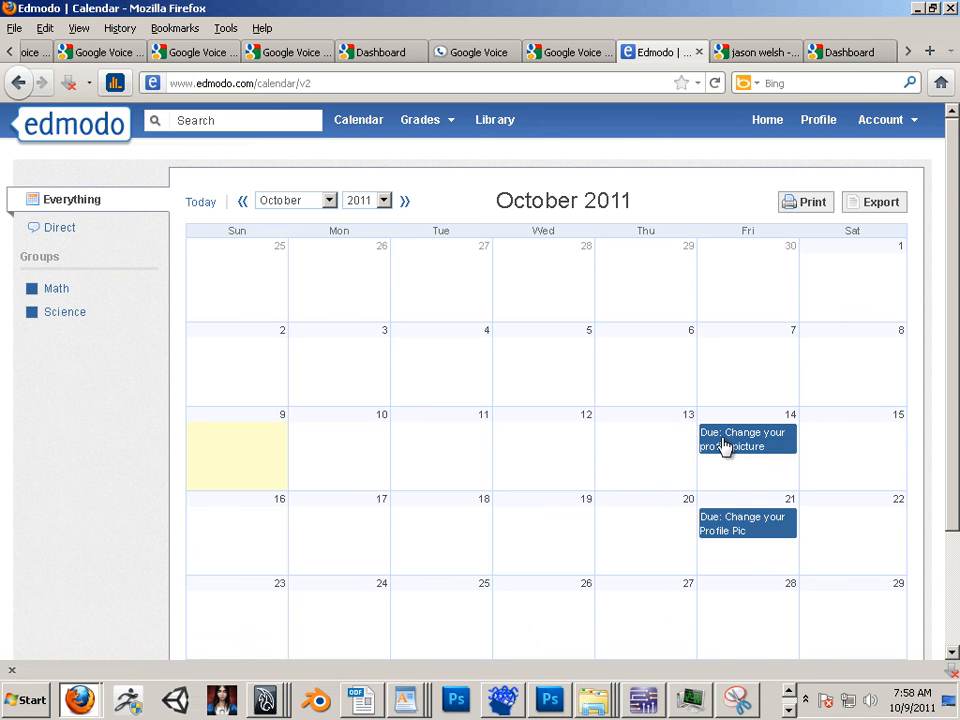
pyautogui.moveTo(63, 295)
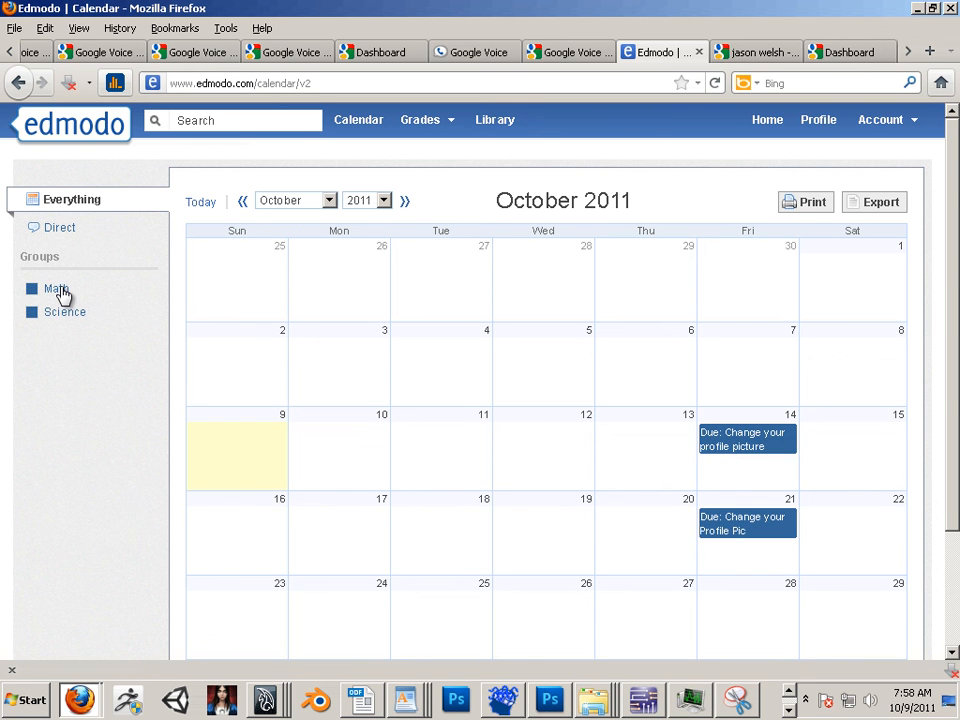
# - Filter the calendar to Math items, then show items from all groups again
pyautogui.click(57, 288)
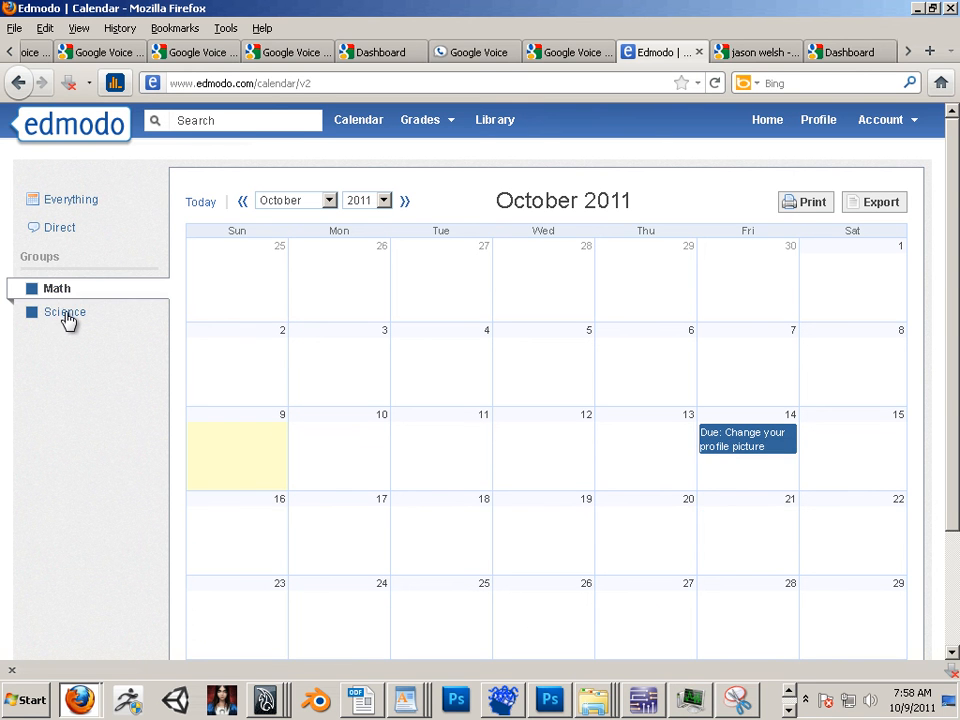
pyautogui.click(71, 199)
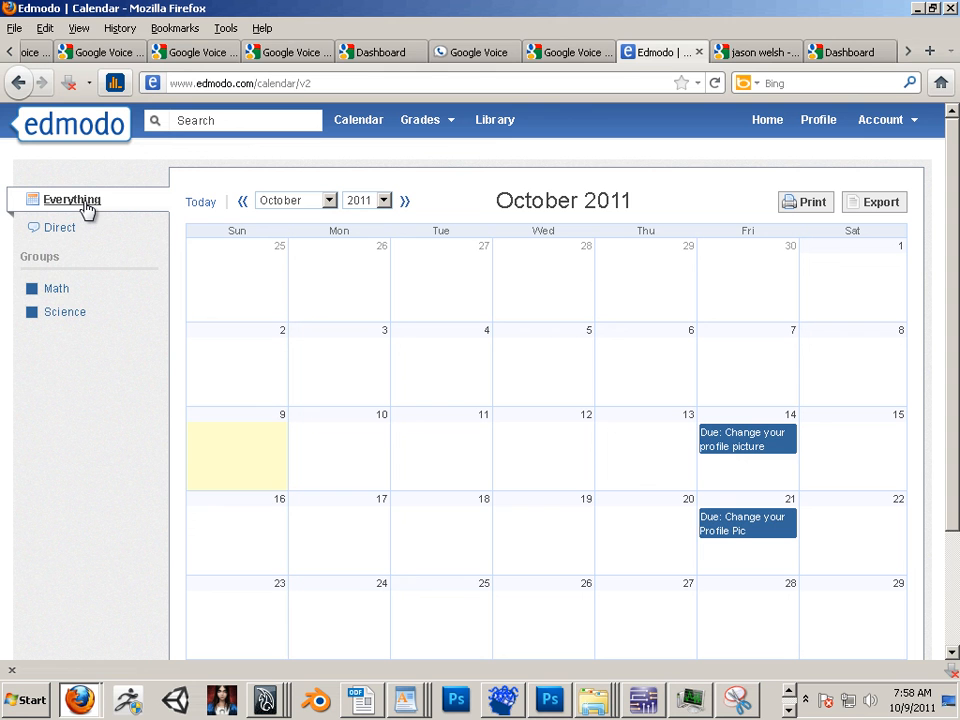
pyautogui.moveTo(65, 298)
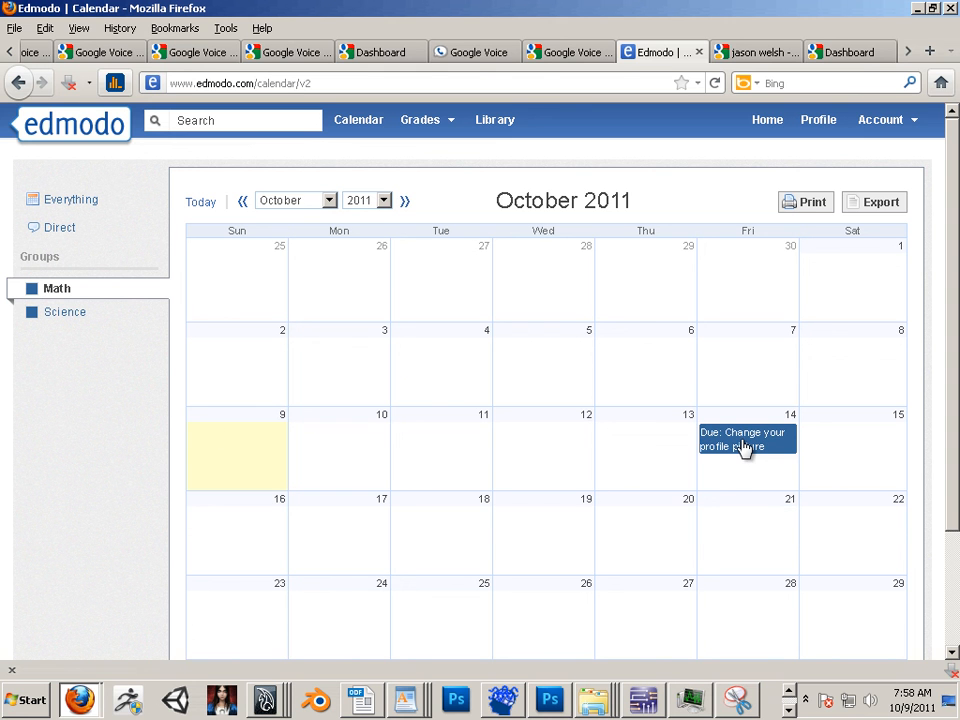
pyautogui.moveTo(620, 410)
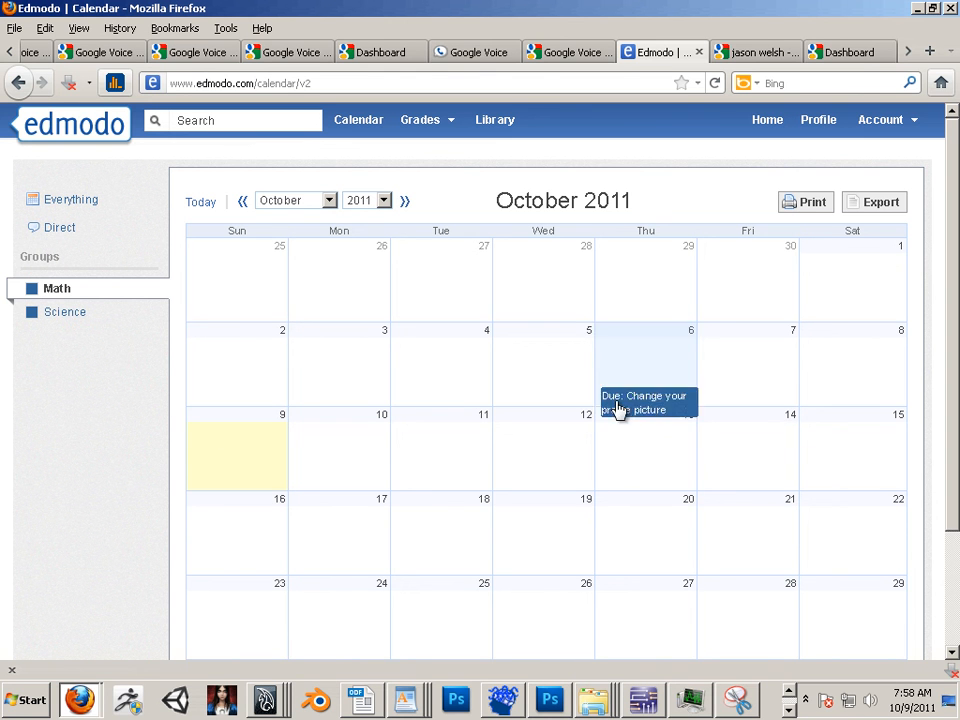
pyautogui.moveTo(445, 490)
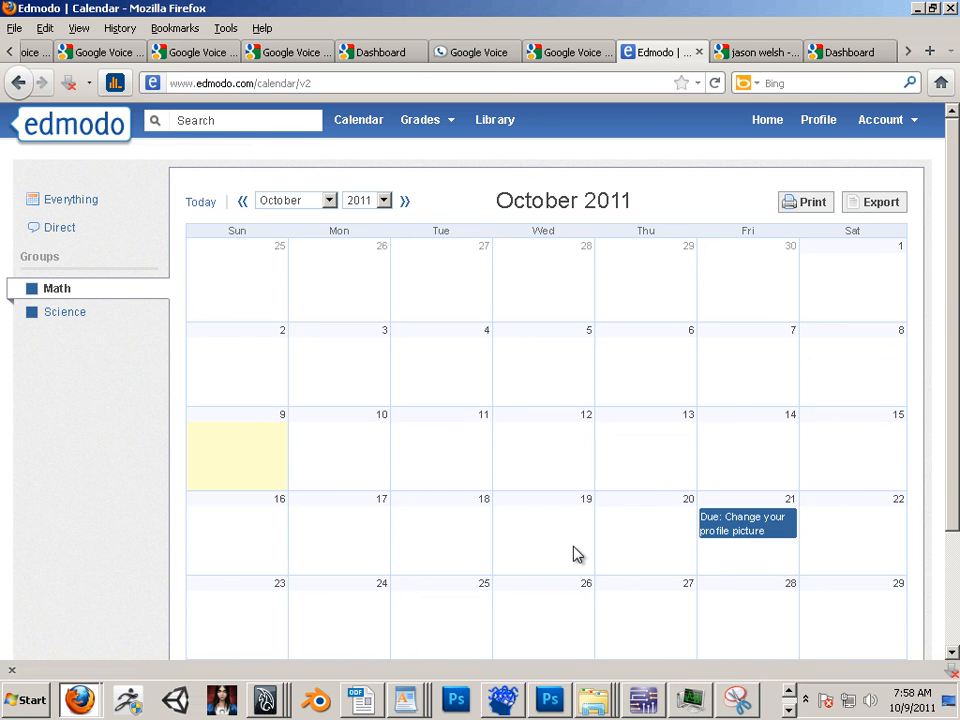
pyautogui.moveTo(750, 524)
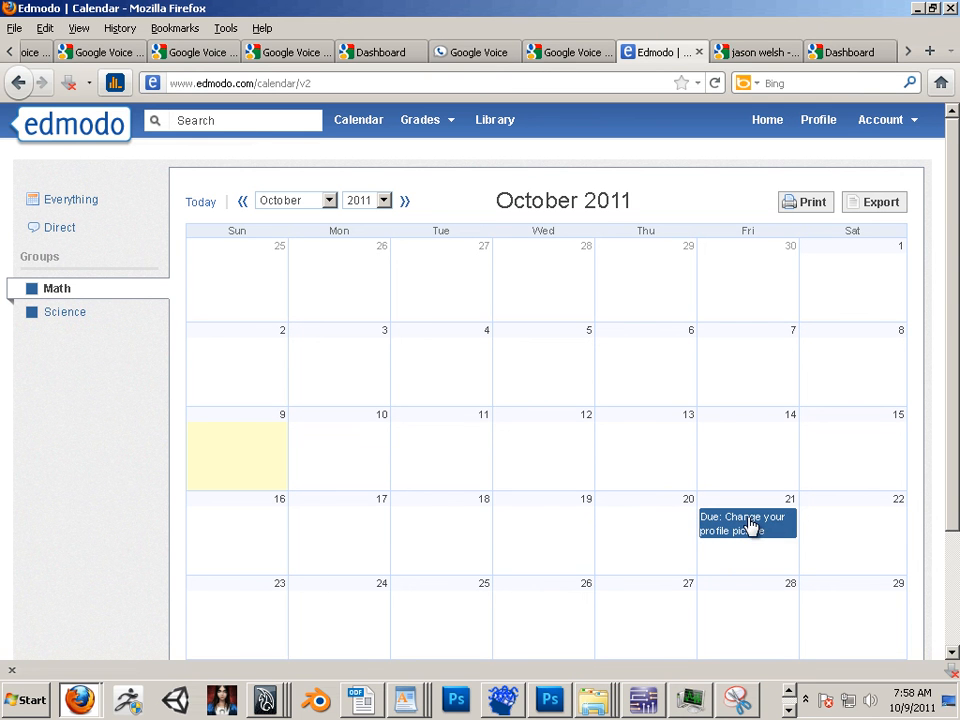
pyautogui.click(747, 523)
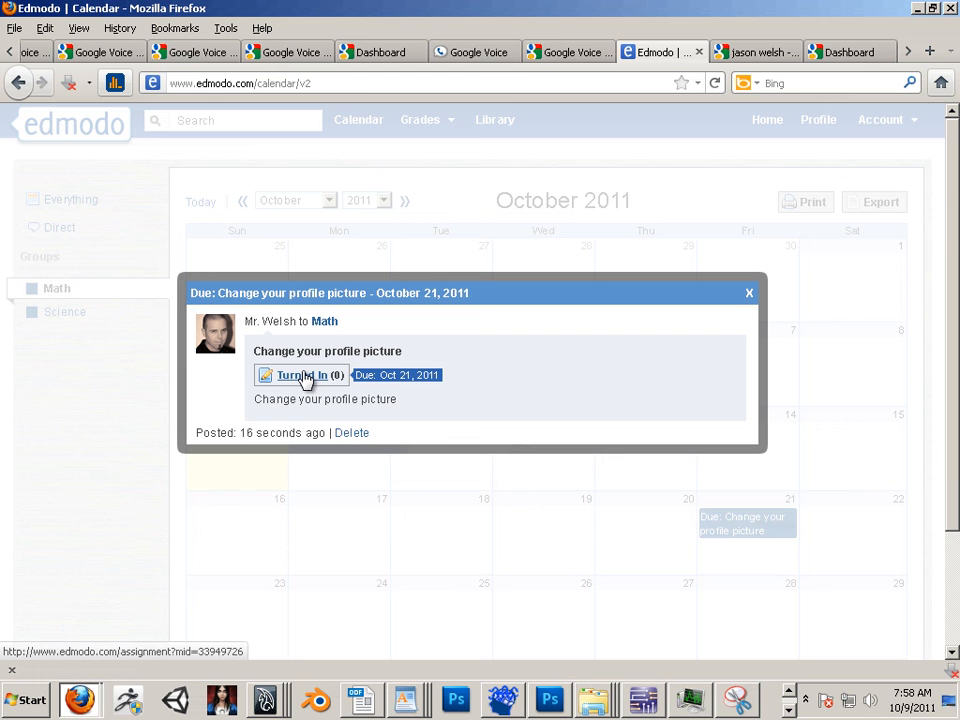
pyautogui.click(300, 375)
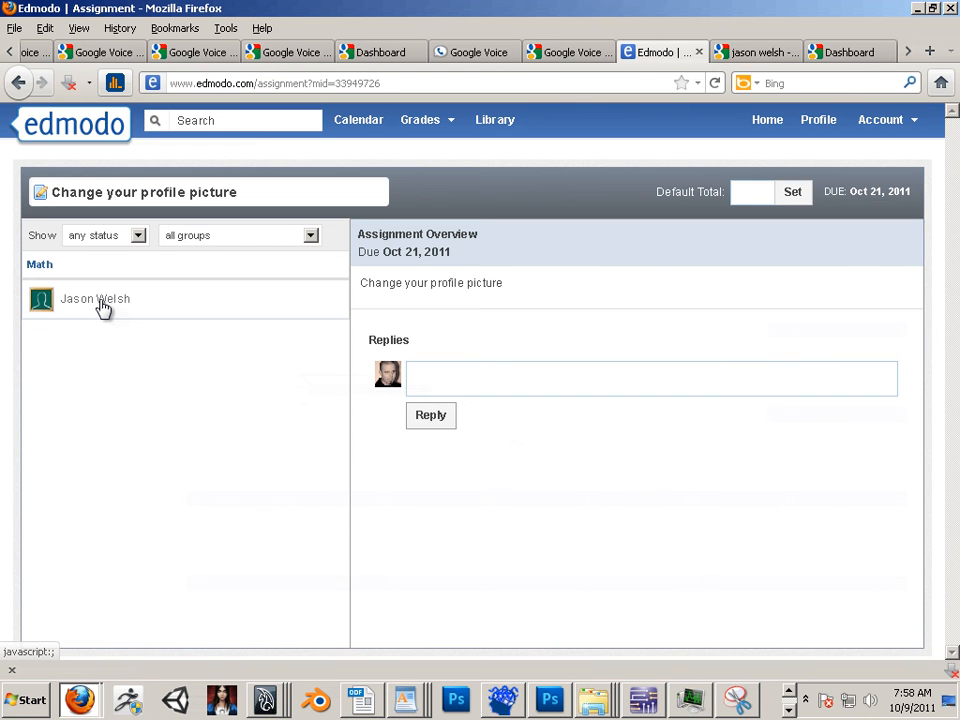
pyautogui.click(95, 298)
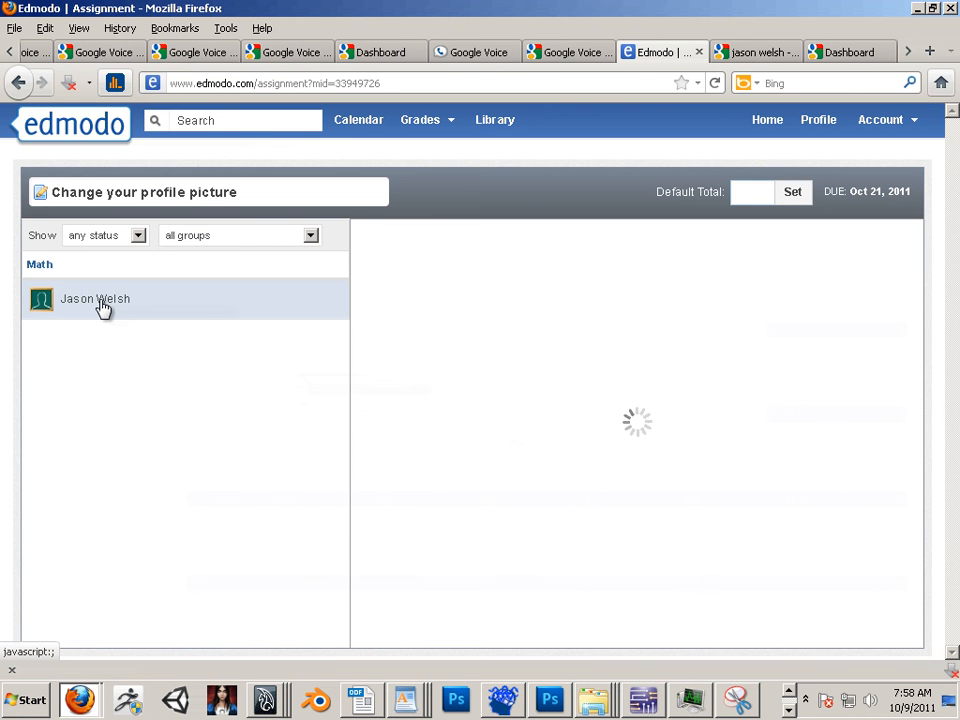
# - Set the default total to 100 and grade the submission 100 out of 100
pyautogui.click(95, 298)
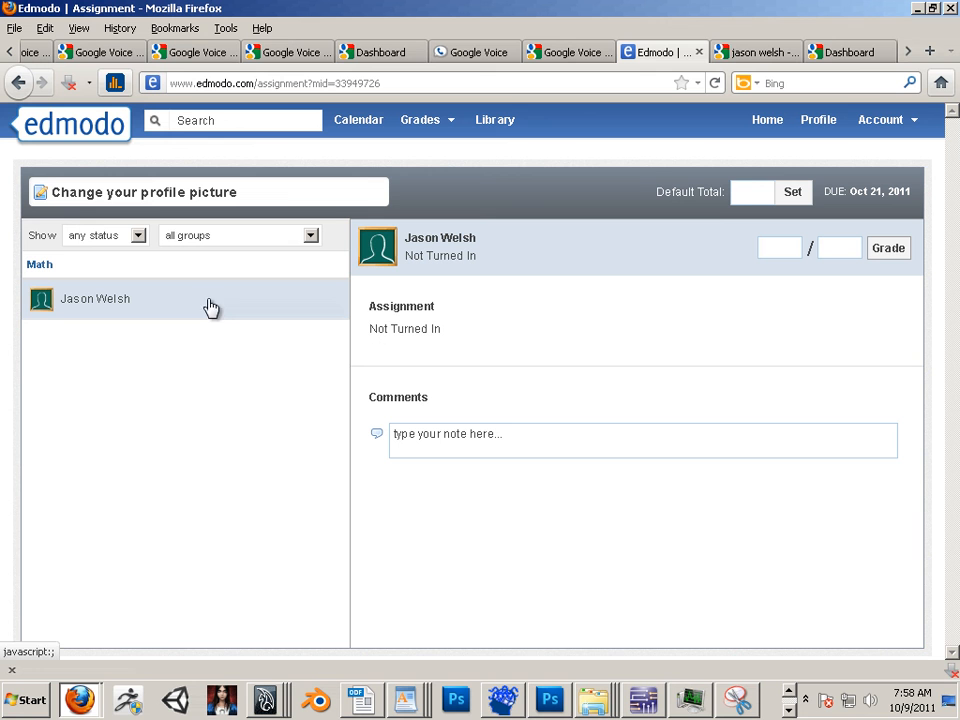
pyautogui.write('1')
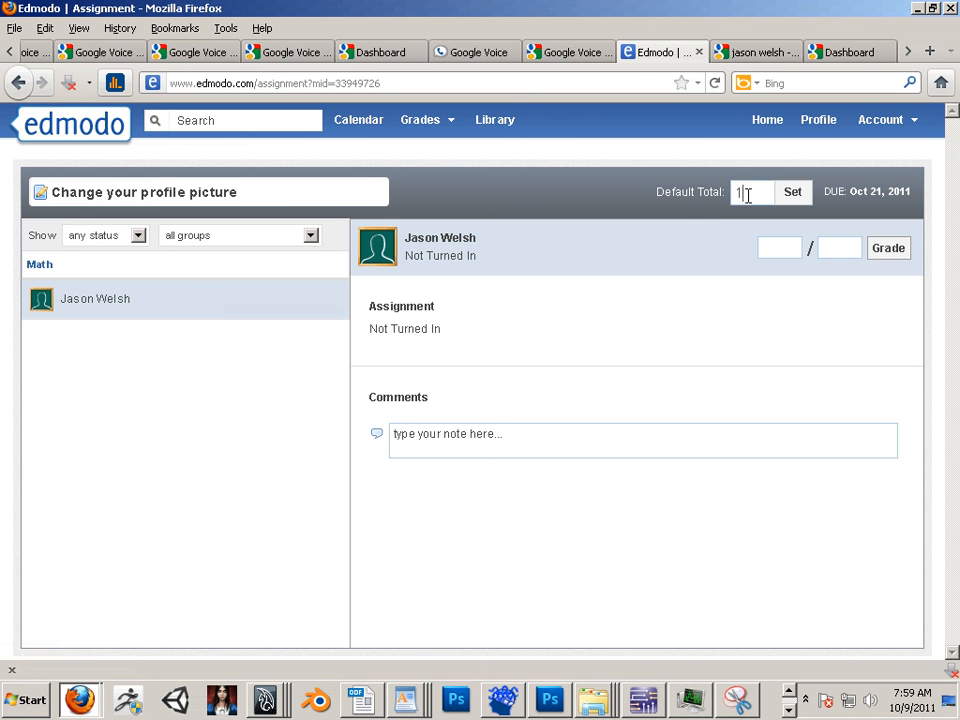
pyautogui.click(792, 191)
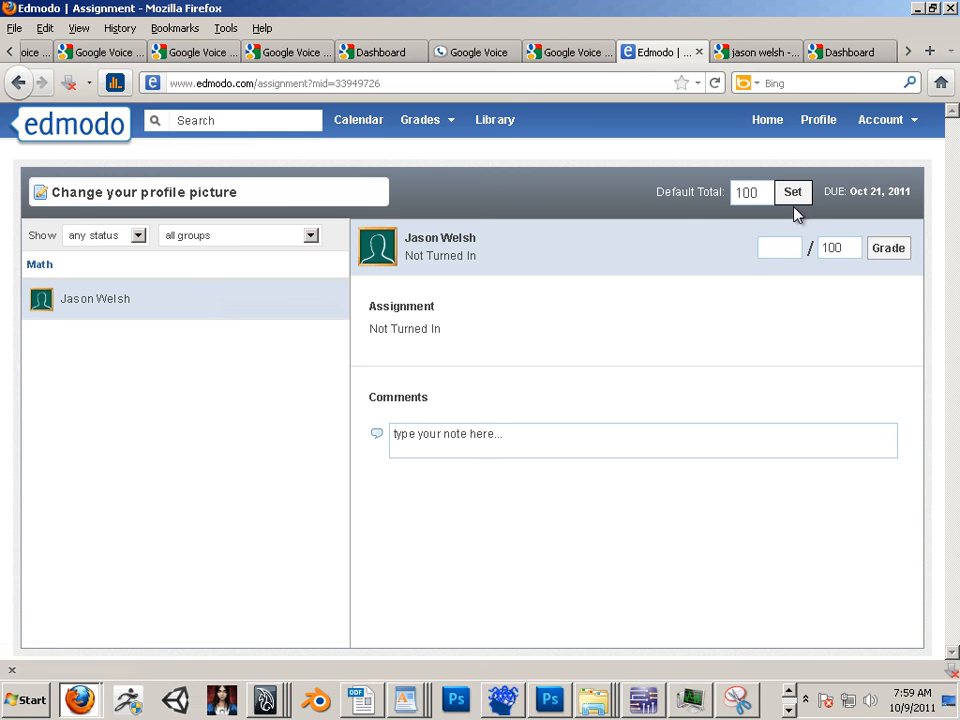
pyautogui.moveTo(281, 259)
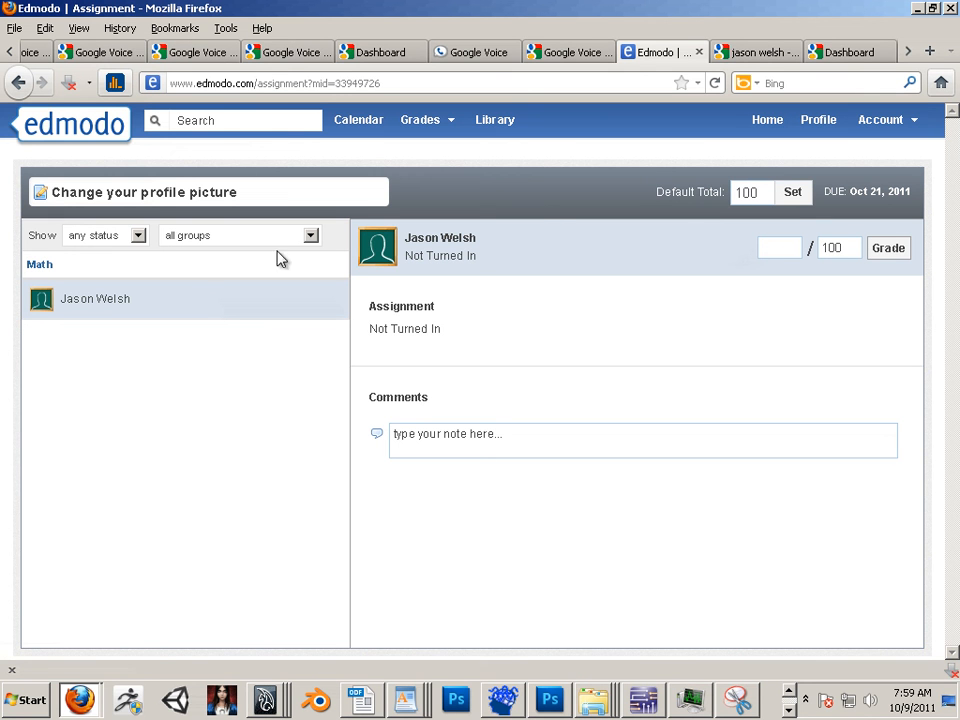
pyautogui.moveTo(220, 645)
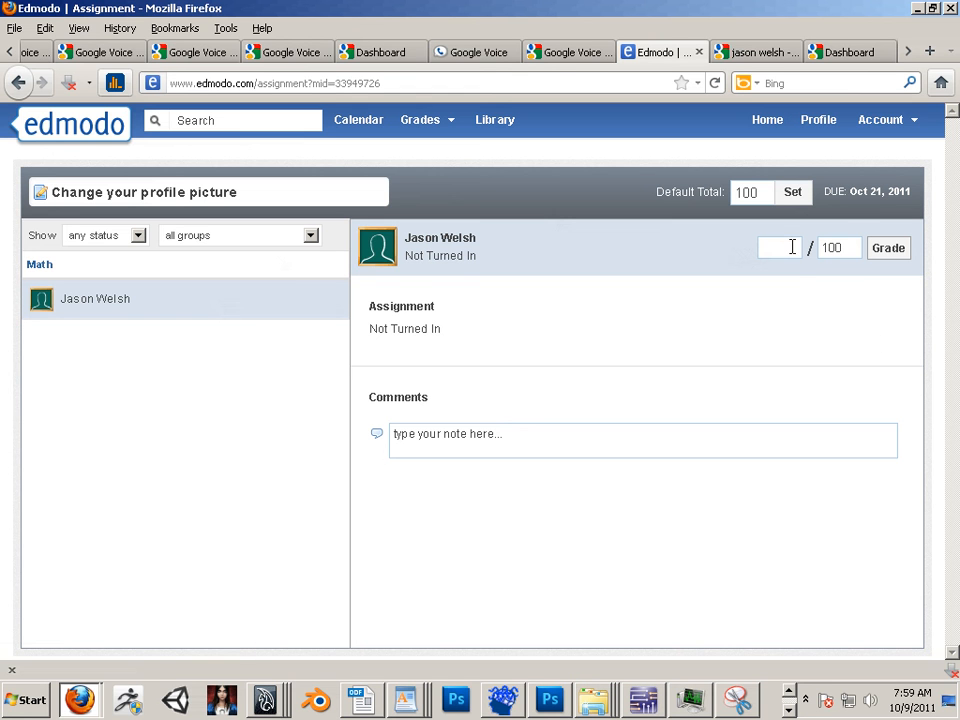
pyautogui.write('100')
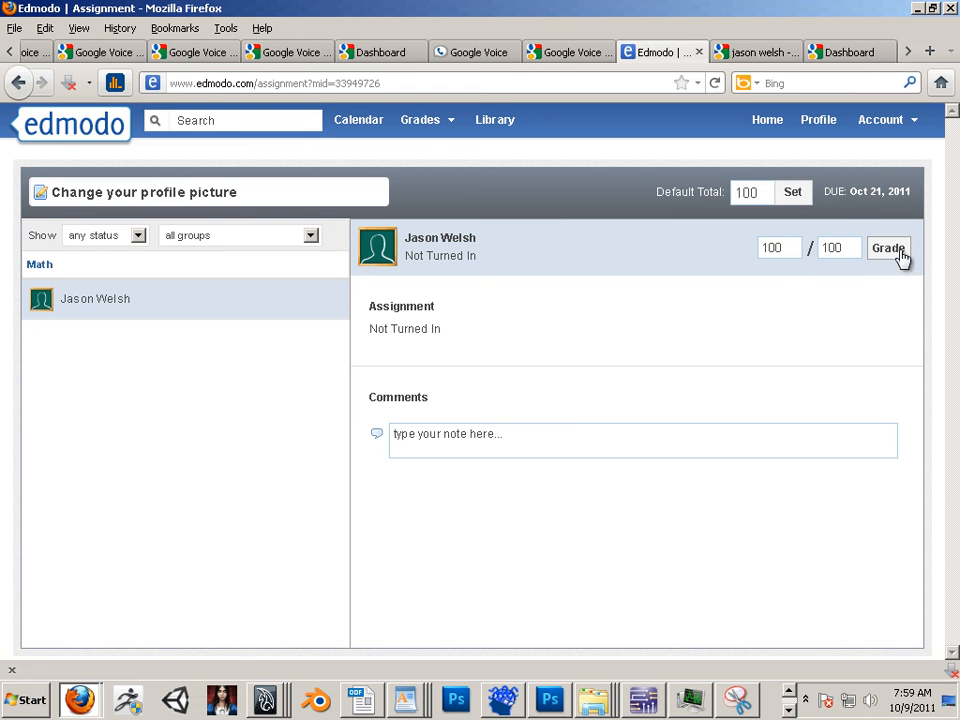
pyautogui.click(888, 247)
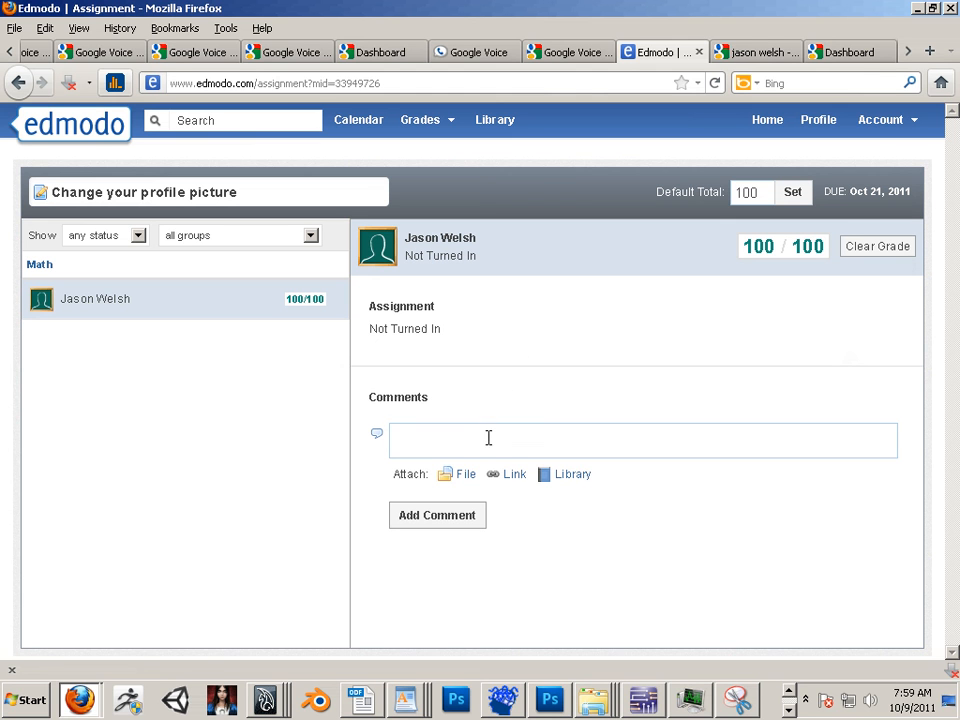
pyautogui.moveTo(573, 474)
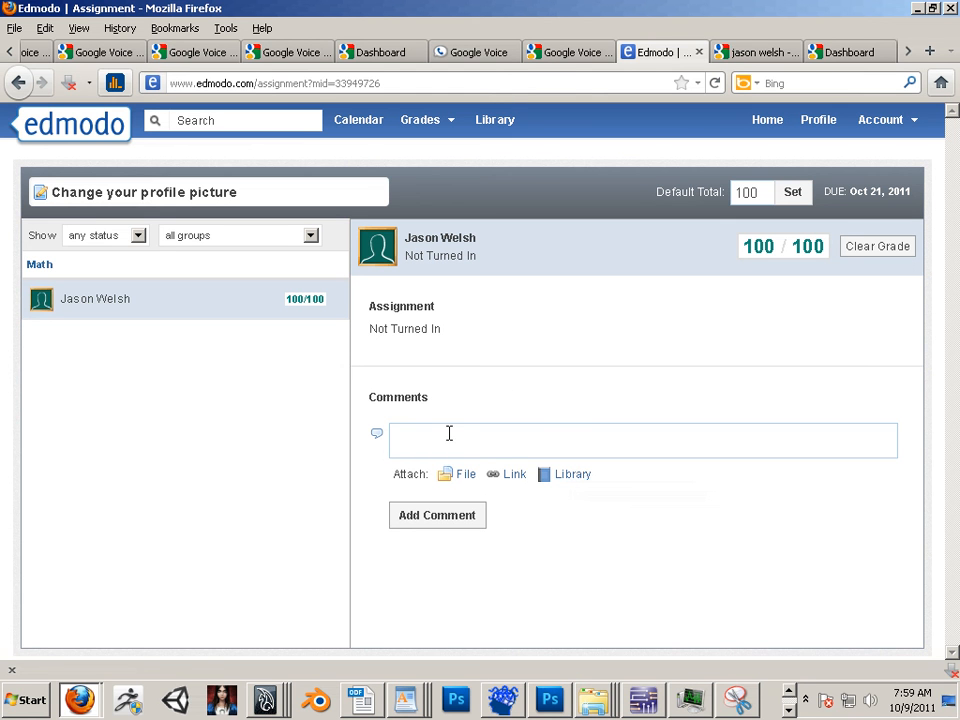
# - Comment 'your profile really needs to be better' on the submission, then return Home
pyautogui.write('your')
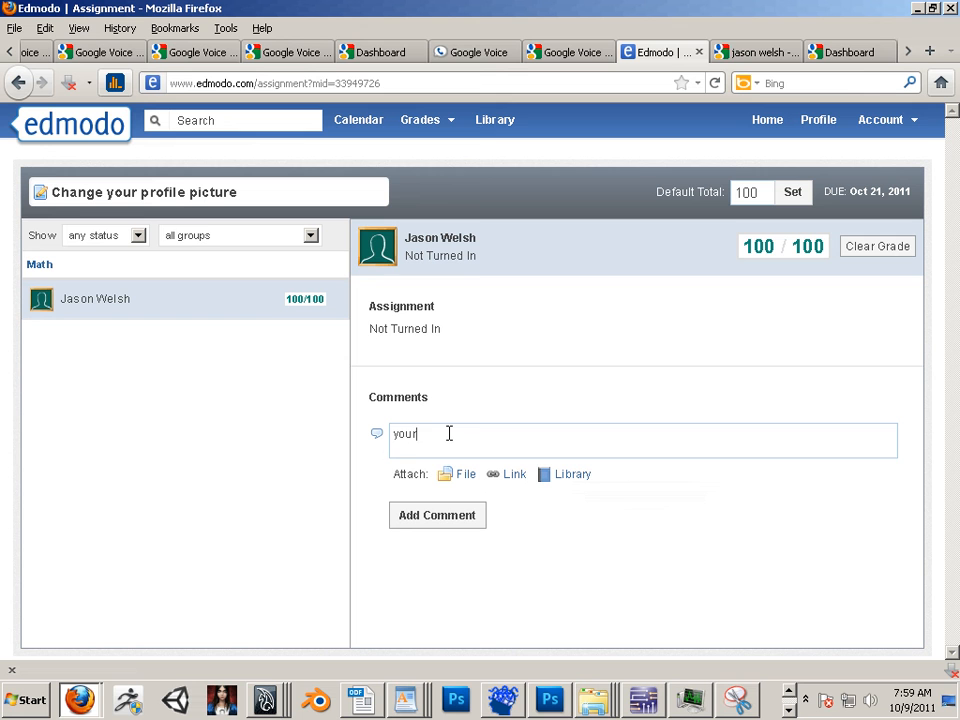
pyautogui.write('prof')
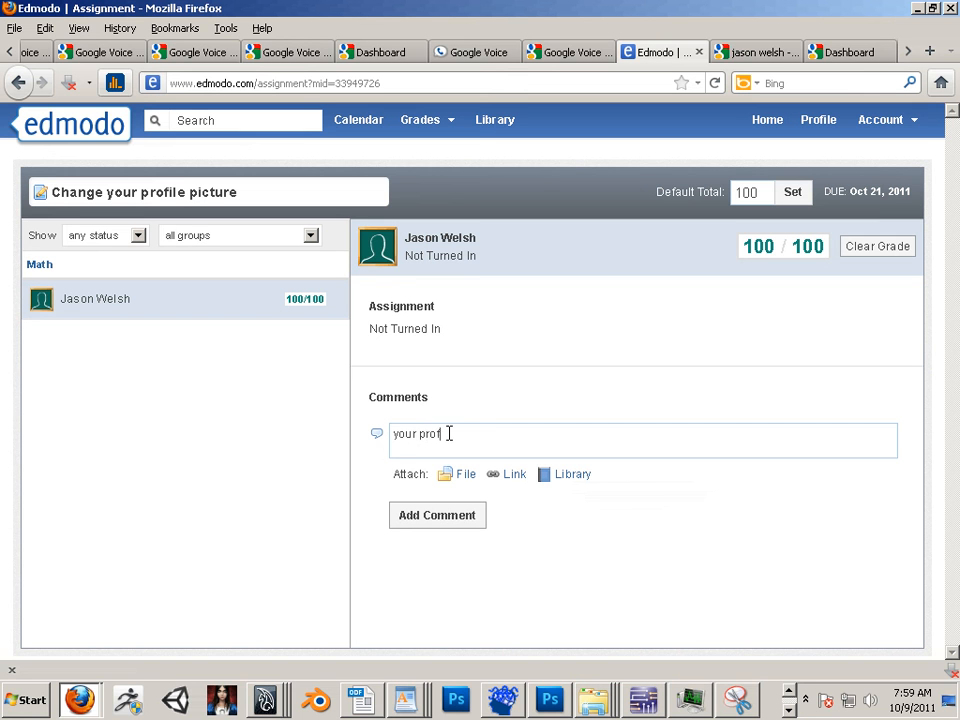
pyautogui.write('ile really nee')
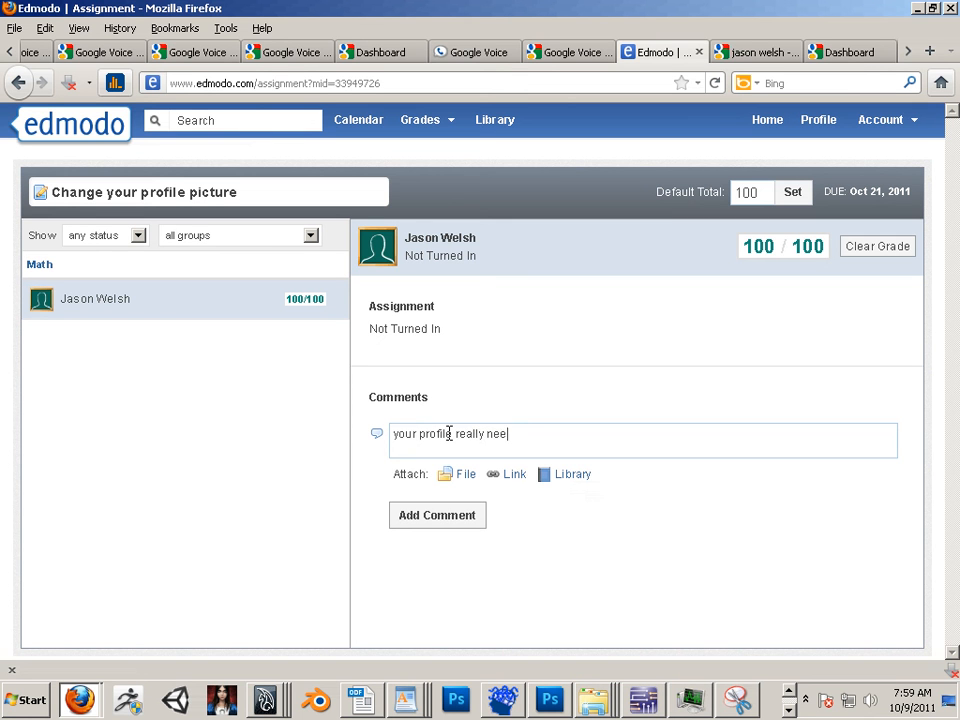
pyautogui.write('ds to be b')
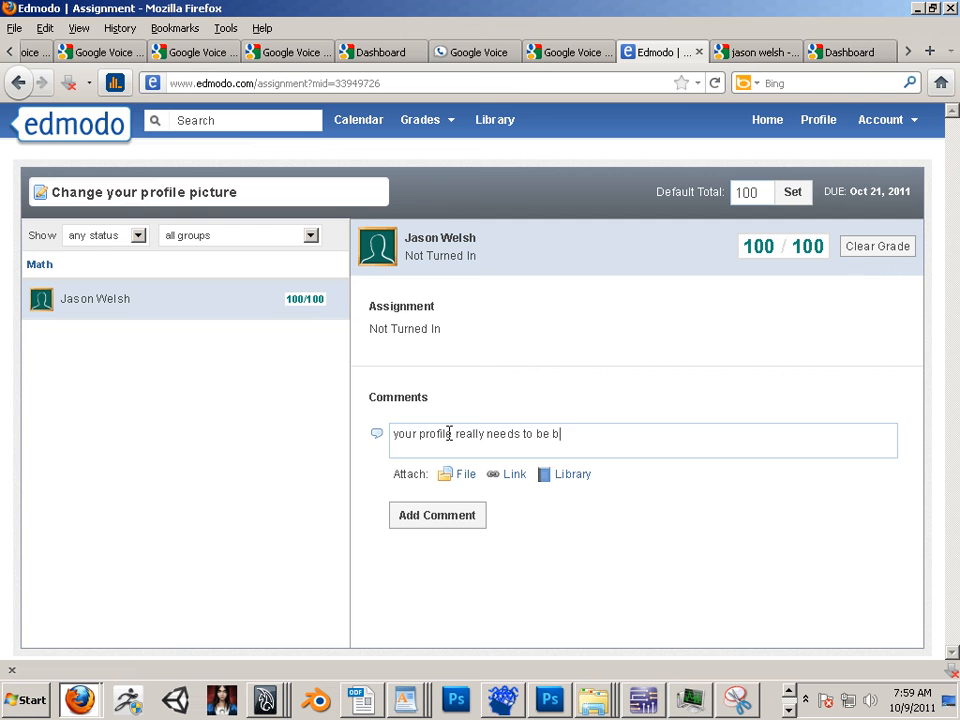
pyautogui.write('etter')
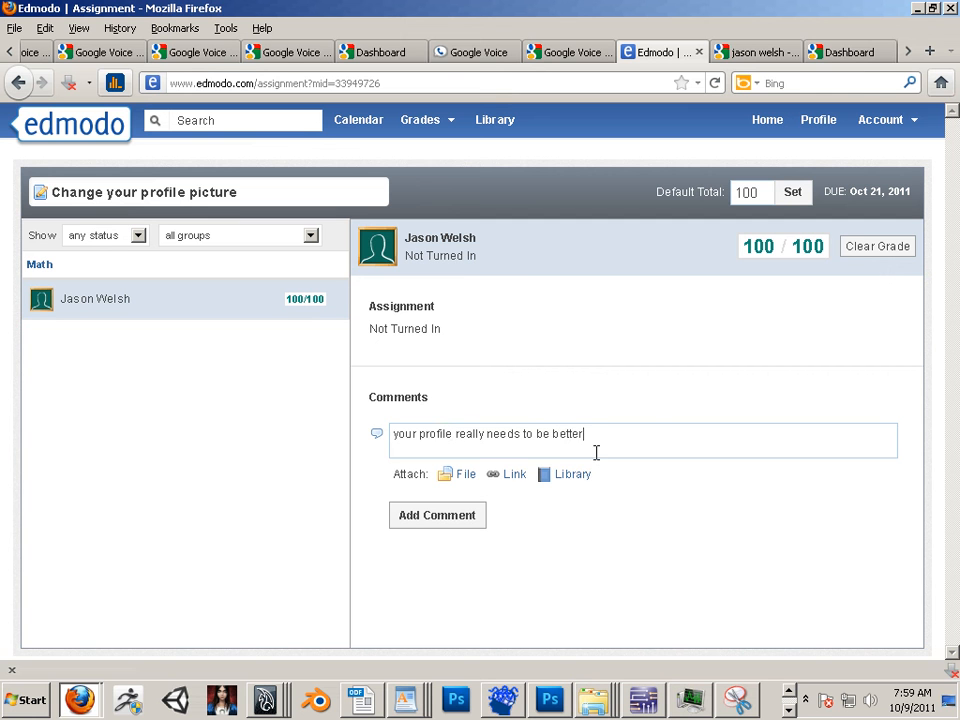
pyautogui.click(437, 515)
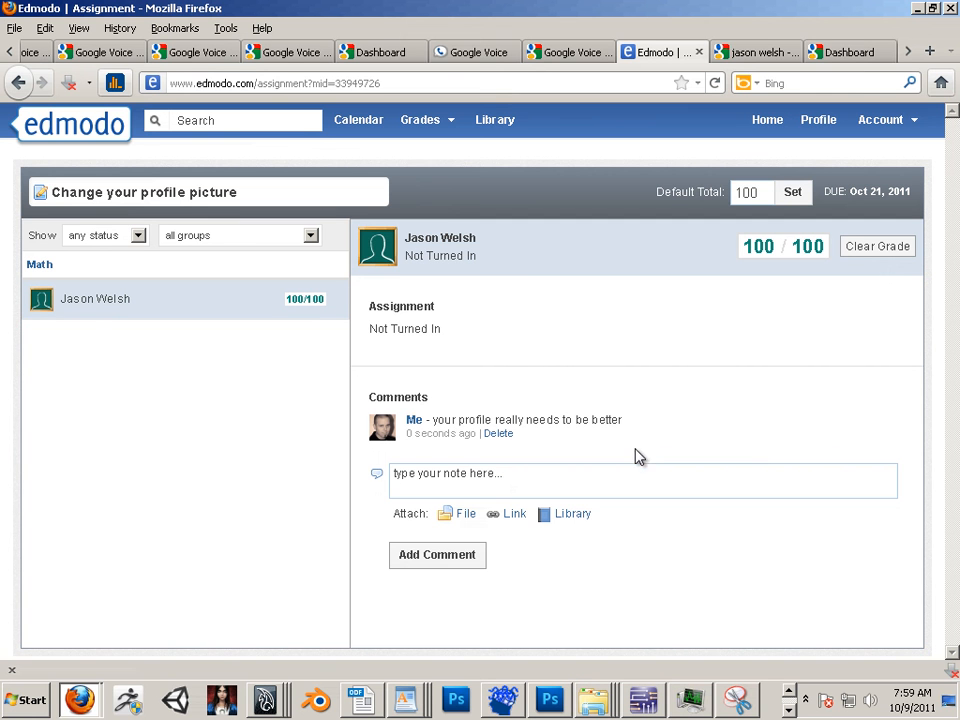
pyautogui.moveTo(519, 424)
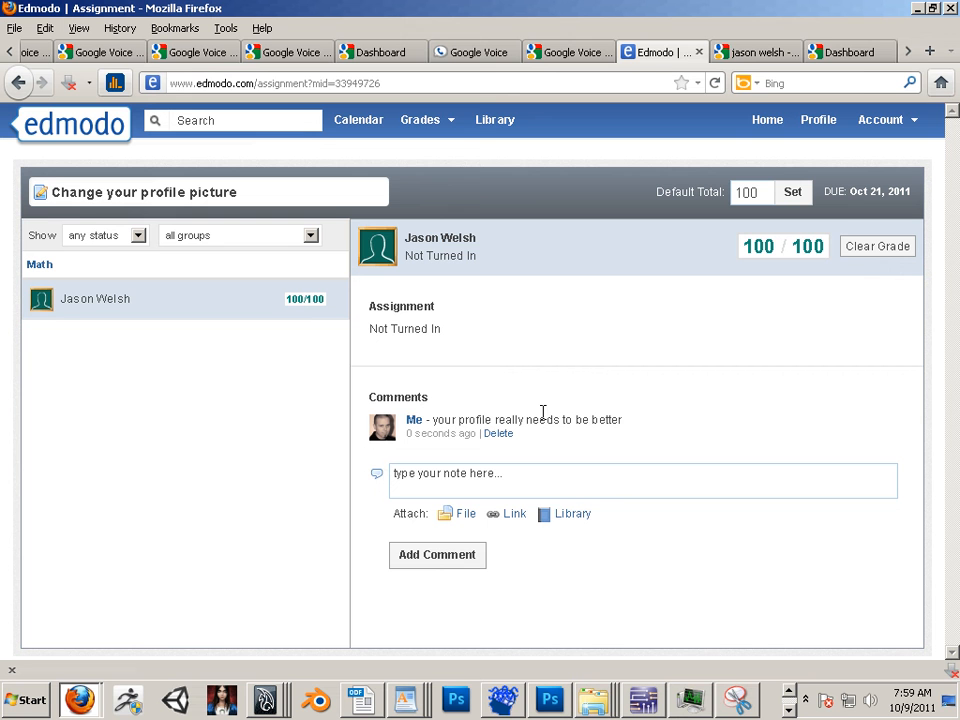
pyautogui.moveTo(352, 340)
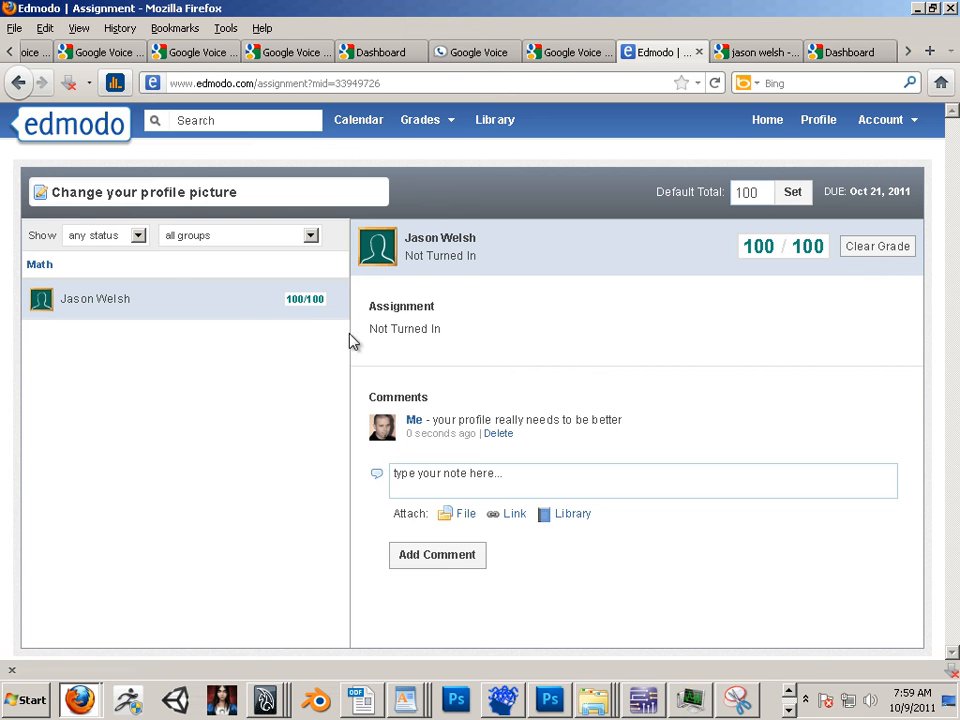
pyautogui.click(767, 120)
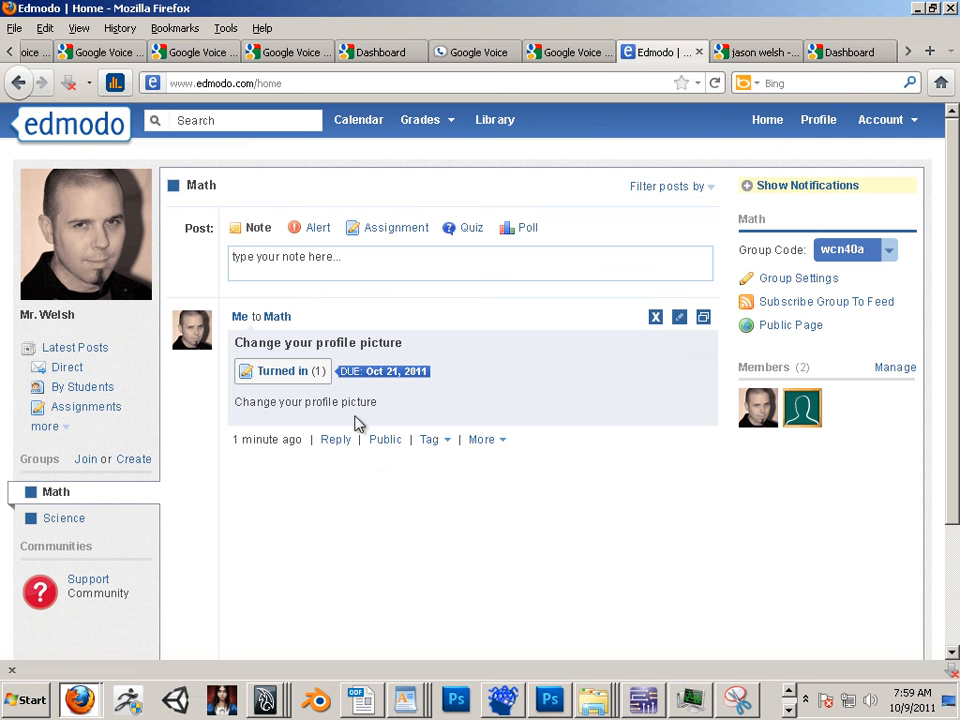
pyautogui.moveTo(320, 247)
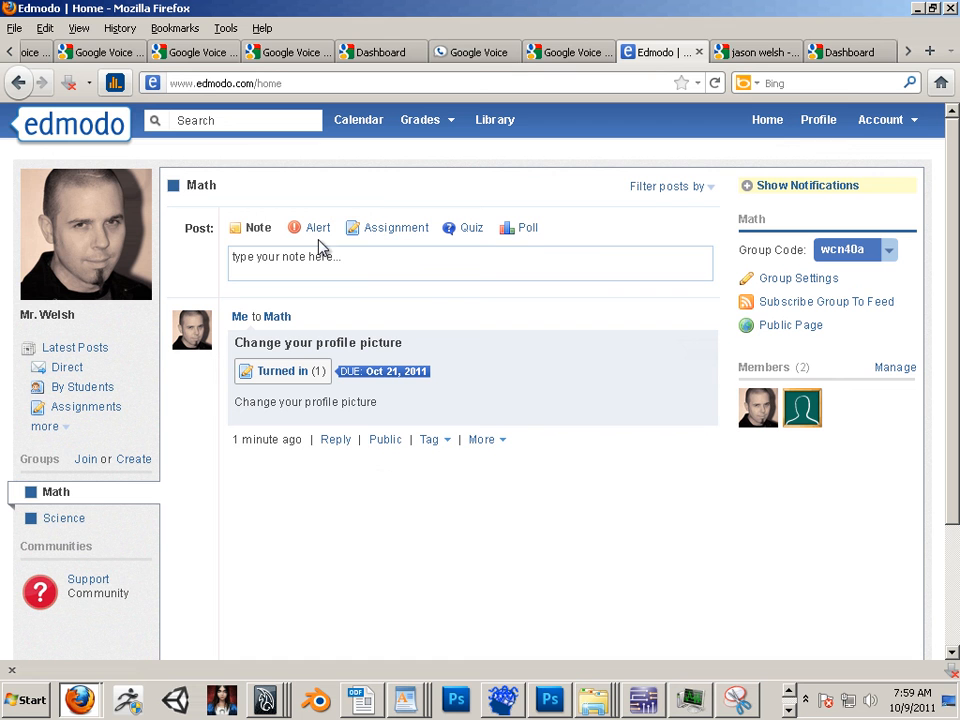
pyautogui.moveTo(528, 235)
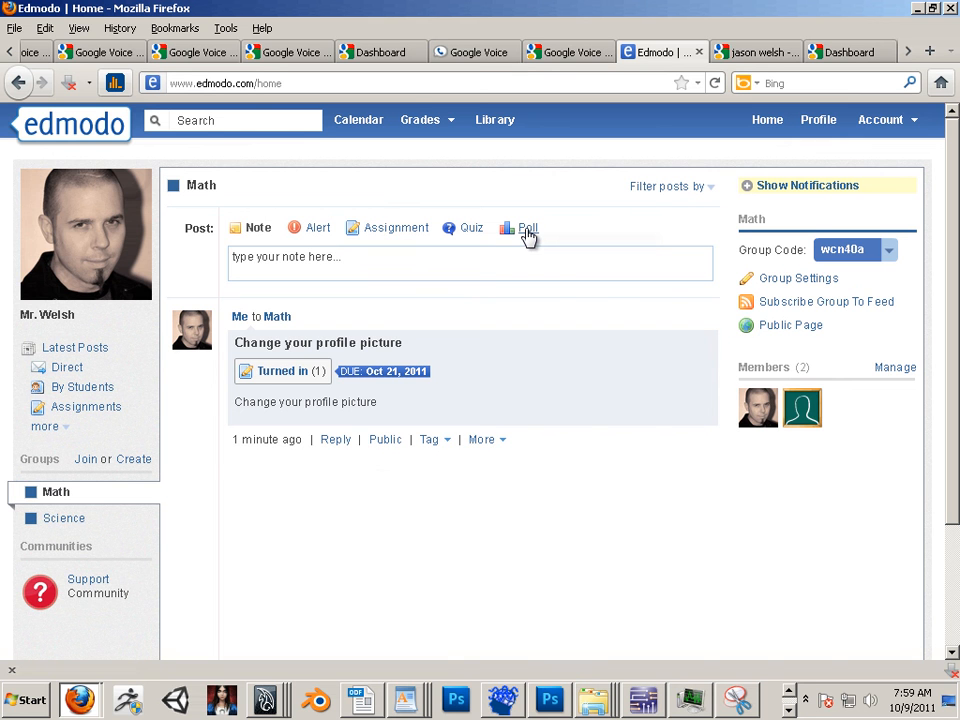
# - Start a new poll with the question 'what color is blue'
pyautogui.click(519, 227)
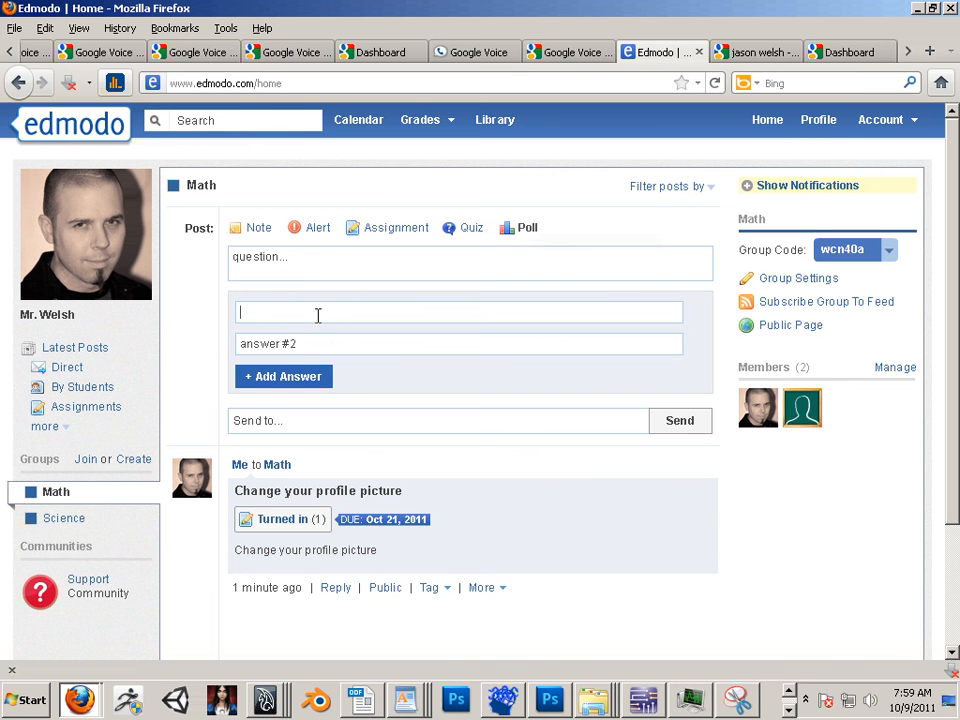
pyautogui.write('what c')
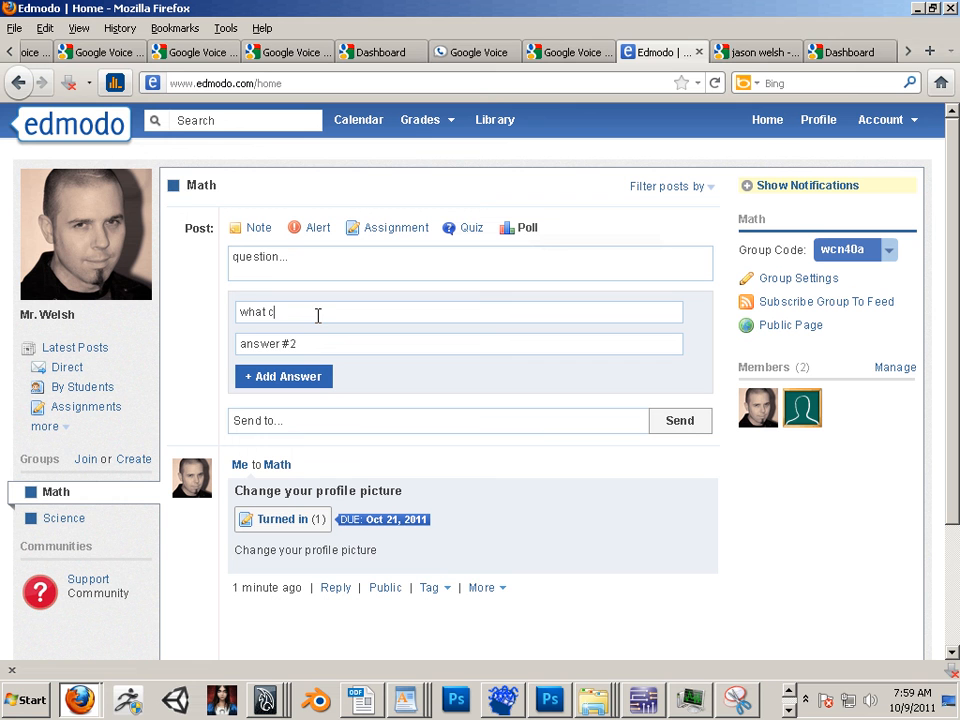
pyautogui.write('olor')
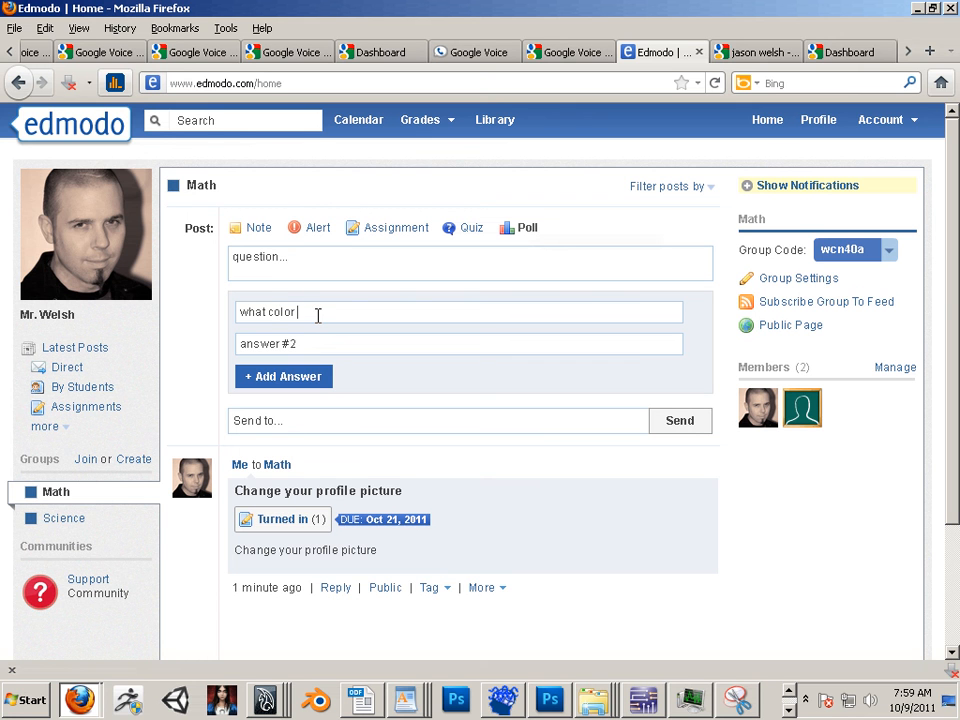
pyautogui.write('is b')
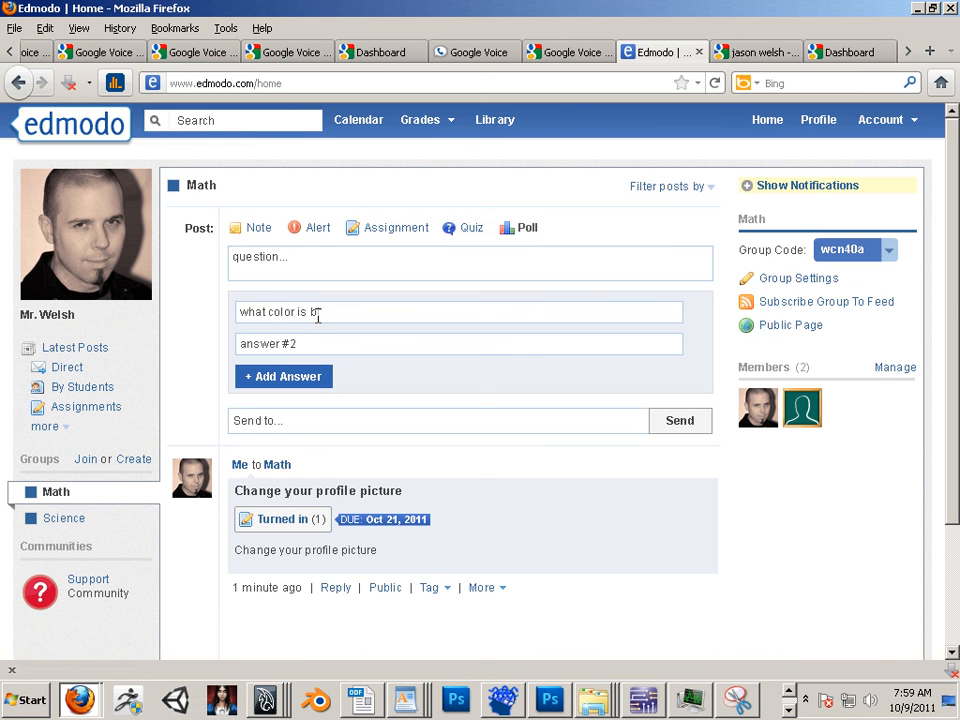
pyautogui.write('ue')
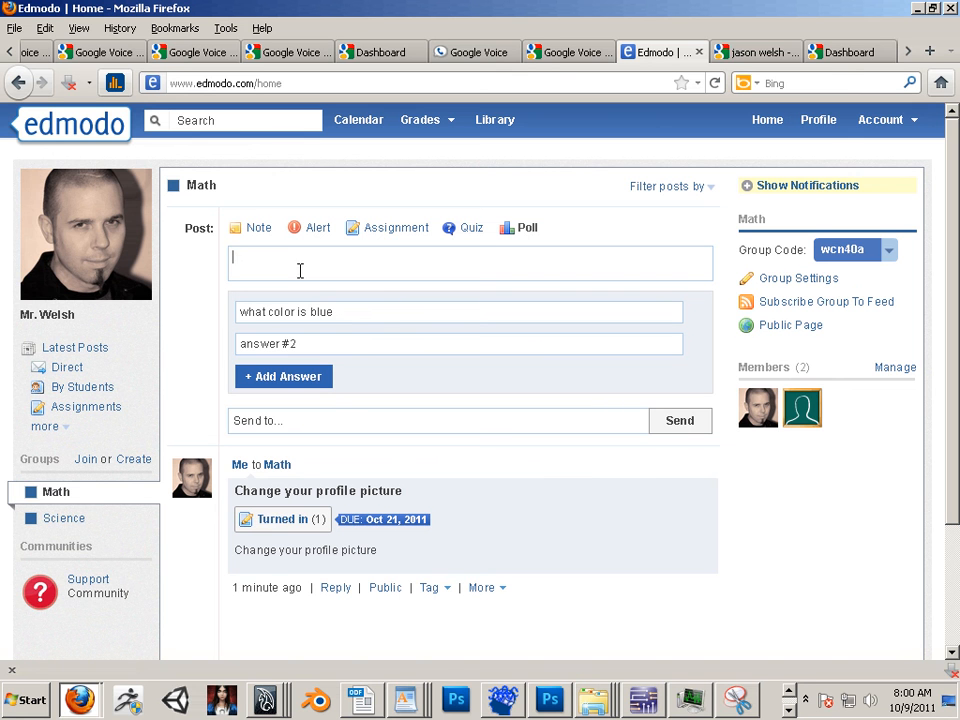
pyautogui.doubleClick(318, 311)
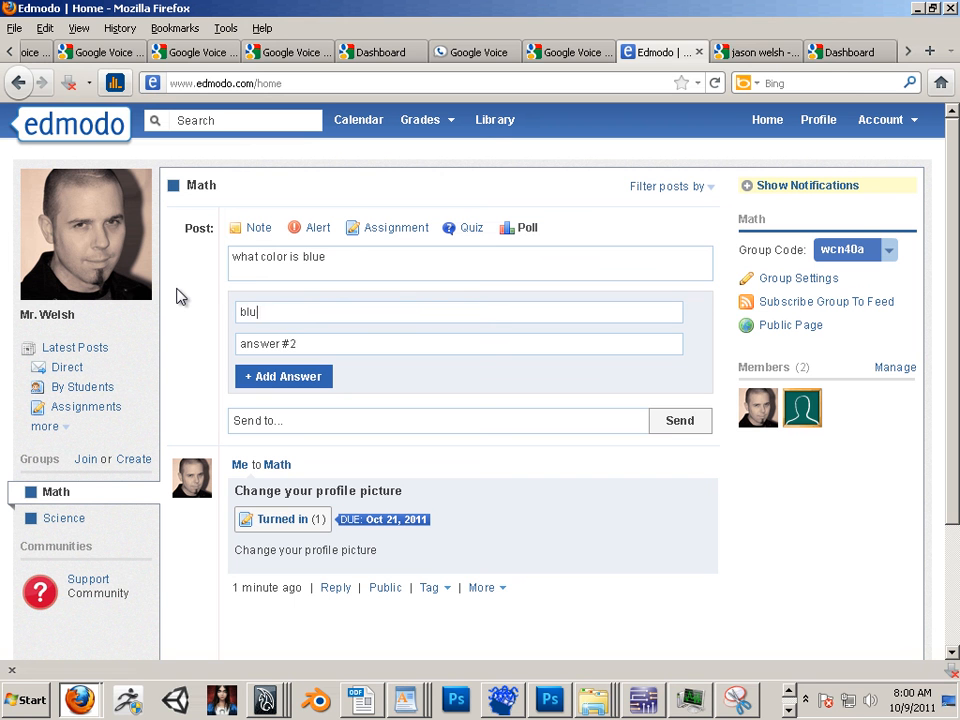
# - Enter the answers blue and red, address the poll to Math, and send it
pyautogui.write('red')
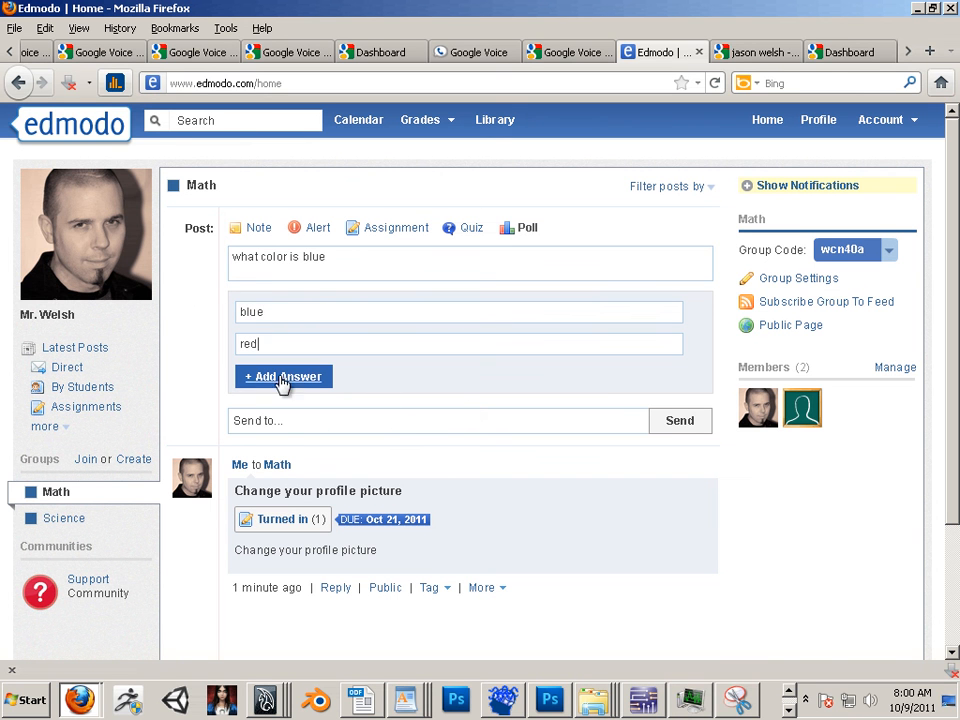
pyautogui.click(438, 420)
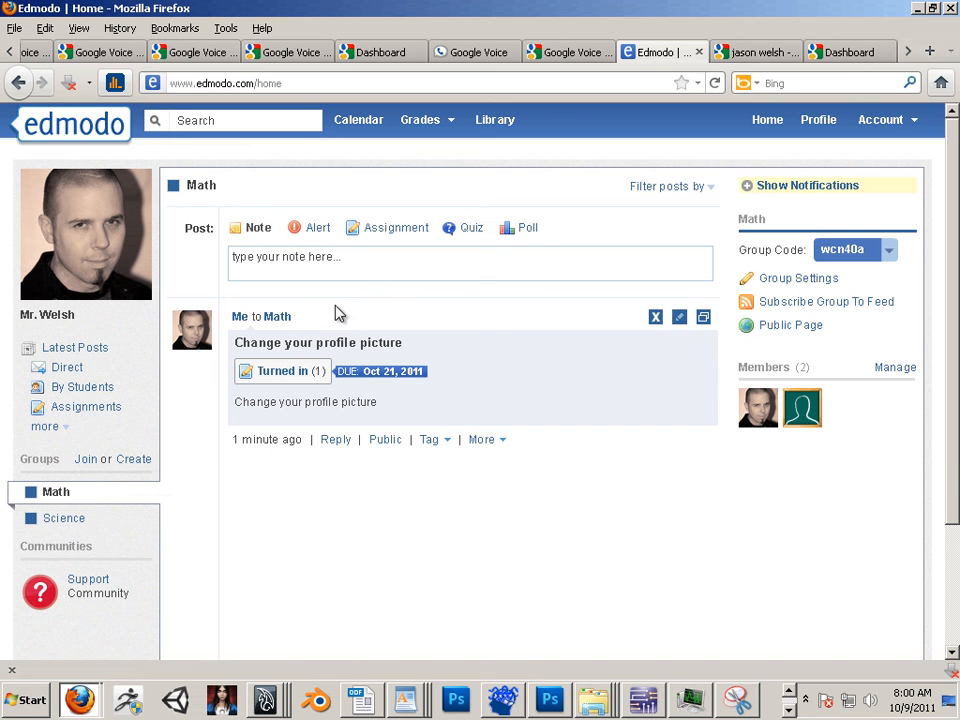
pyautogui.click(528, 227)
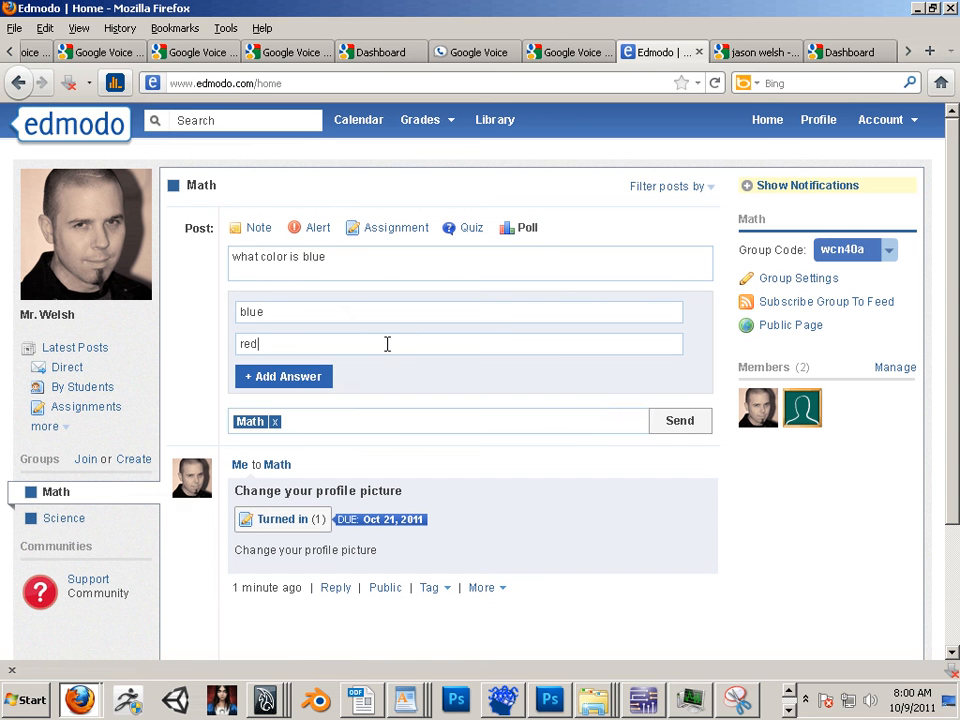
pyautogui.click(679, 420)
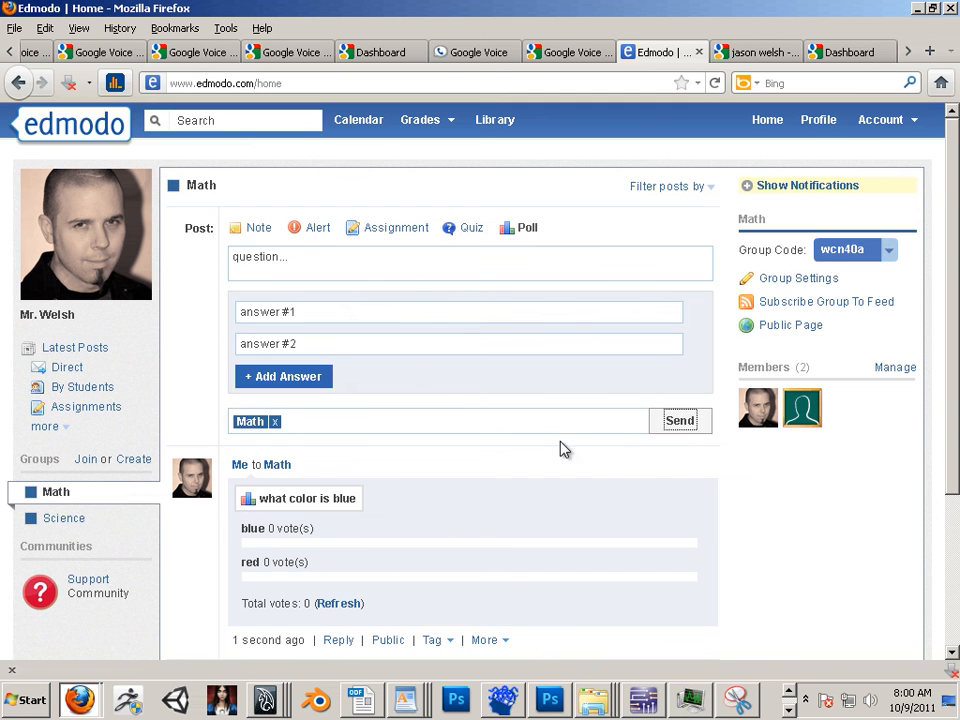
pyautogui.scroll(-3)
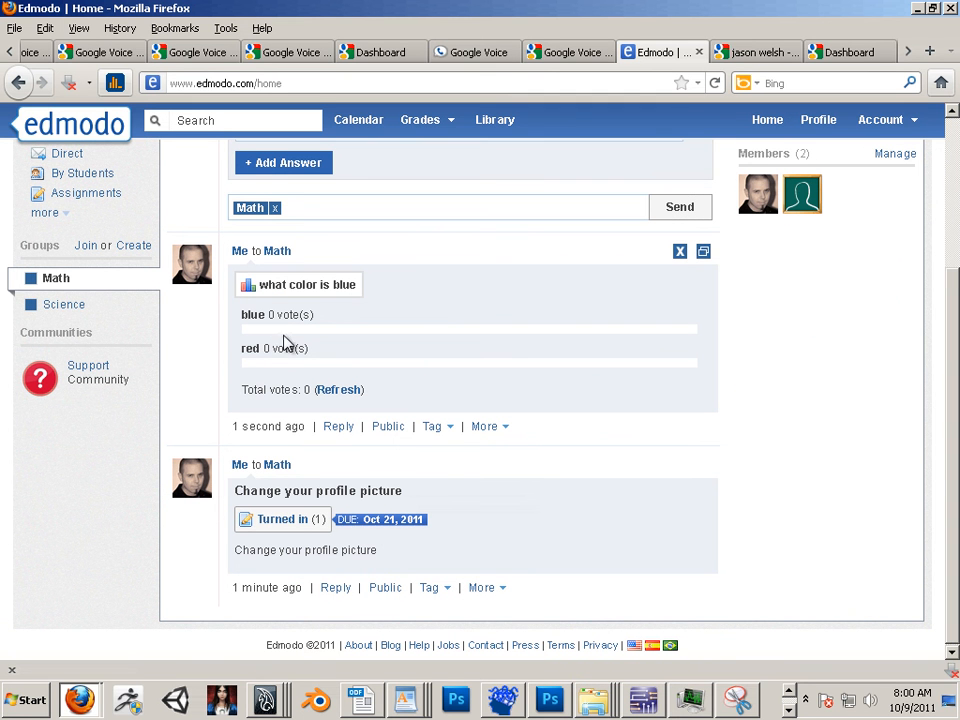
pyautogui.moveTo(320, 366)
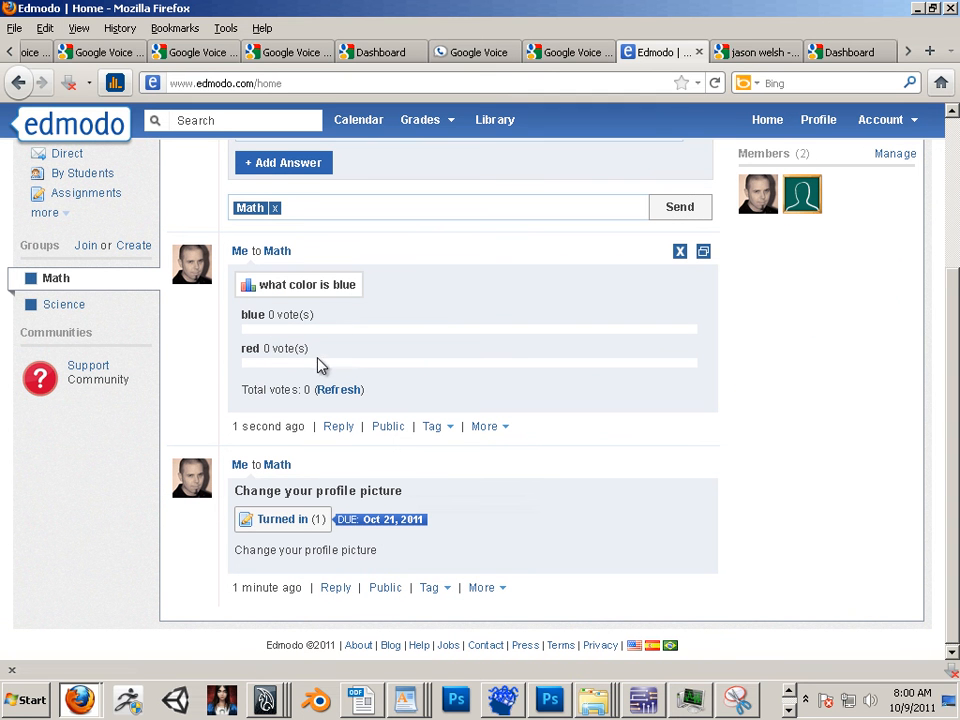
pyautogui.scroll(3)
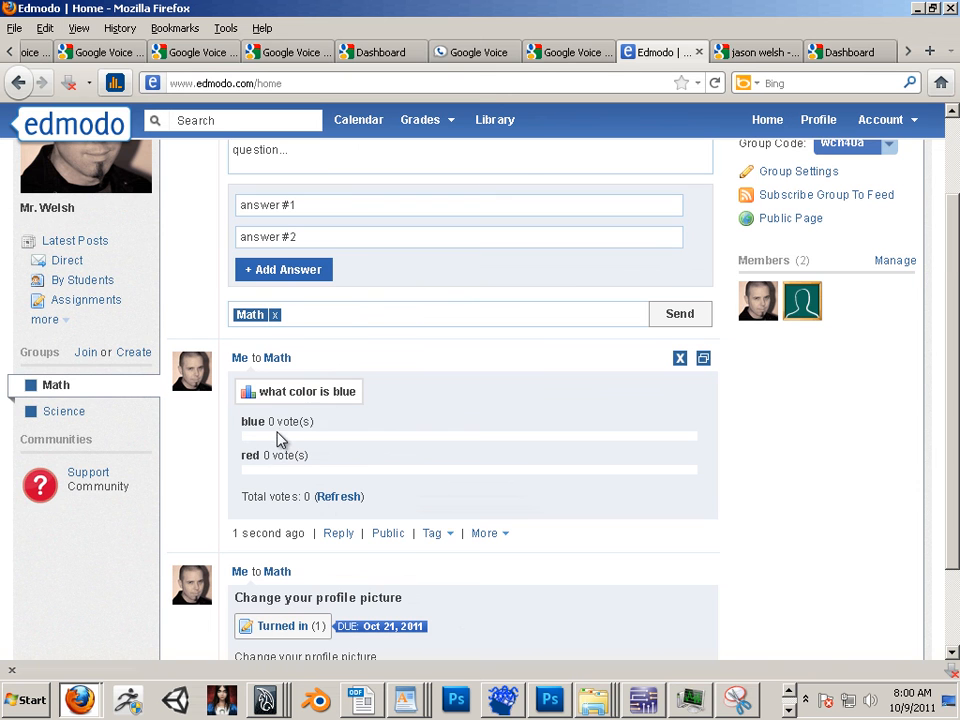
pyautogui.moveTo(297, 457)
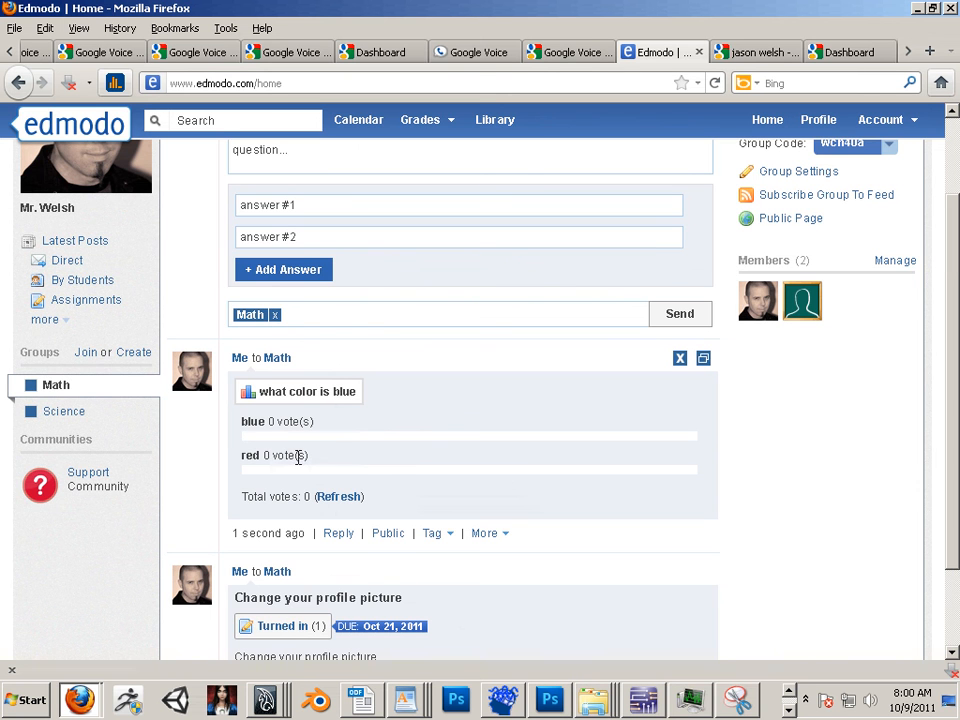
pyautogui.moveTo(318, 456)
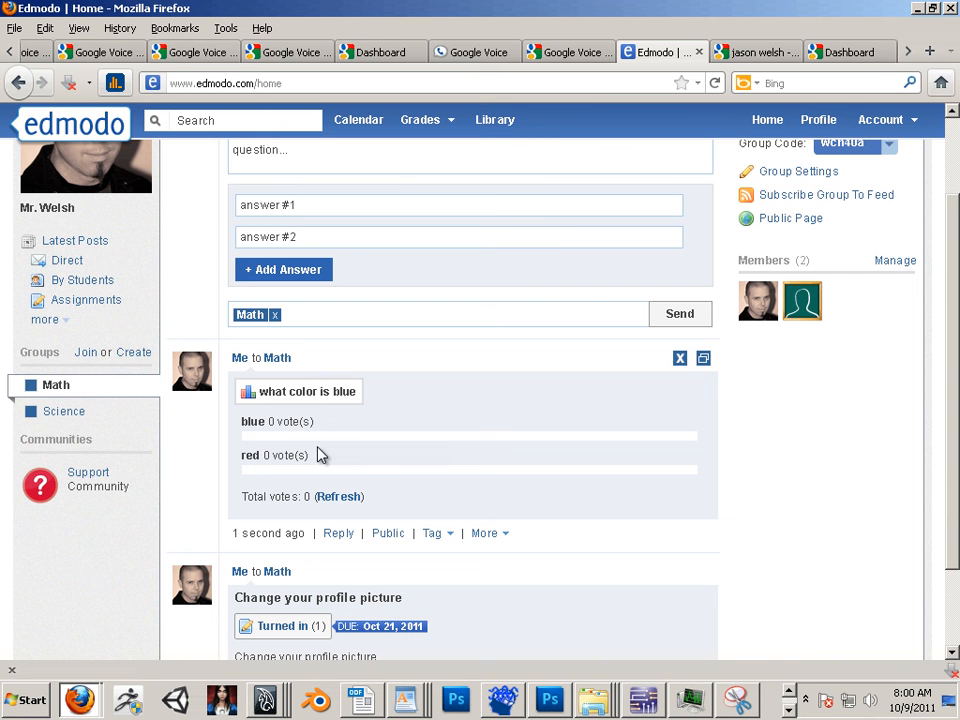
pyautogui.moveTo(328, 419)
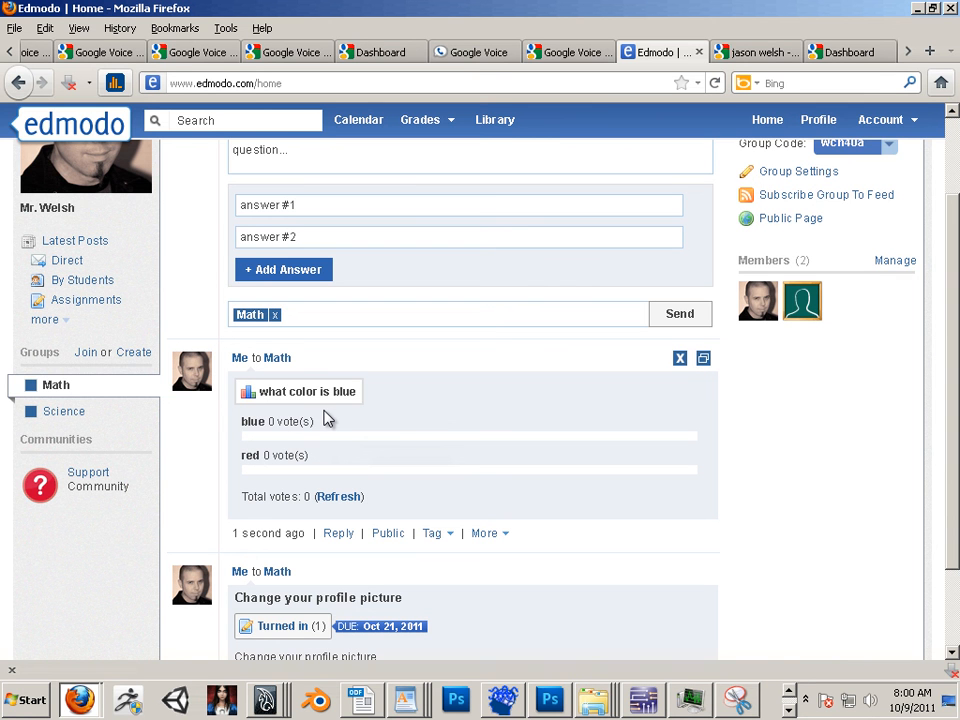
pyautogui.moveTo(290, 453)
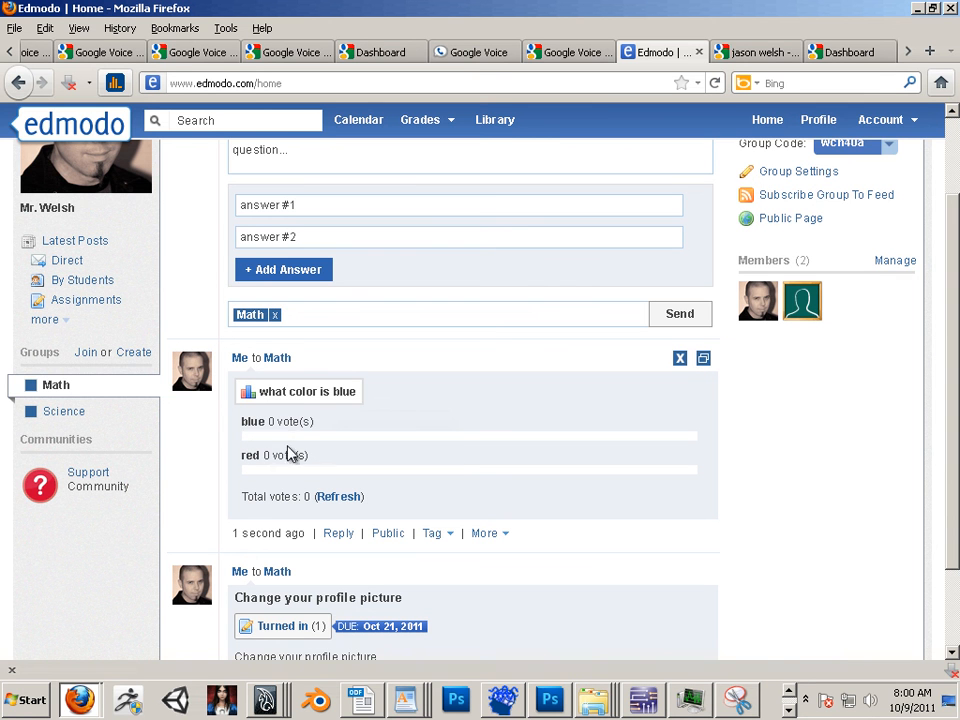
pyautogui.moveTo(335, 440)
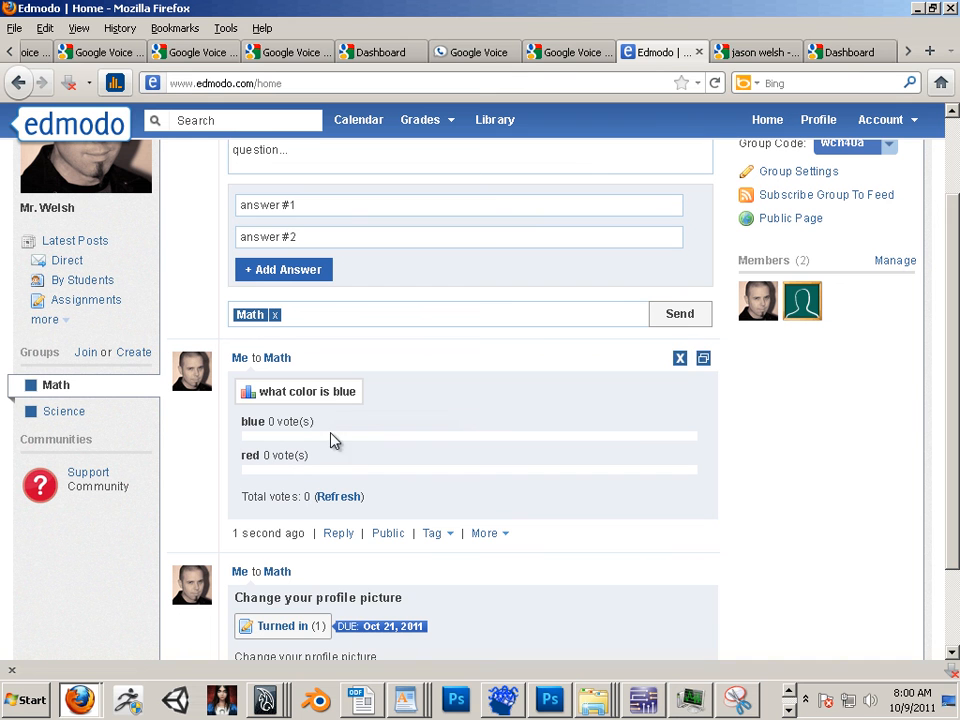
pyautogui.moveTo(302, 520)
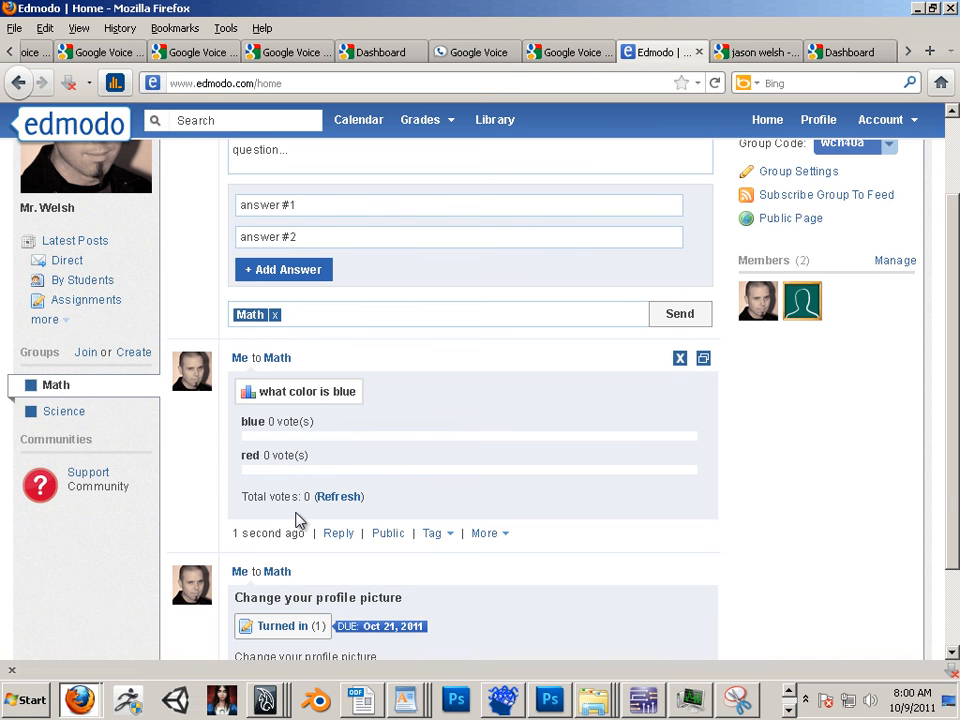
pyautogui.scroll(3)
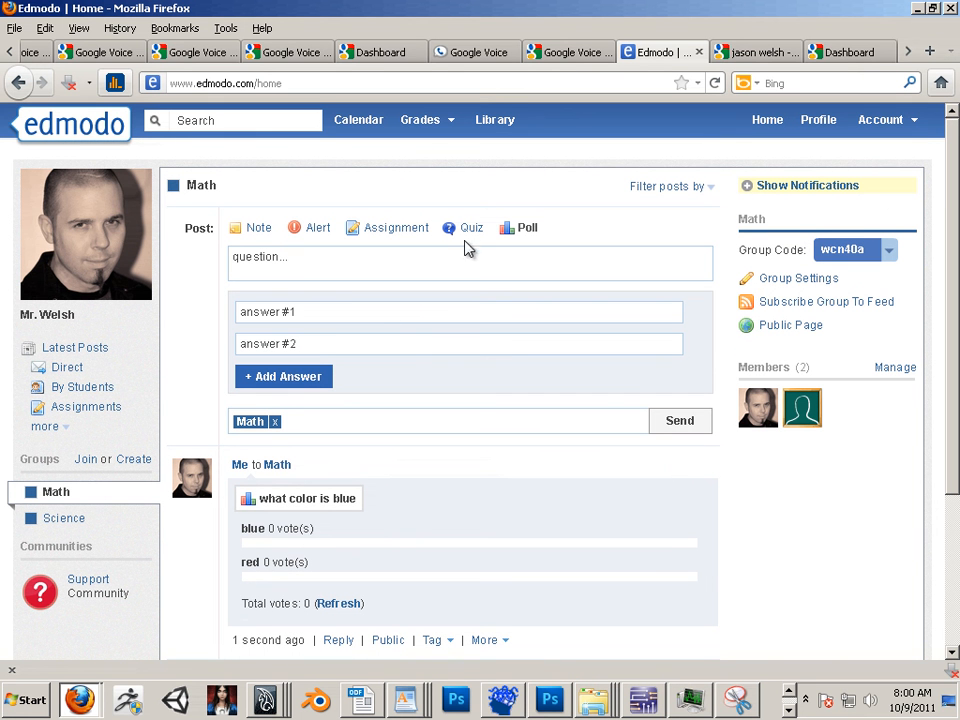
pyautogui.moveTo(471, 235)
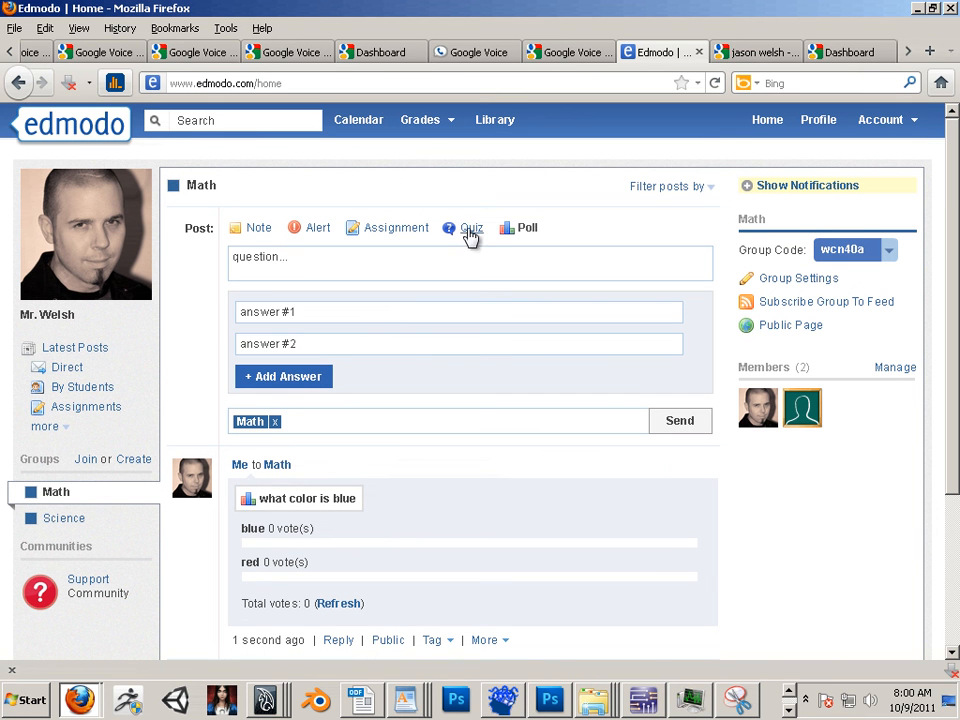
pyautogui.moveTo(315, 246)
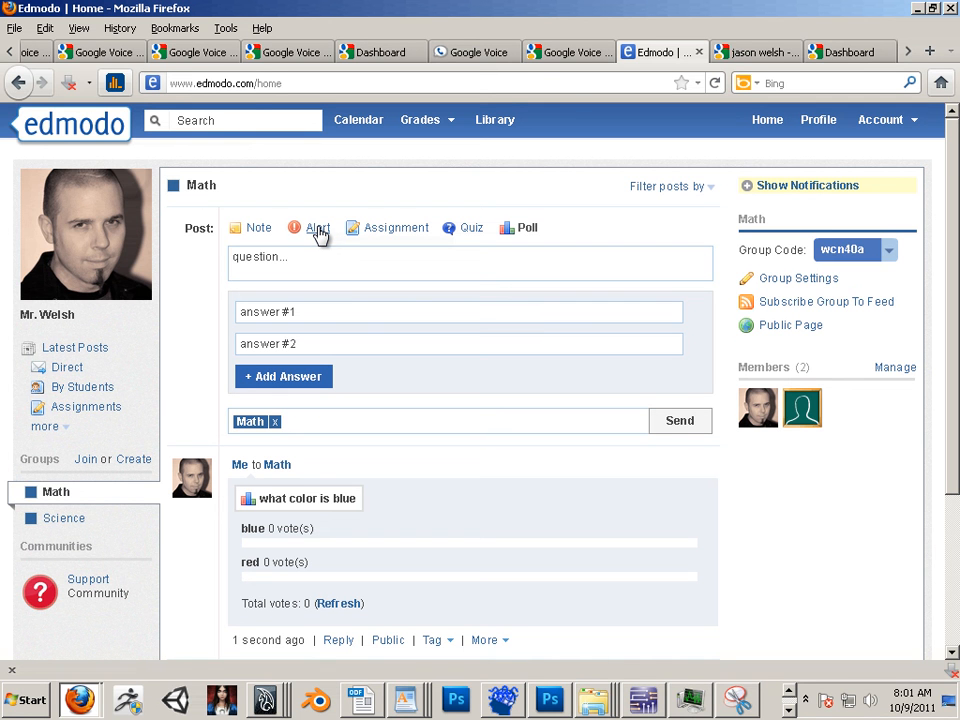
pyautogui.moveTo(322, 248)
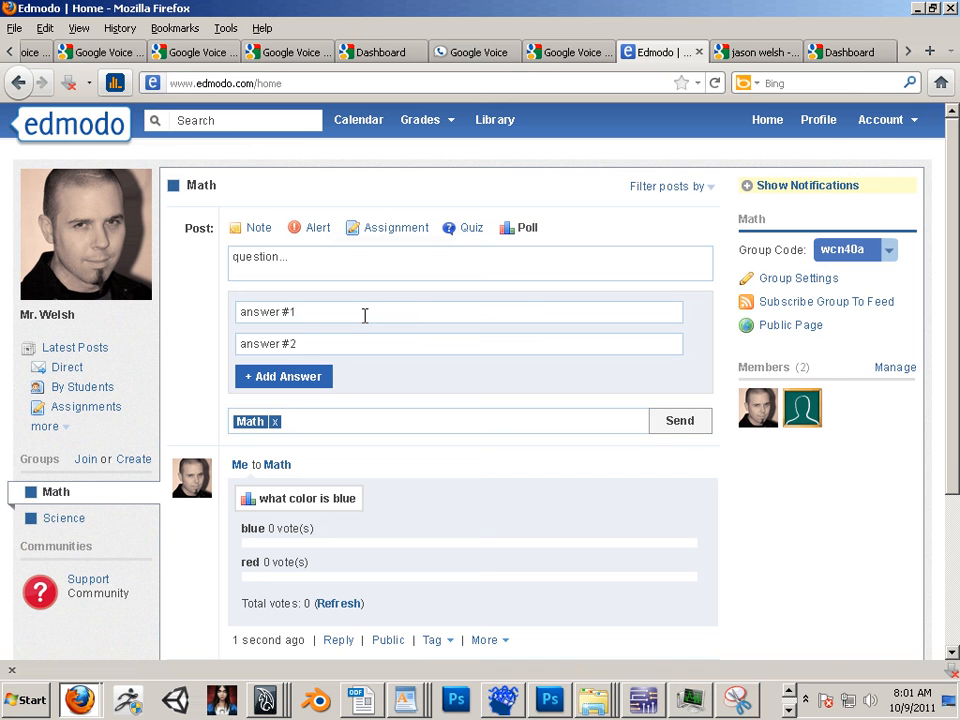
pyautogui.moveTo(332, 338)
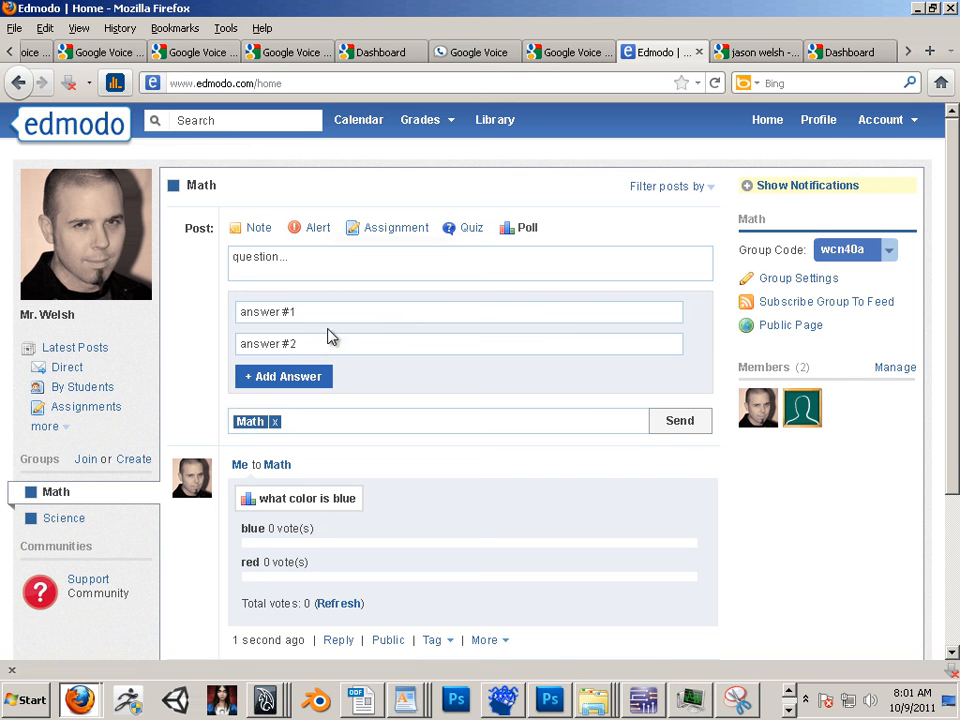
pyautogui.click(44, 426)
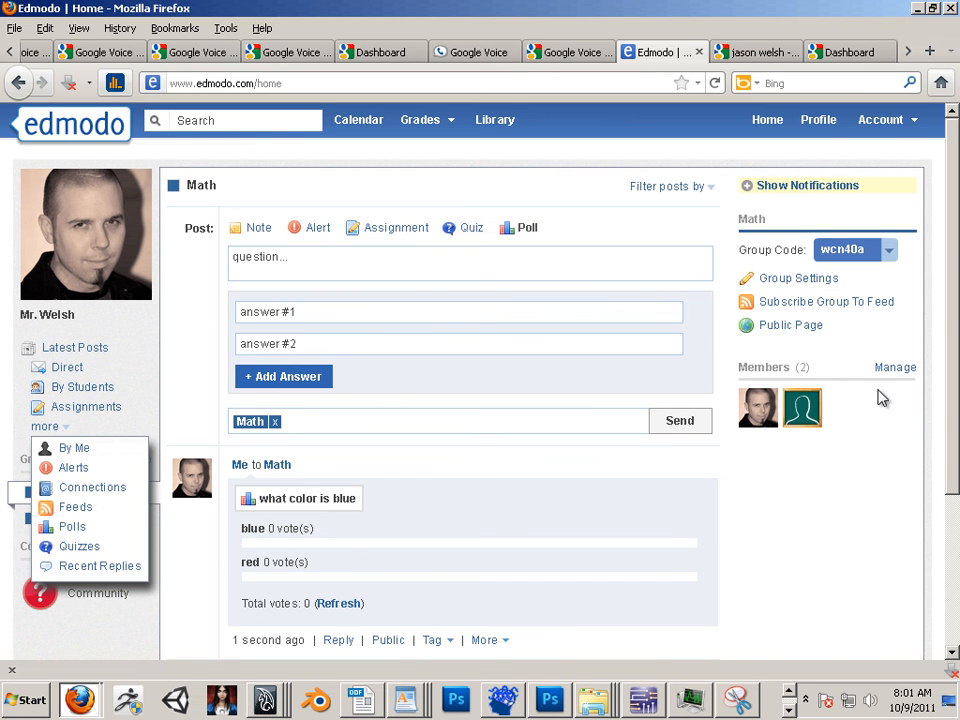
pyautogui.click(894, 367)
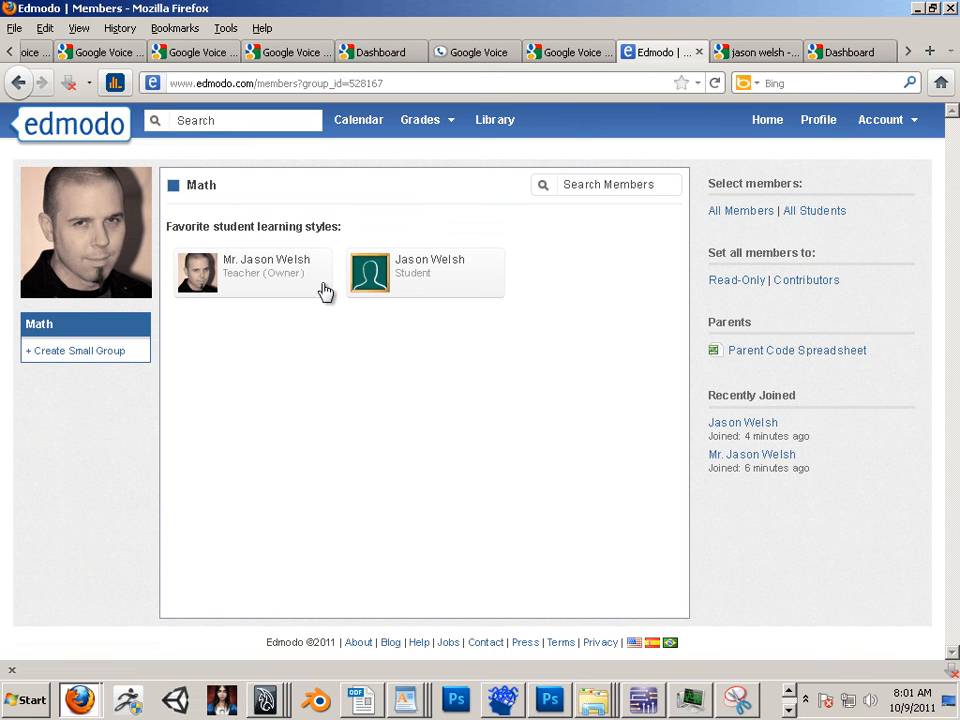
pyautogui.moveTo(490, 530)
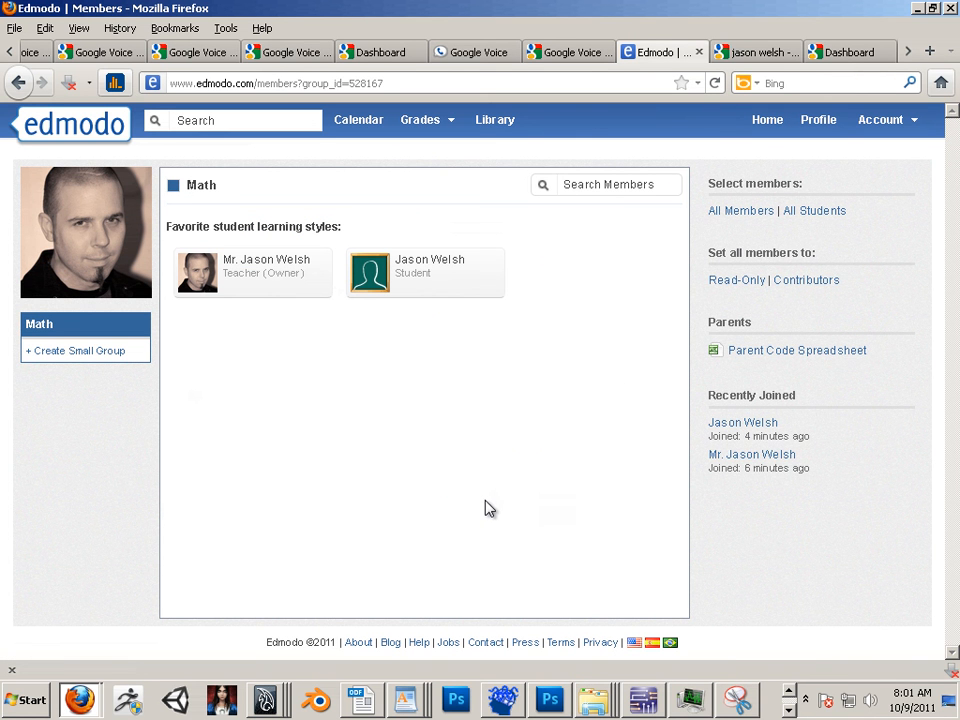
pyautogui.moveTo(407, 408)
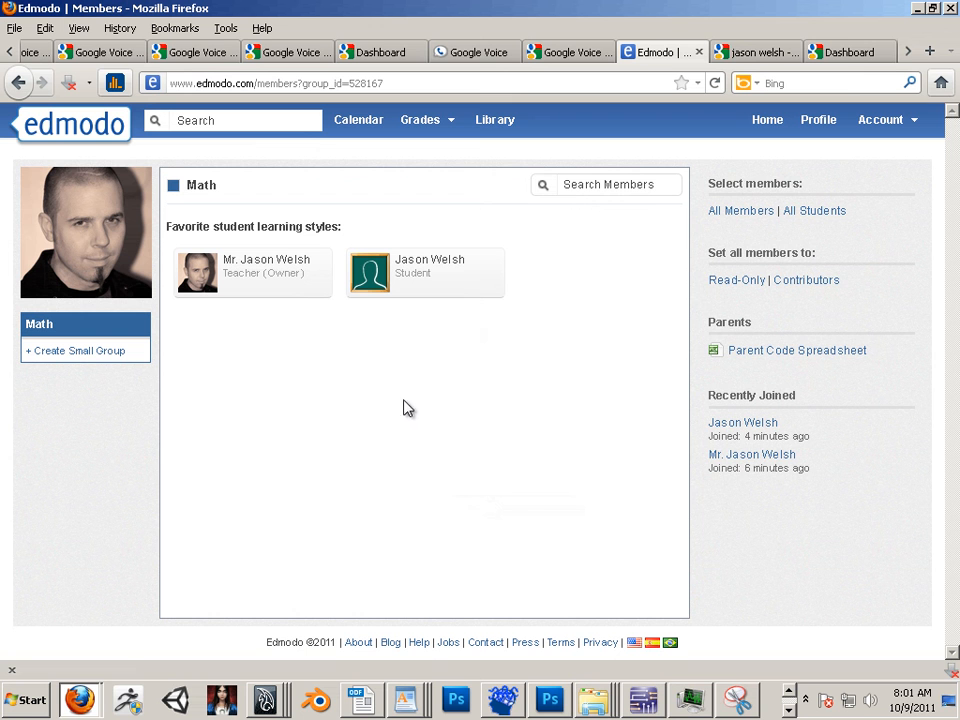
pyautogui.moveTo(483, 288)
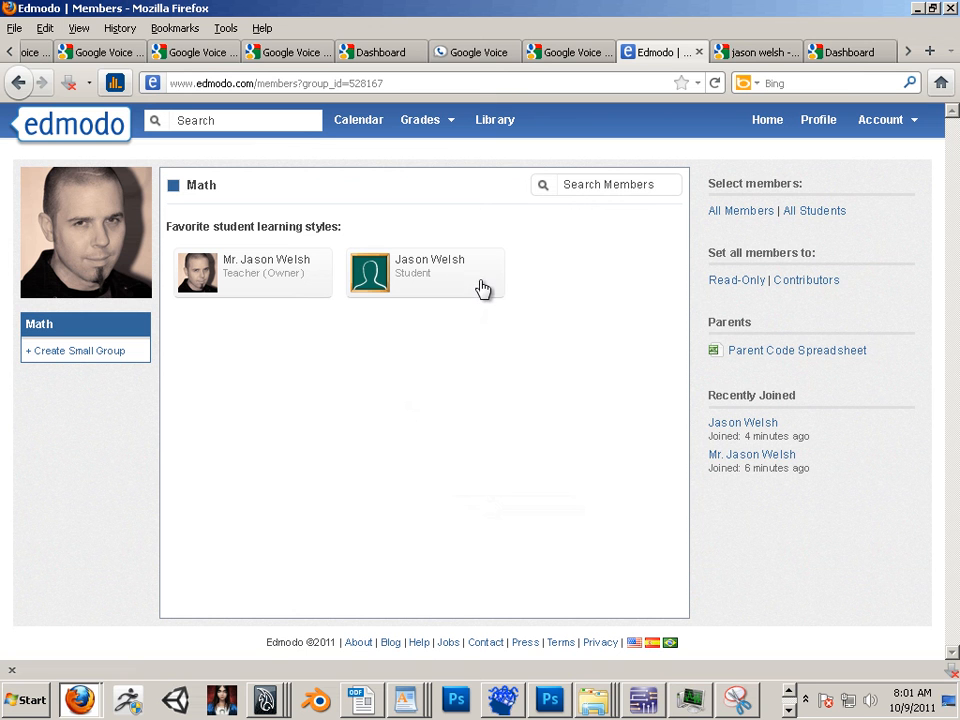
pyautogui.click(425, 271)
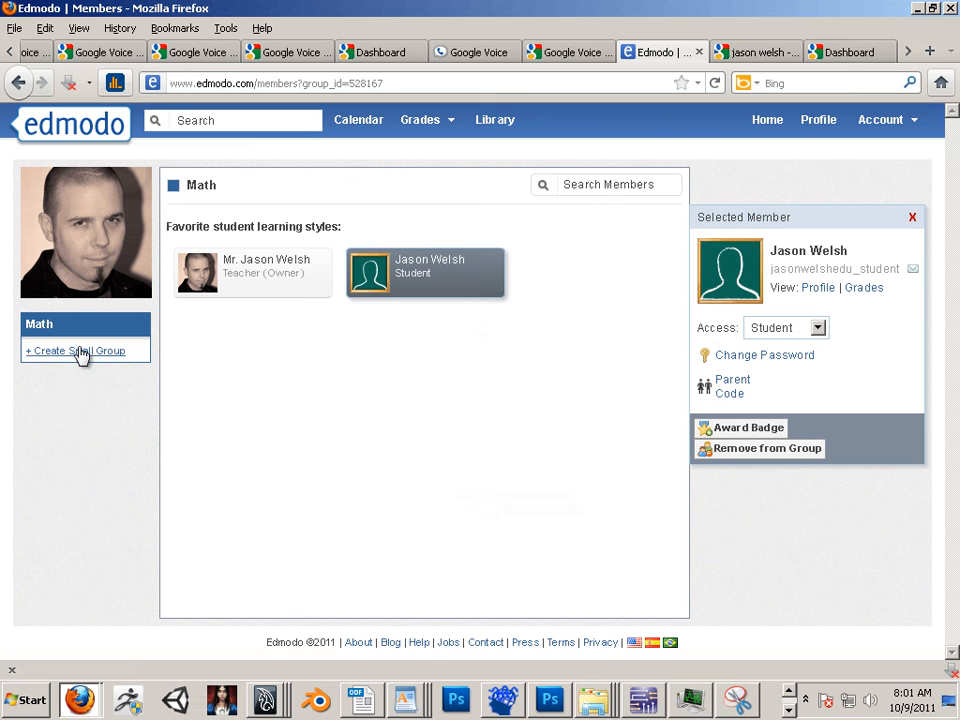
pyautogui.click(75, 350)
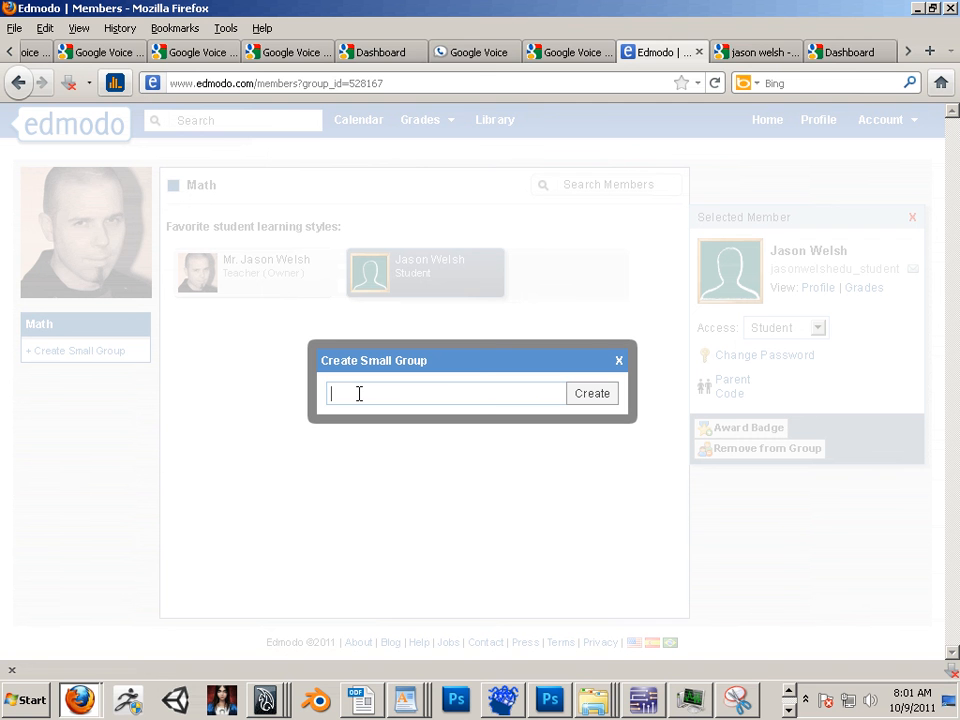
pyautogui.write('help the')
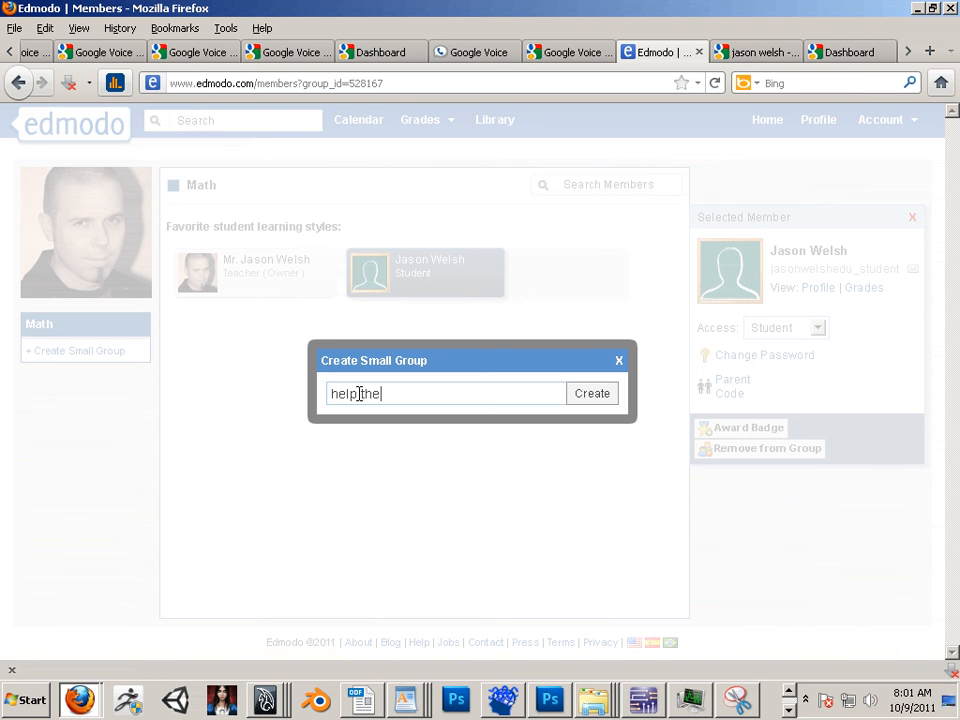
pyautogui.click(592, 393)
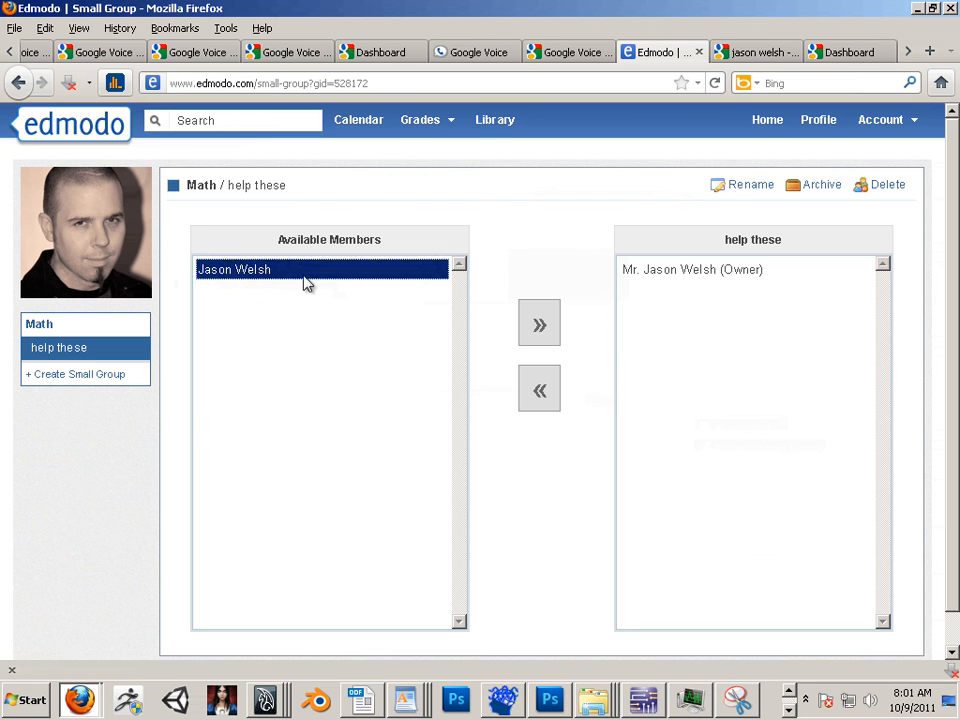
pyautogui.click(539, 322)
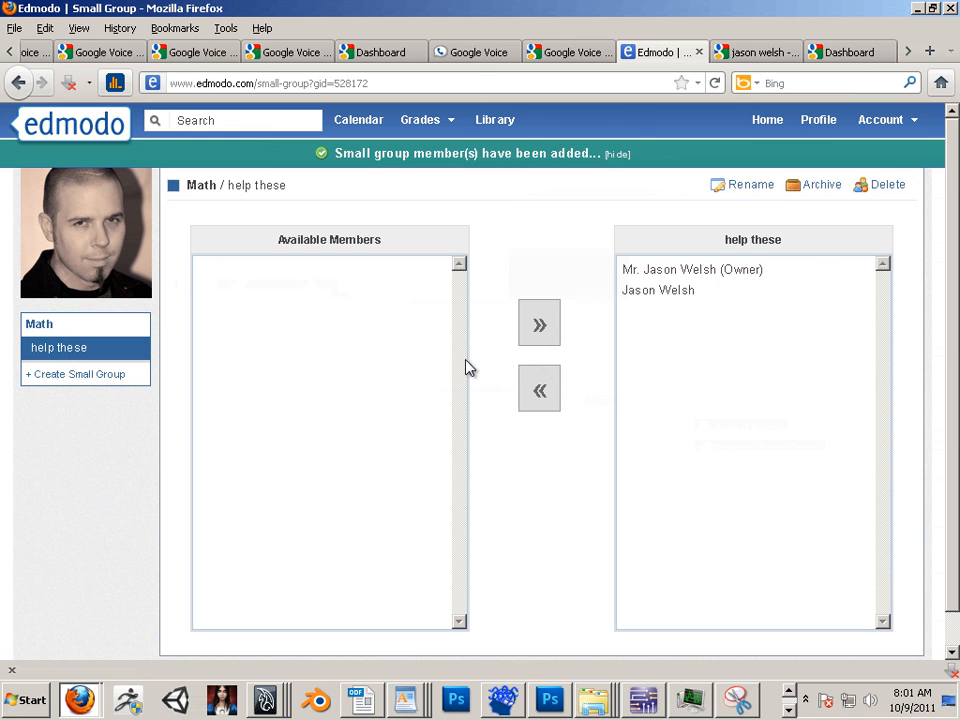
pyautogui.moveTo(53, 448)
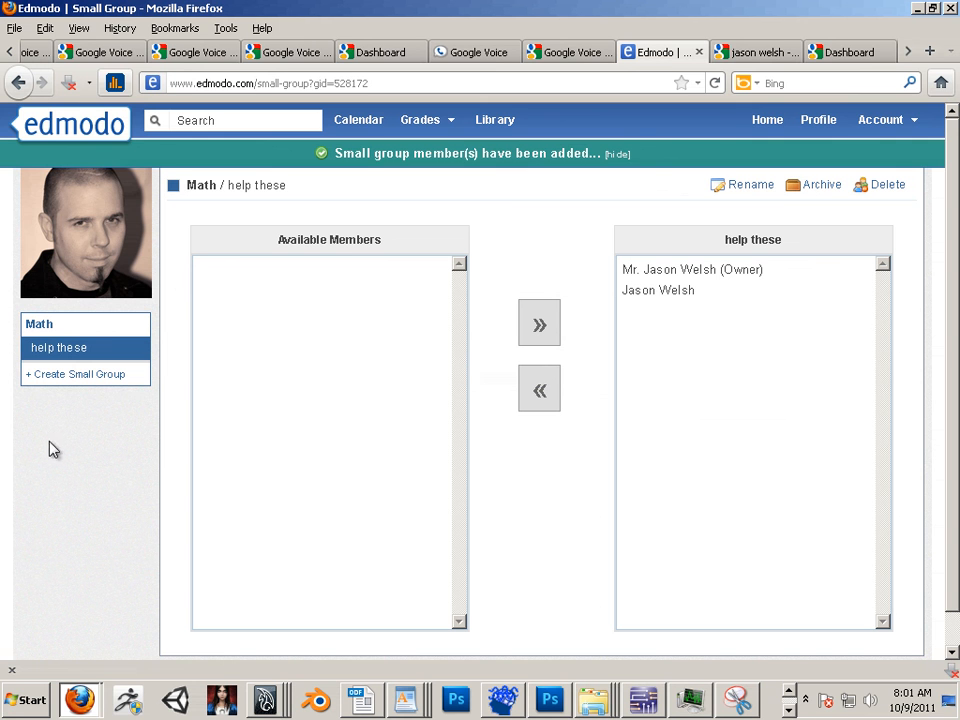
pyautogui.click(616, 153)
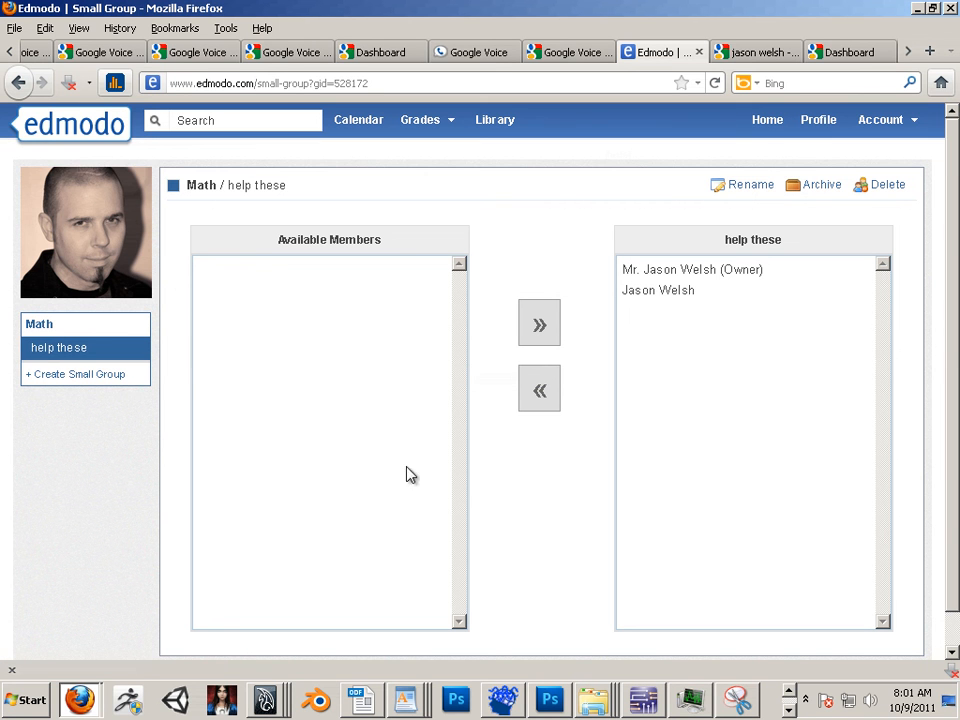
pyautogui.moveTo(95, 409)
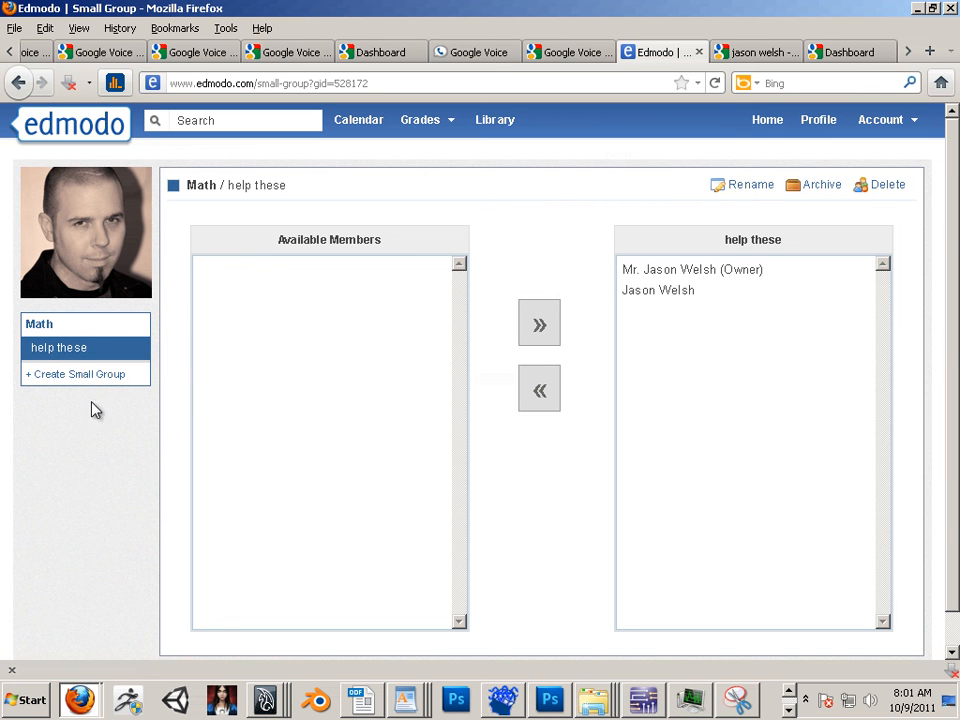
pyautogui.moveTo(75, 380)
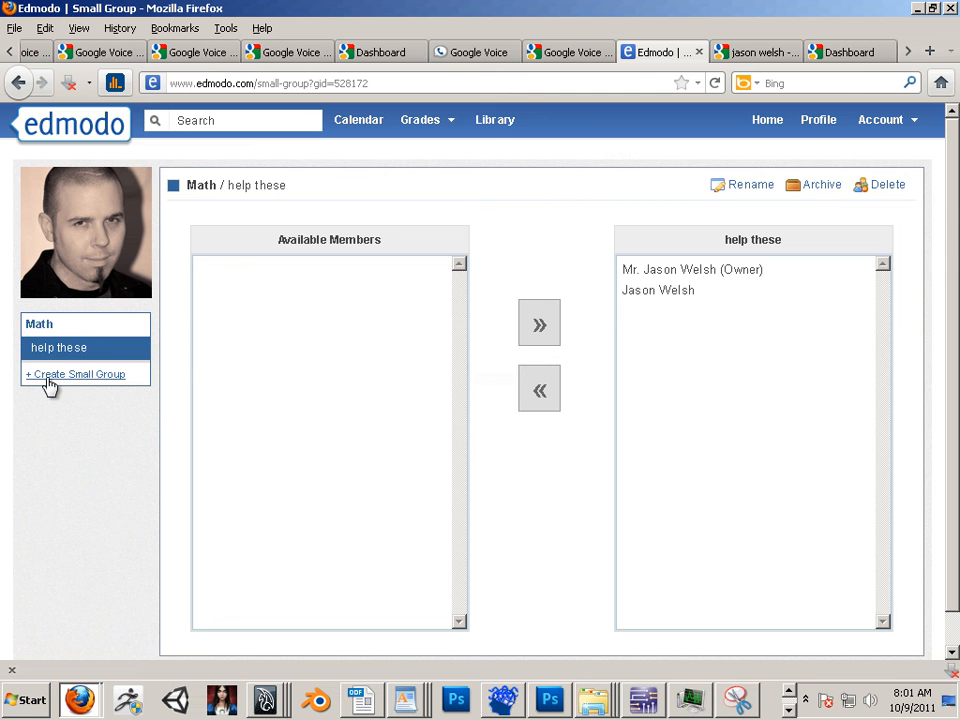
# - Go back to the Math members page, now listing the 'help these' small group
pyautogui.click(39, 323)
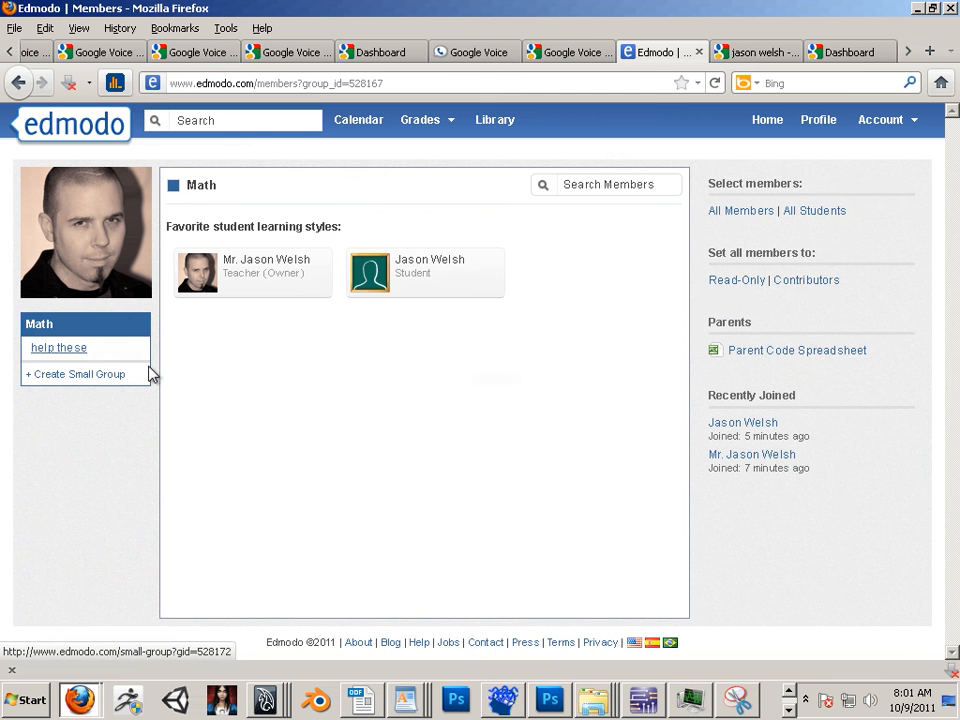
pyautogui.moveTo(84, 386)
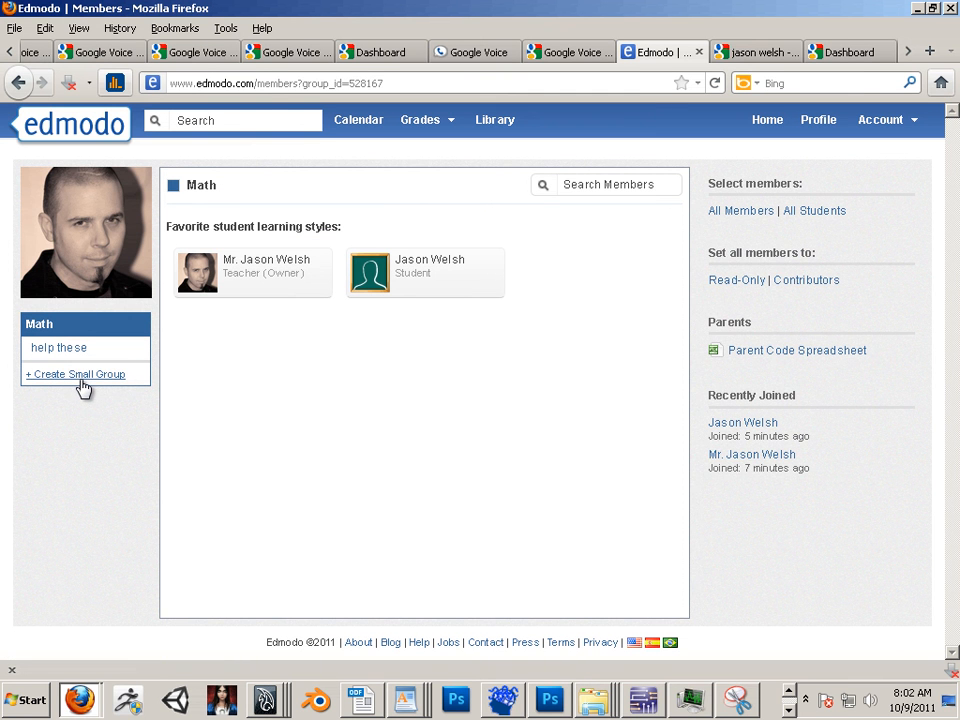
pyautogui.moveTo(365, 417)
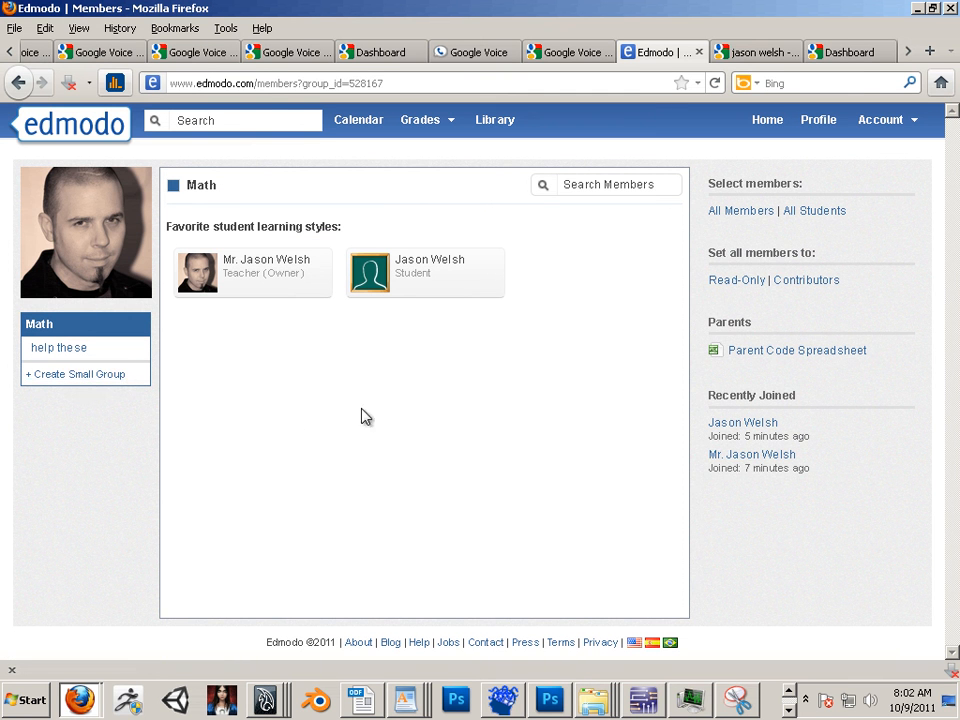
pyautogui.moveTo(58, 347)
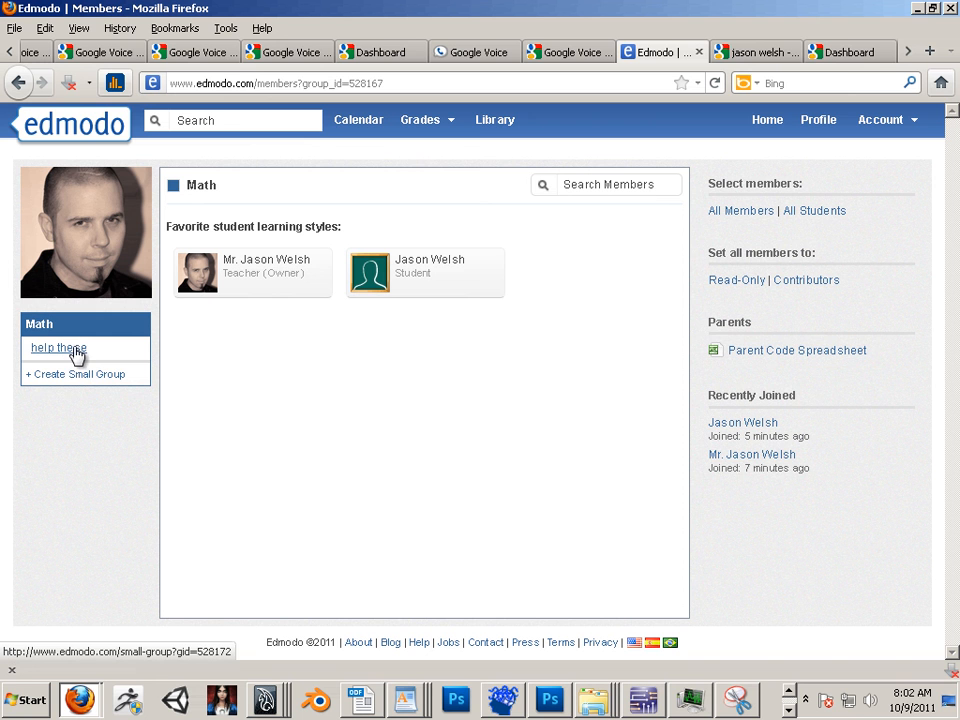
pyautogui.moveTo(80, 368)
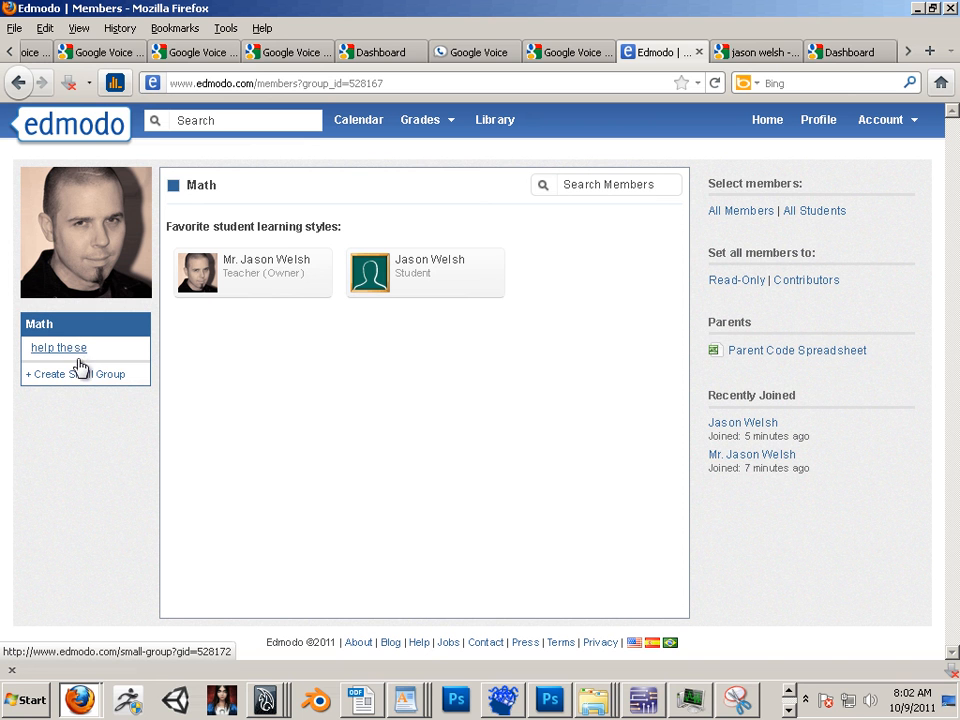
pyautogui.moveTo(60, 355)
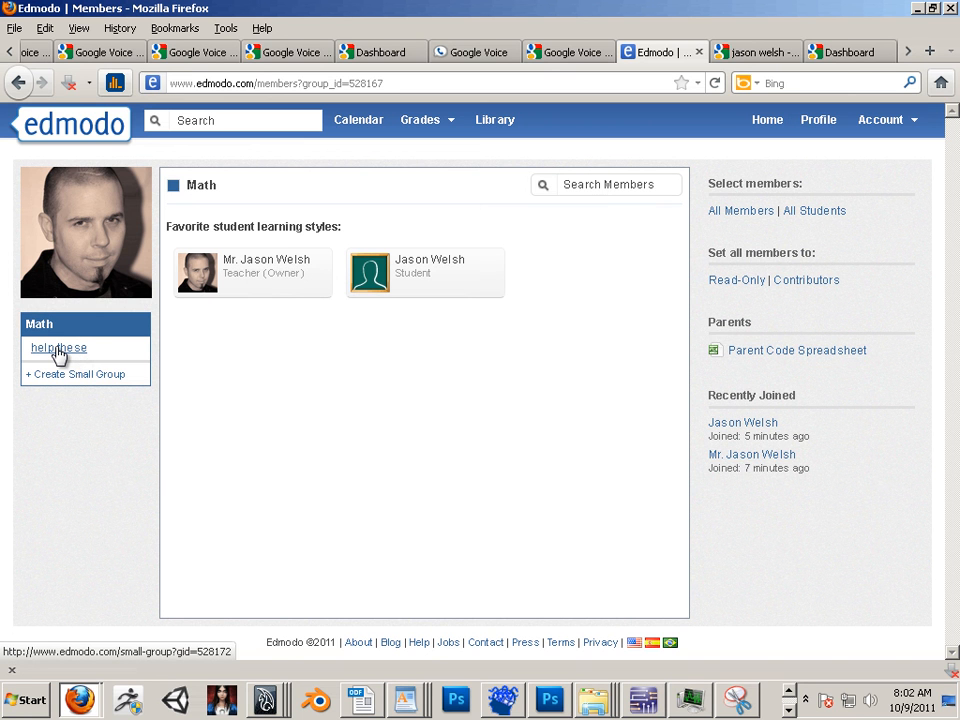
pyautogui.moveTo(230, 530)
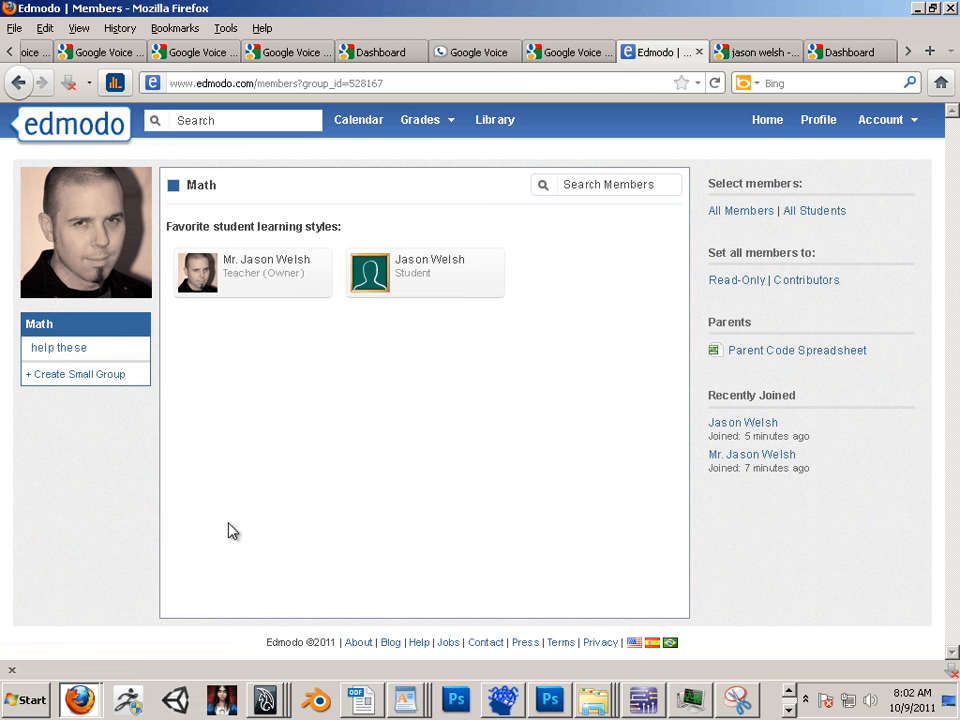
pyautogui.moveTo(194, 494)
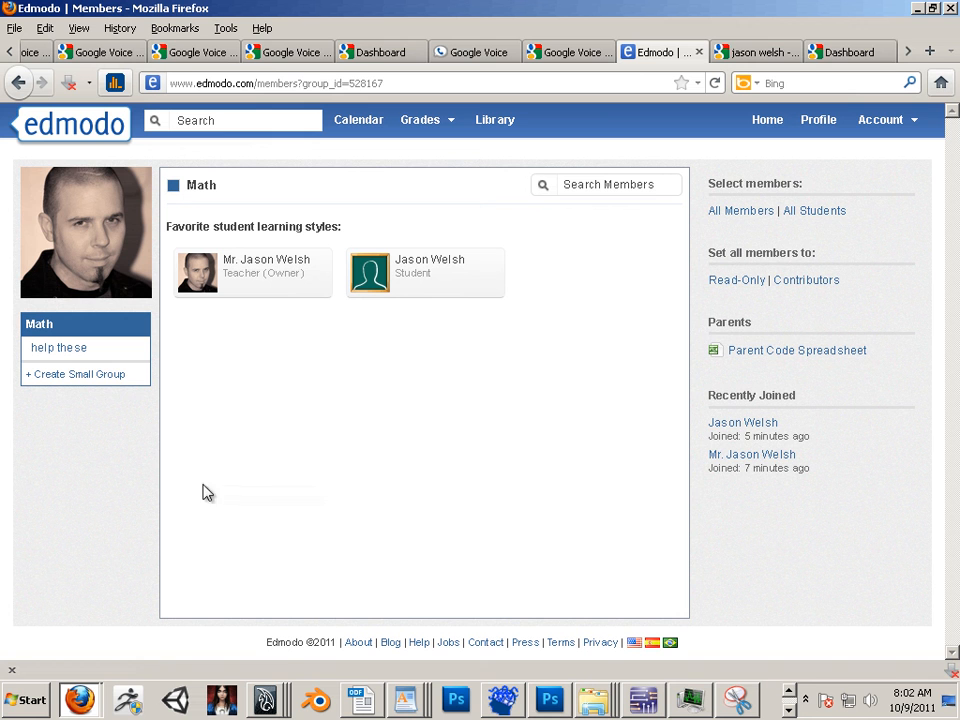
pyautogui.moveTo(334, 499)
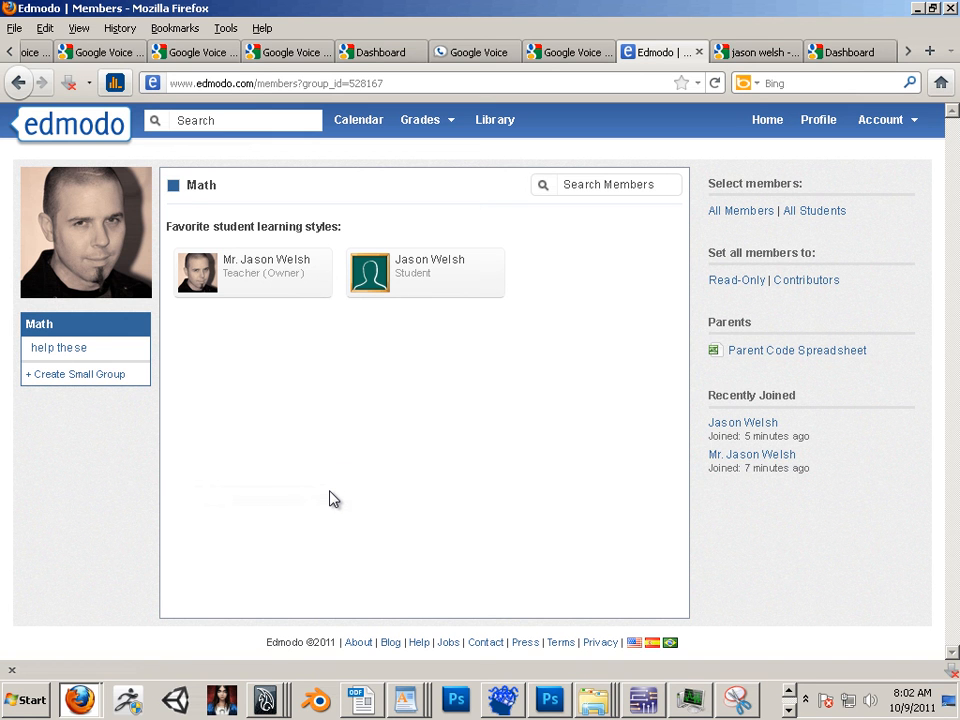
pyautogui.moveTo(387, 293)
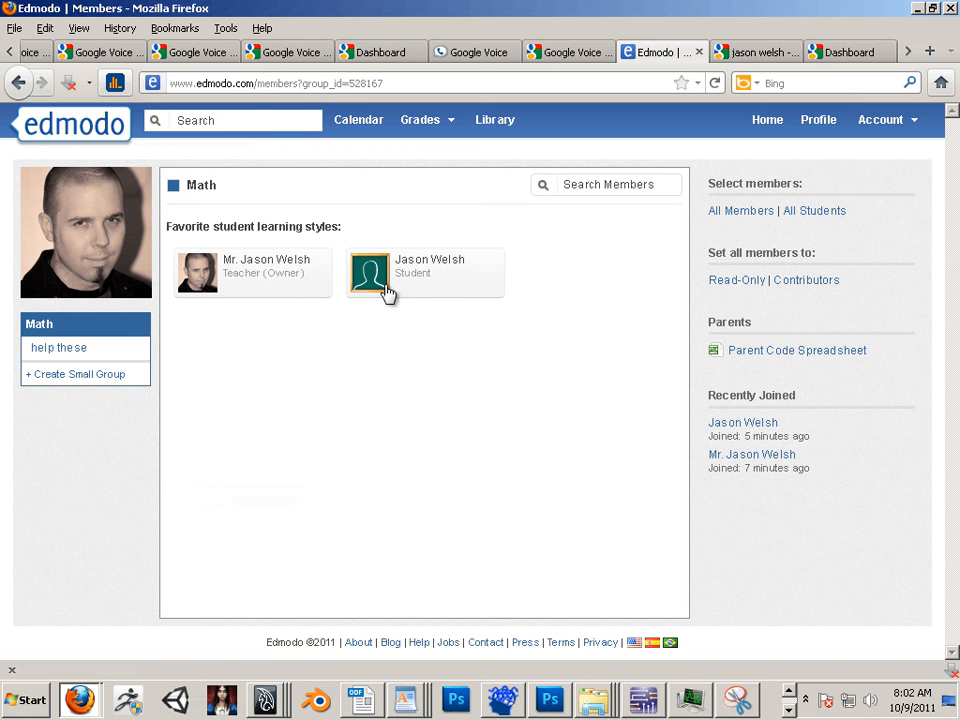